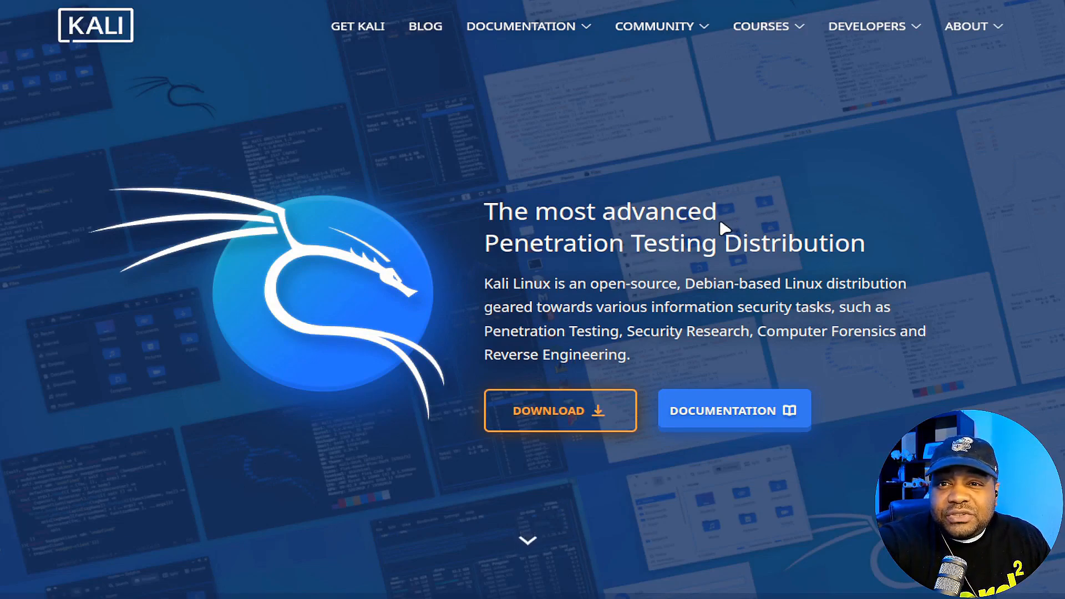
pyautogui.moveTo(652, 245)
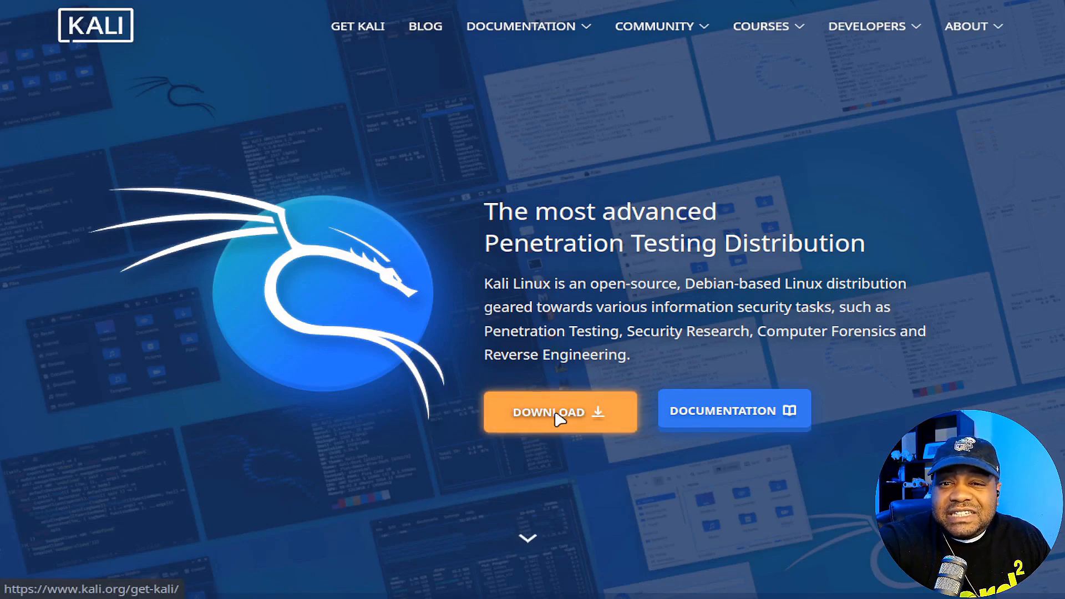
# Reach the Choose your Kali page via DOWNLOAD and review platform options down to WSL.
pyautogui.click(560, 411)
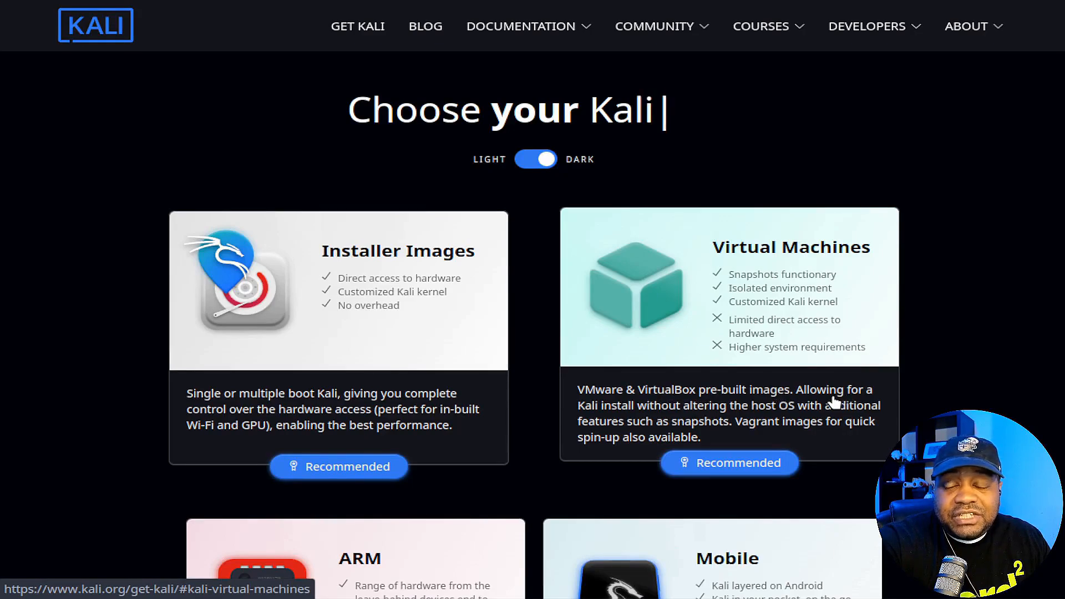
pyautogui.scroll(-3)
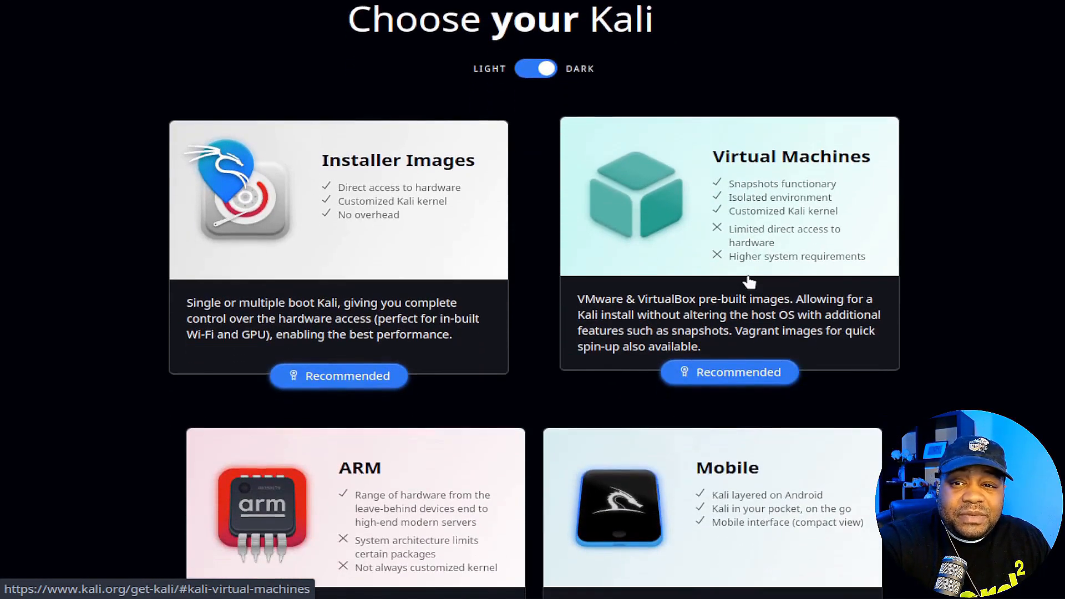
pyautogui.scroll(-3)
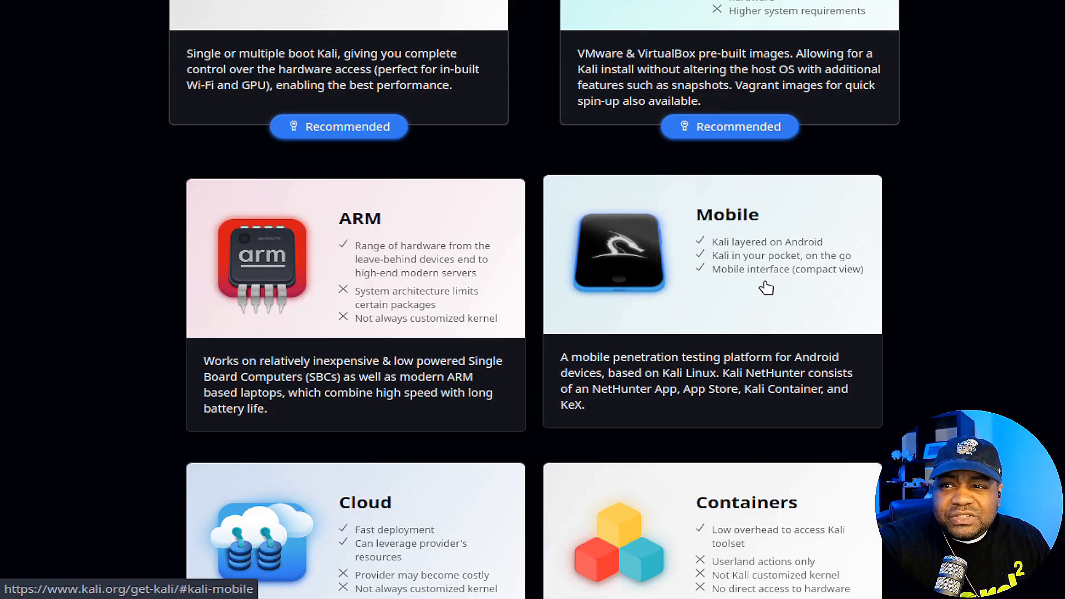
pyautogui.scroll(-3)
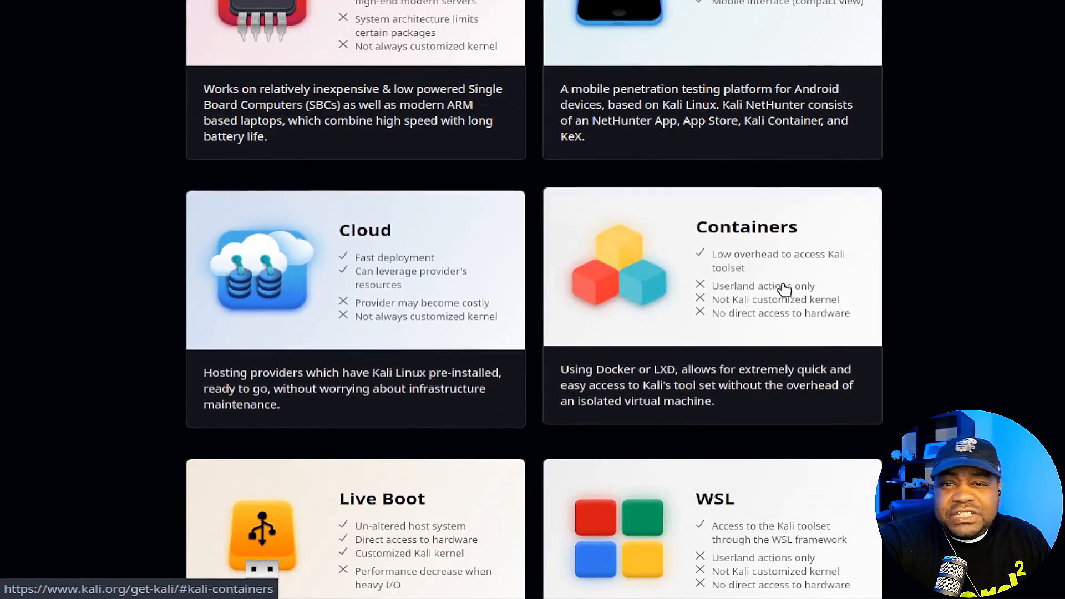
pyautogui.scroll(-3)
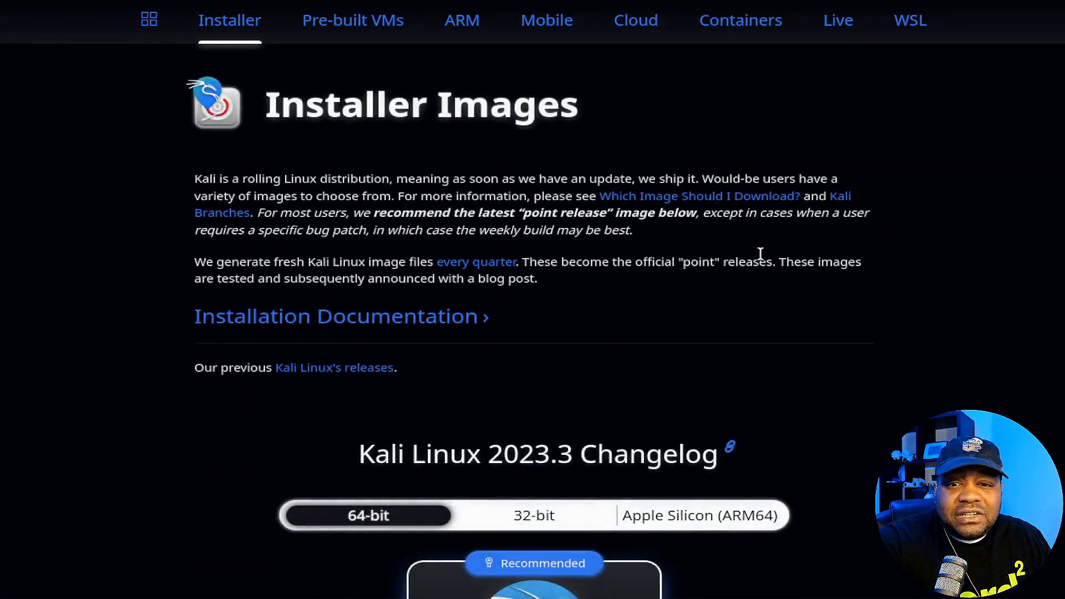
# Compare the 32-bit and Apple Silicon (ARM64) installer images, then settle on 64-bit and review its image cards.
pyautogui.scroll(-3)
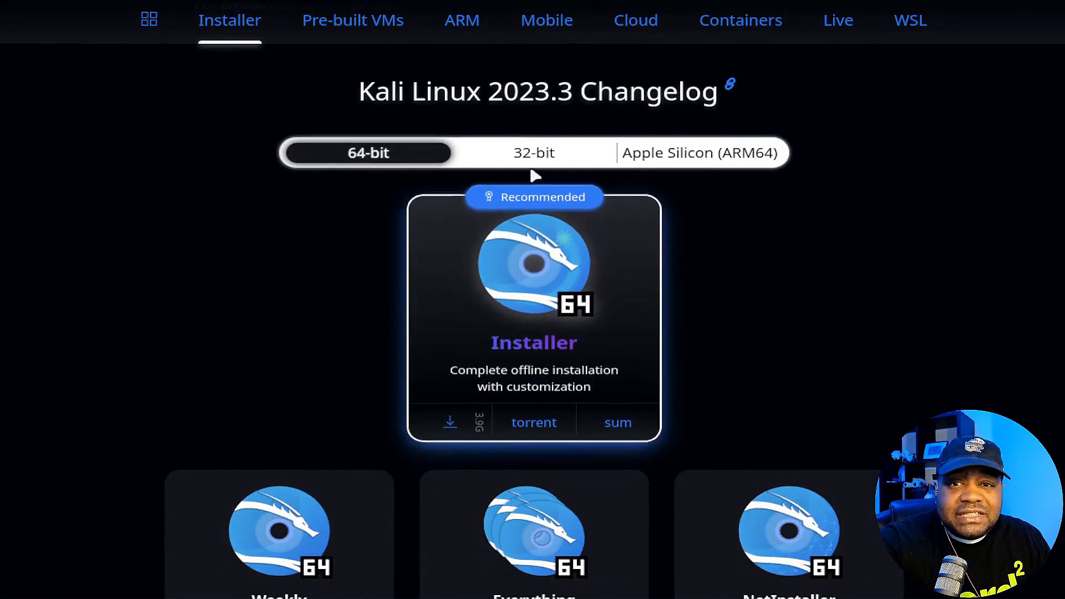
pyautogui.click(534, 152)
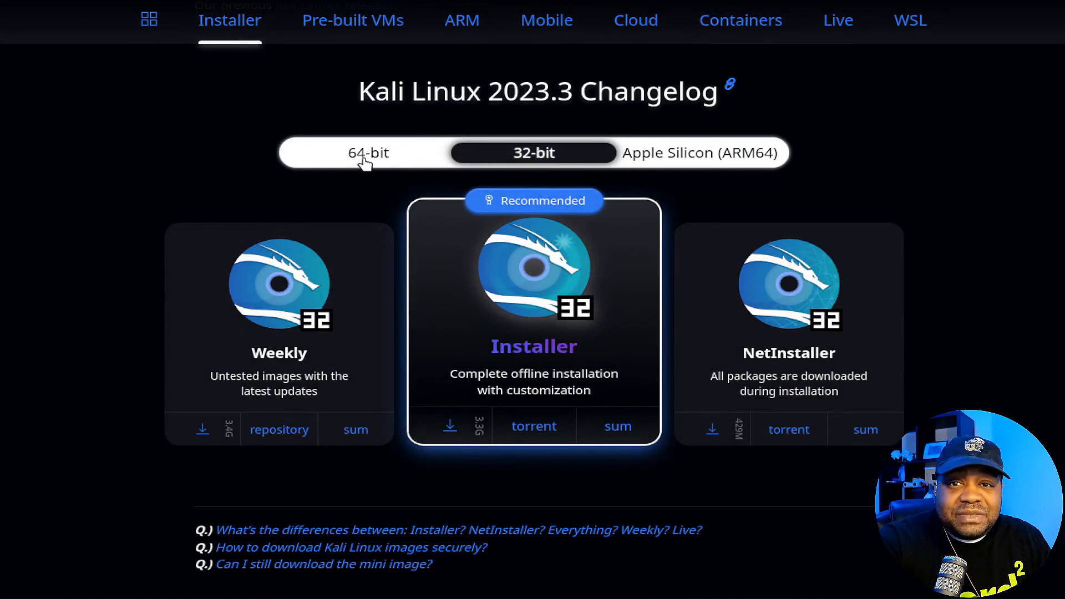
pyautogui.click(368, 152)
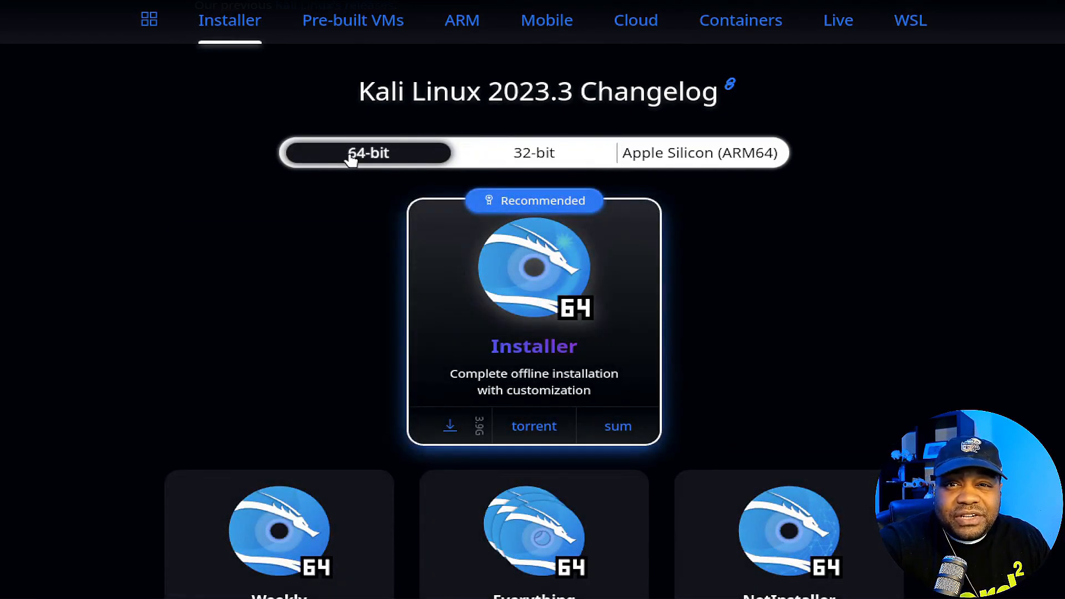
pyautogui.moveTo(384, 163)
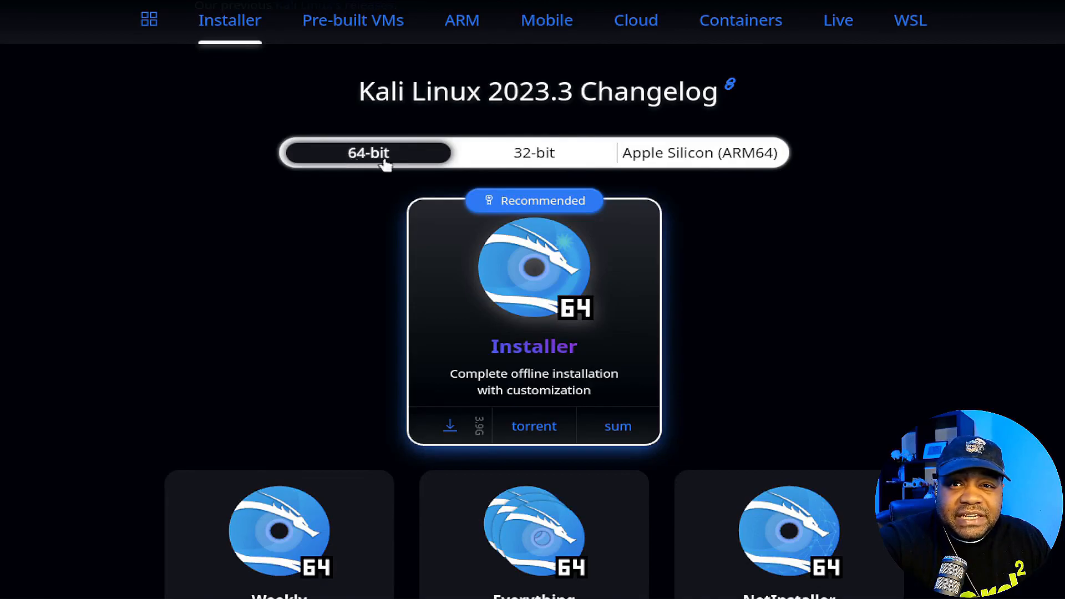
pyautogui.moveTo(536, 160)
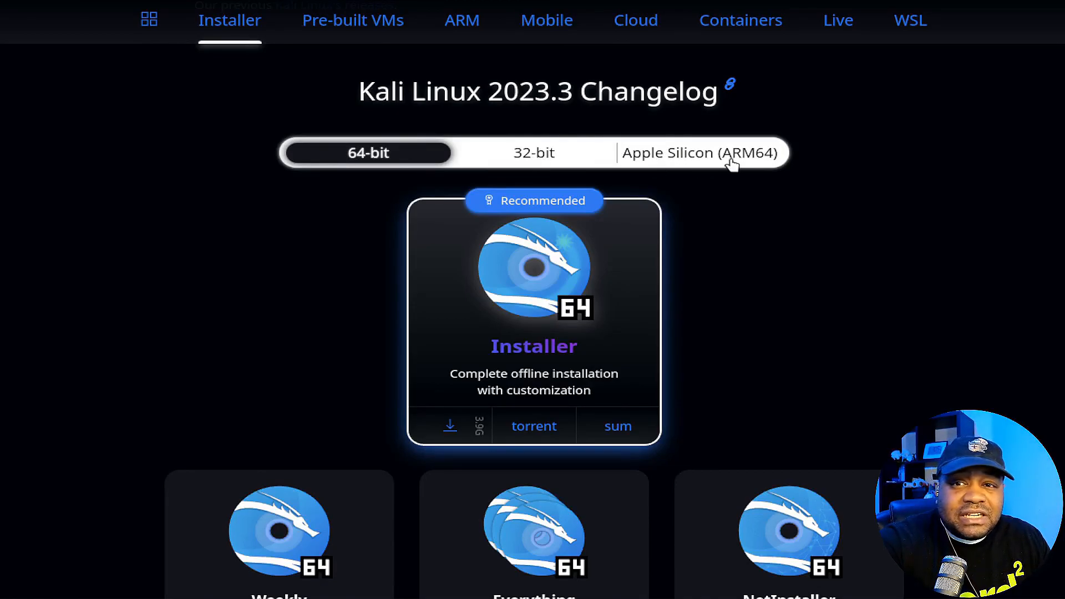
pyautogui.click(699, 151)
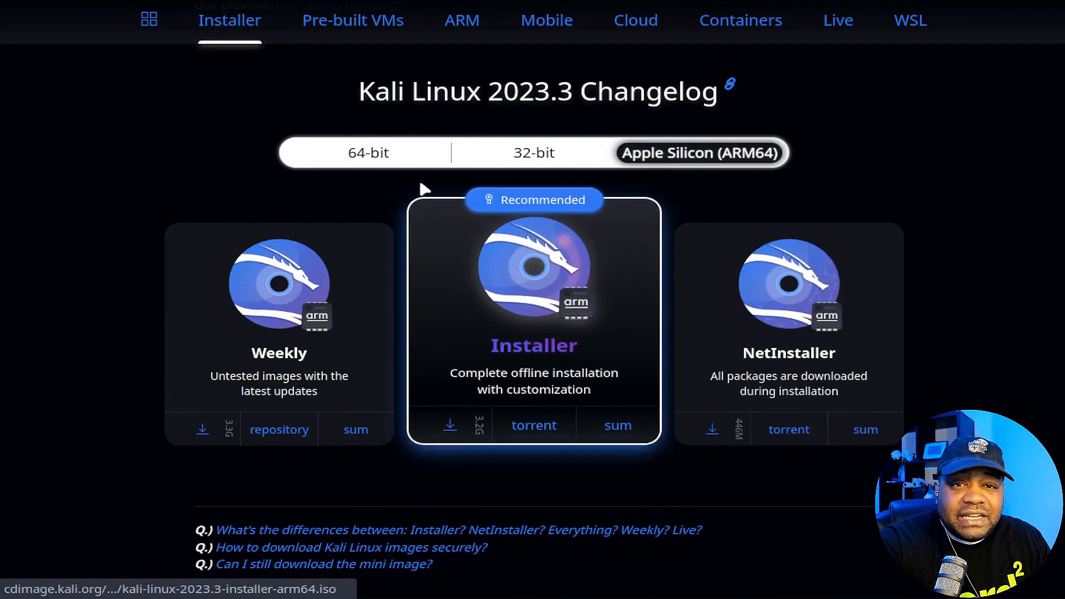
pyautogui.click(368, 152)
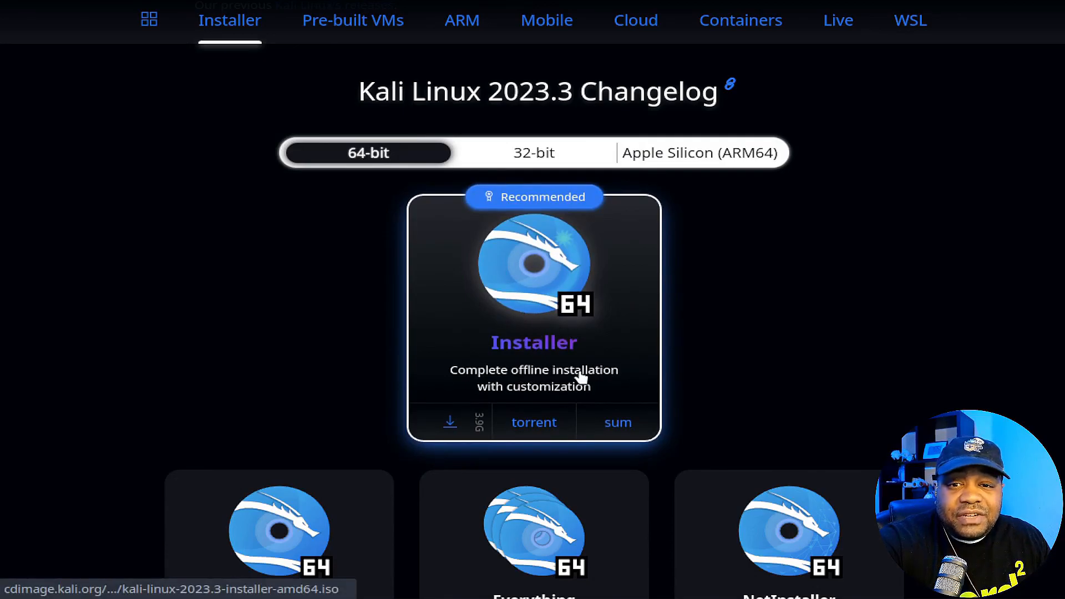
pyautogui.scroll(-3)
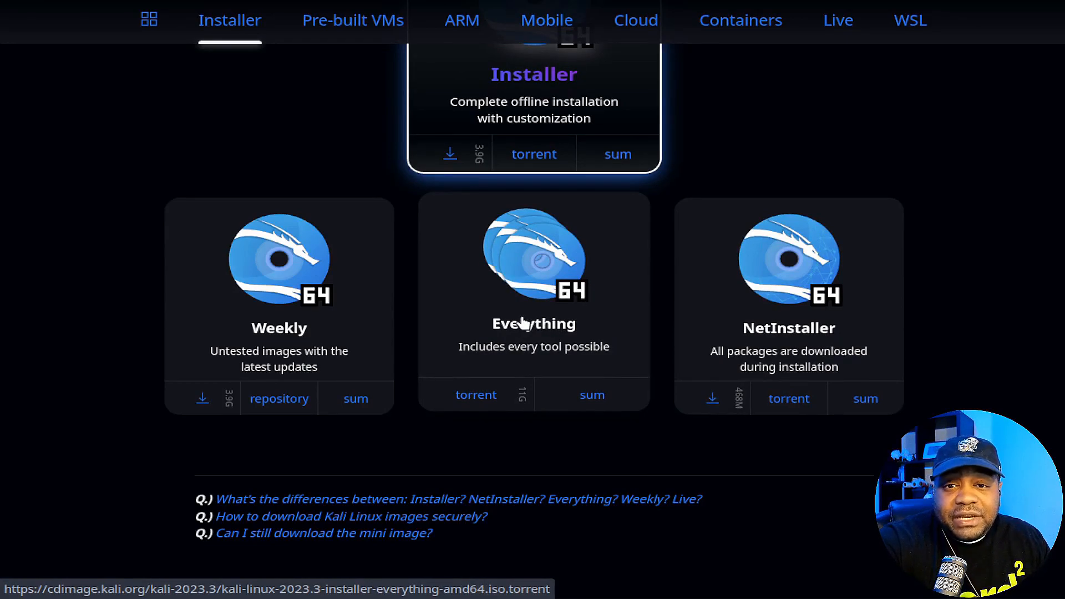
pyautogui.moveTo(523, 404)
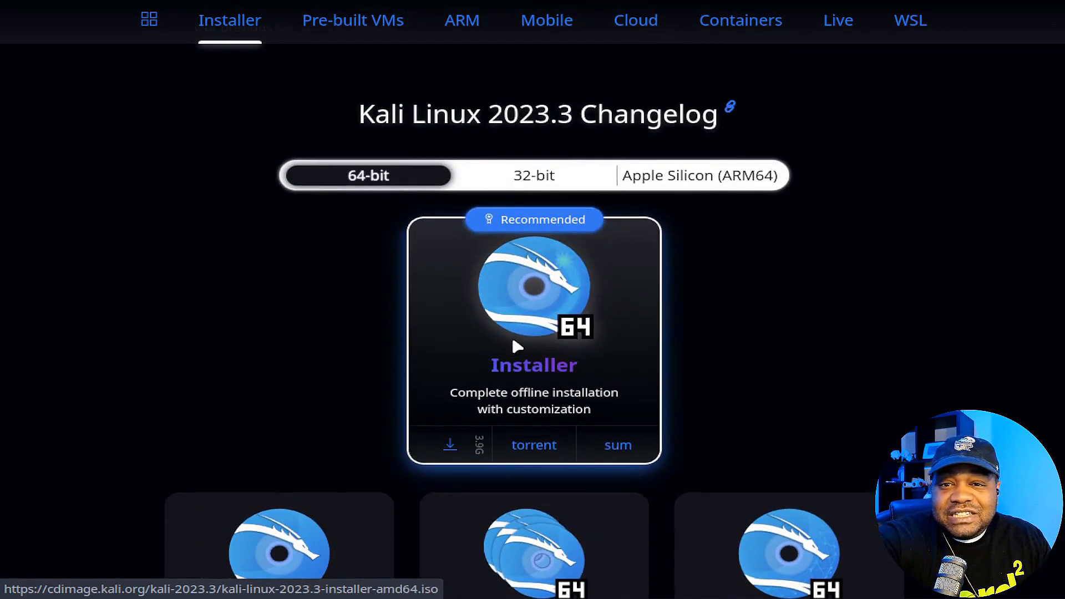
pyautogui.click(450, 444)
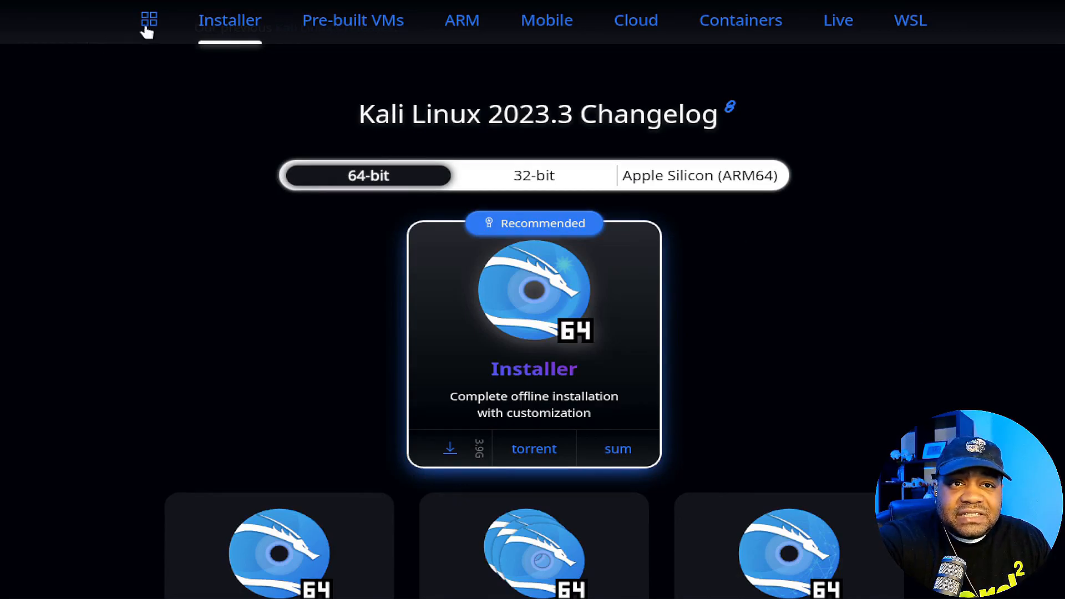
# From the home page, reach the blog's Kali Linux 2023.3 release post and read its introduction.
pyautogui.click(148, 20)
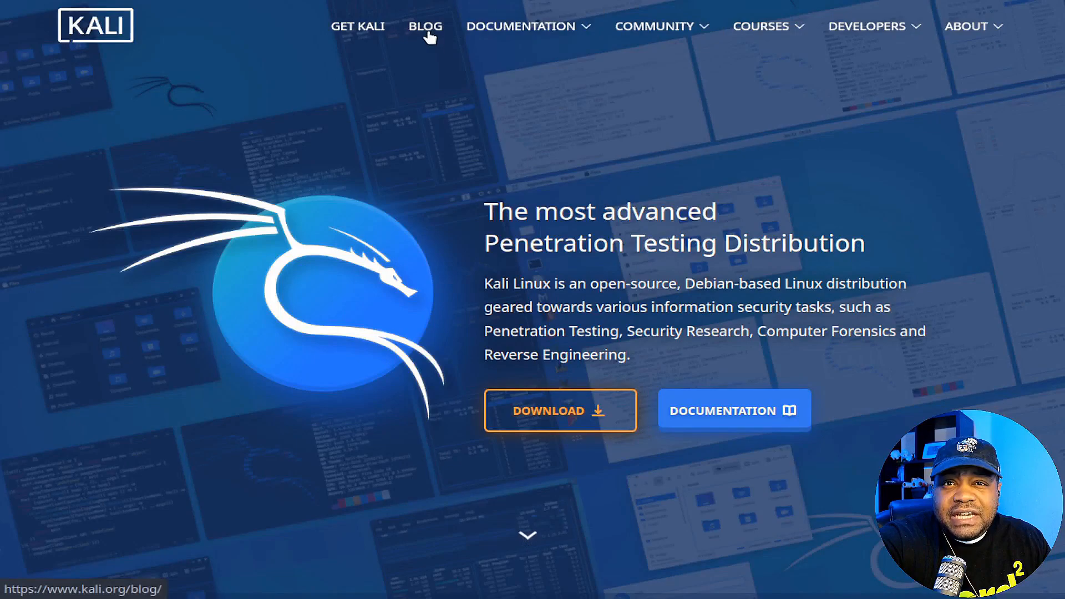
pyautogui.click(425, 26)
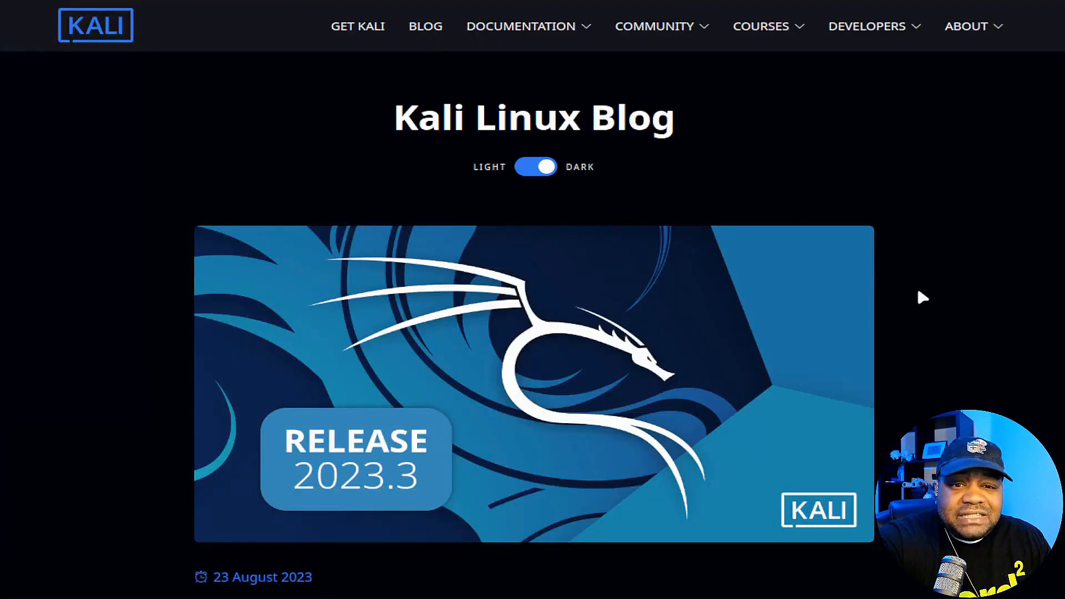
pyautogui.scroll(-3)
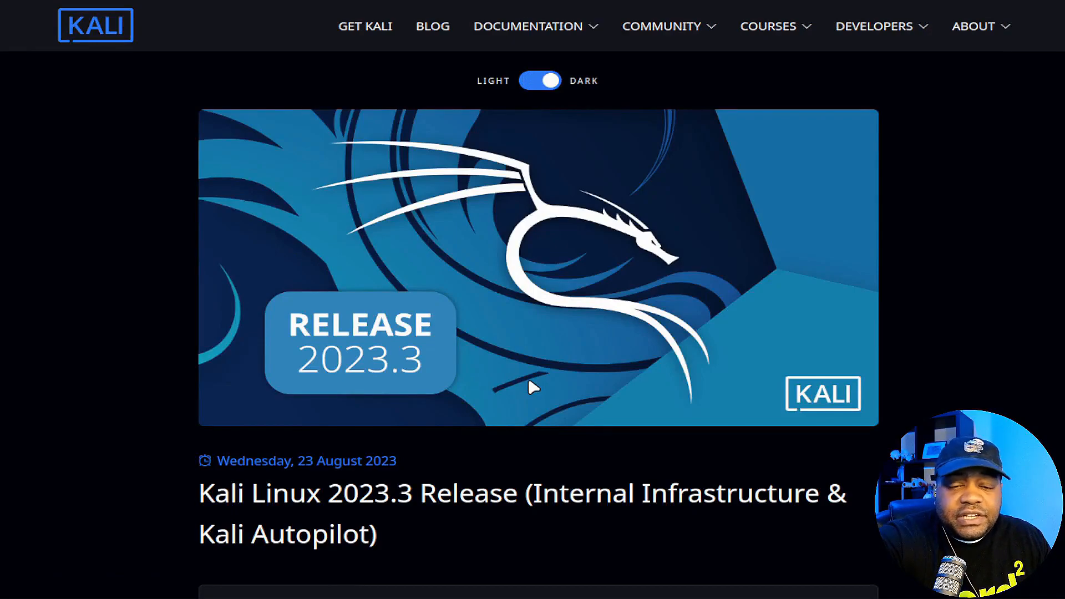
pyautogui.scroll(-3)
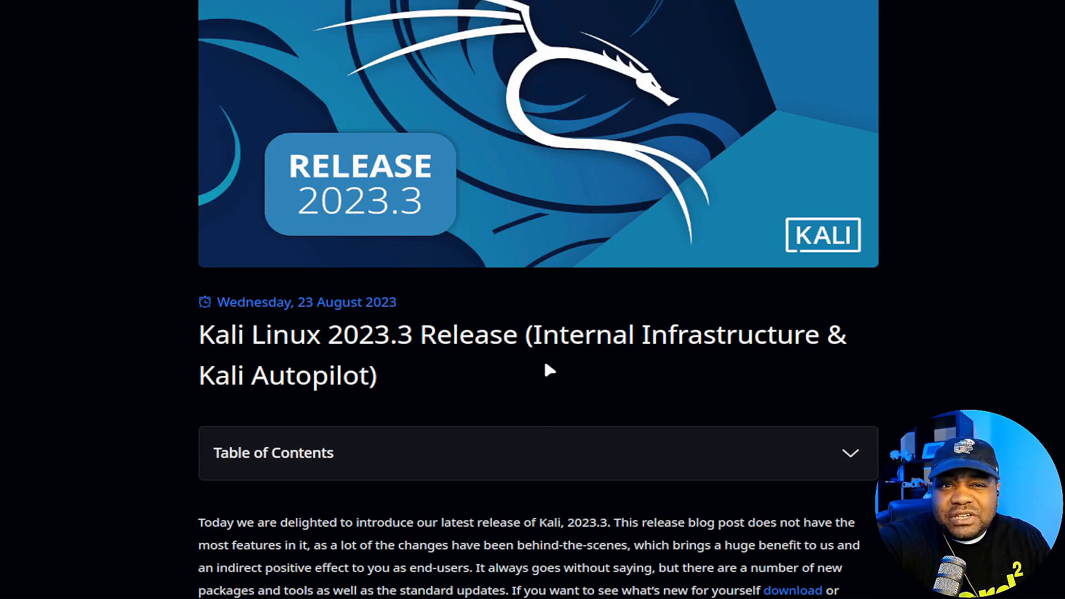
pyautogui.scroll(-3)
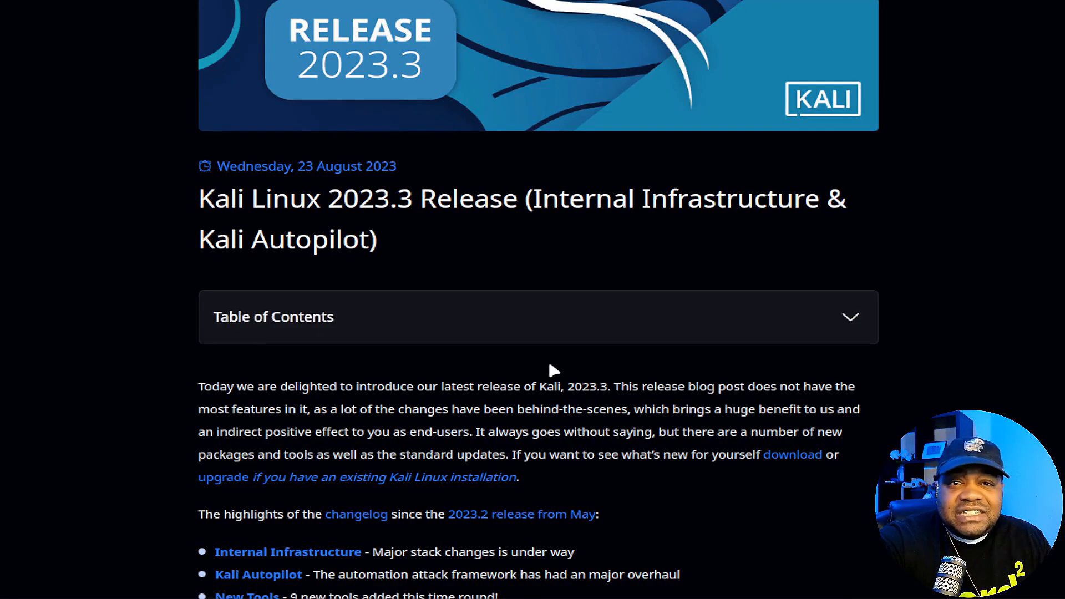
pyautogui.scroll(-3)
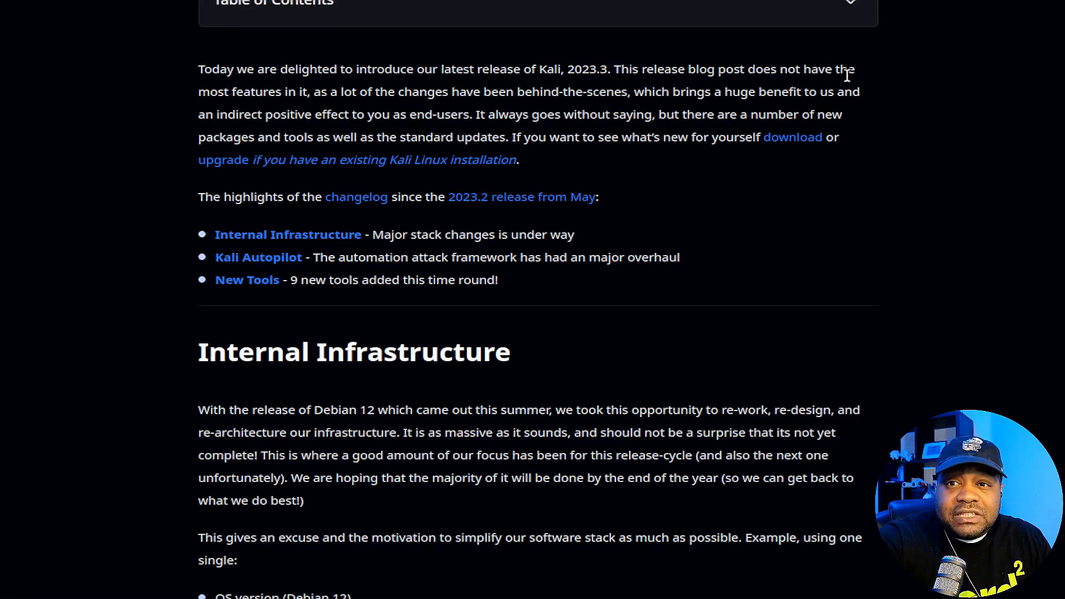
pyautogui.moveTo(319, 98)
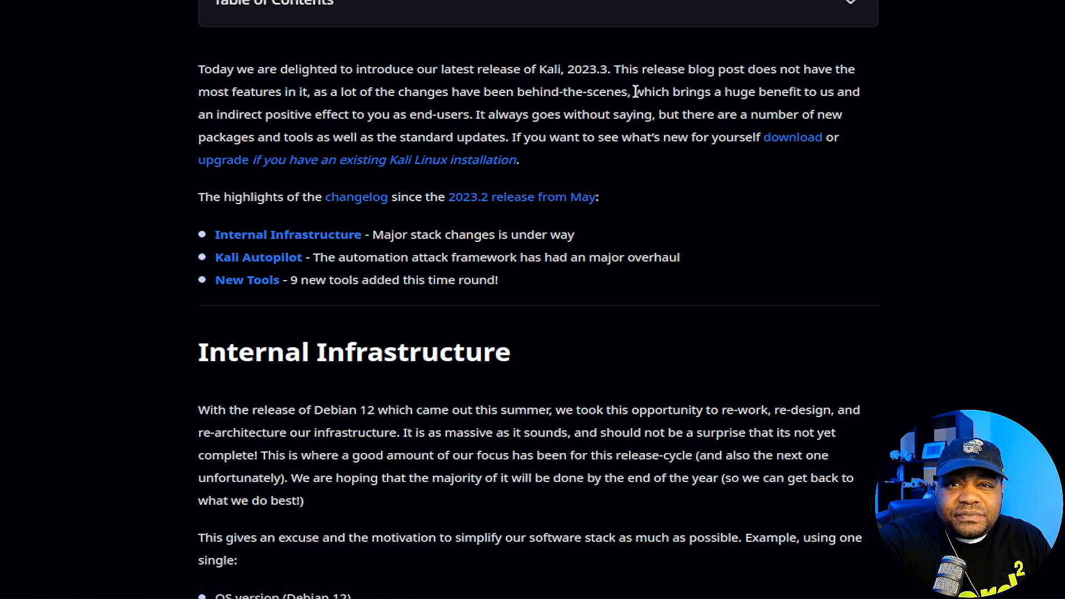
# Highlight the post's introduction, then the Internal Infrastructure and Kali Autopilot highlight summaries.
pyautogui.moveTo(633, 91); pyautogui.dragTo(842, 114)
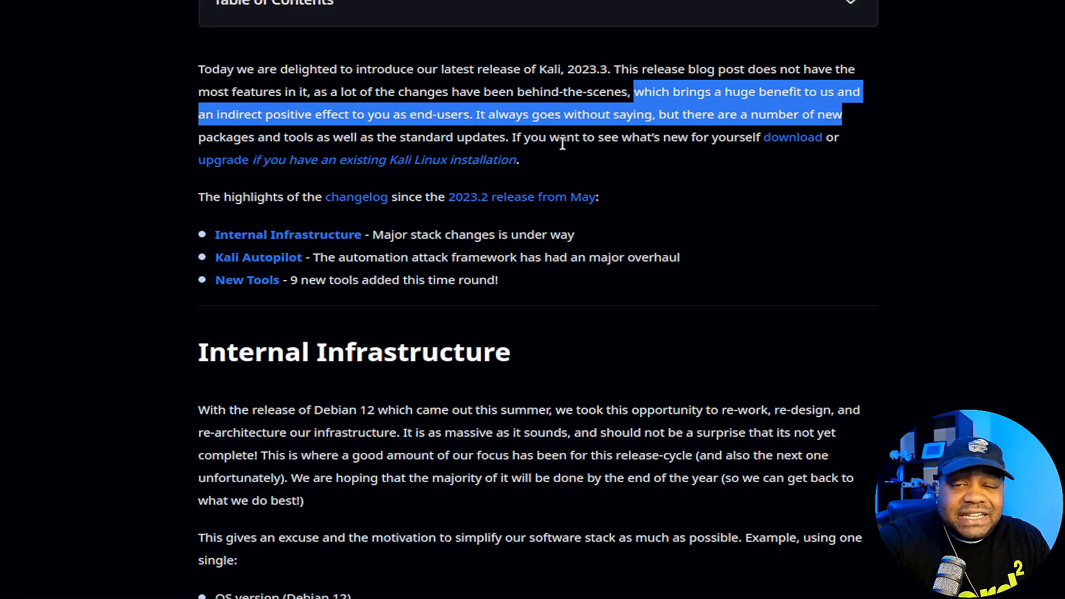
pyautogui.moveTo(637, 136)
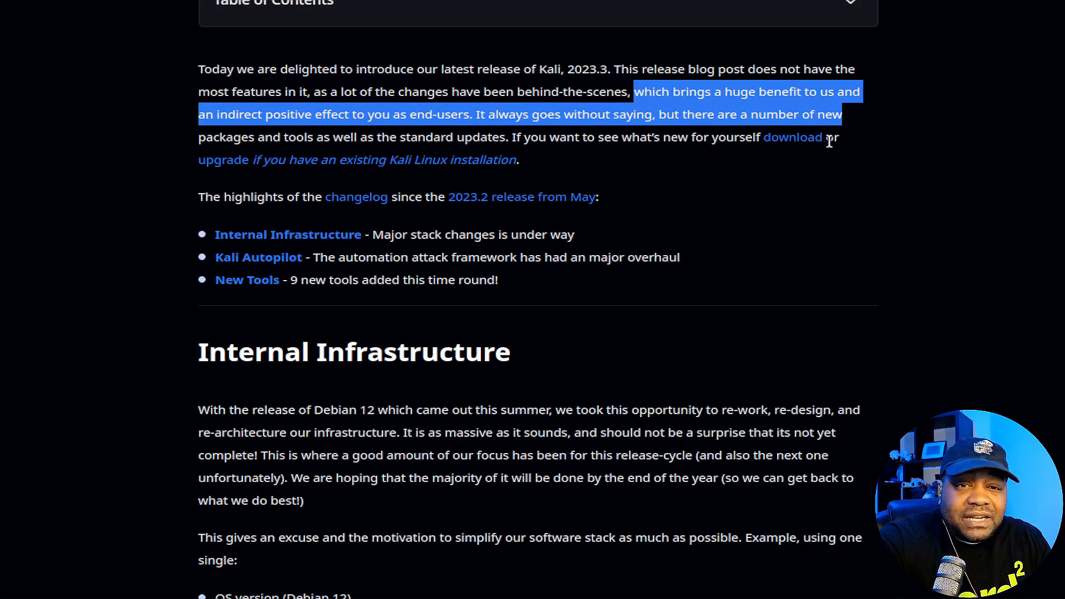
pyautogui.moveTo(445, 166)
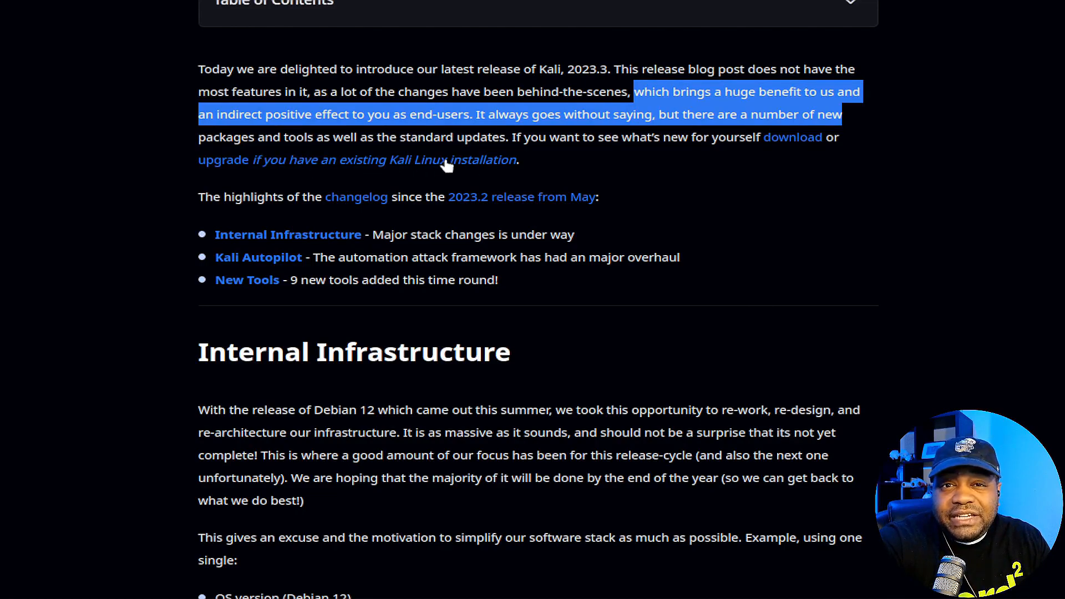
pyautogui.moveTo(353, 161)
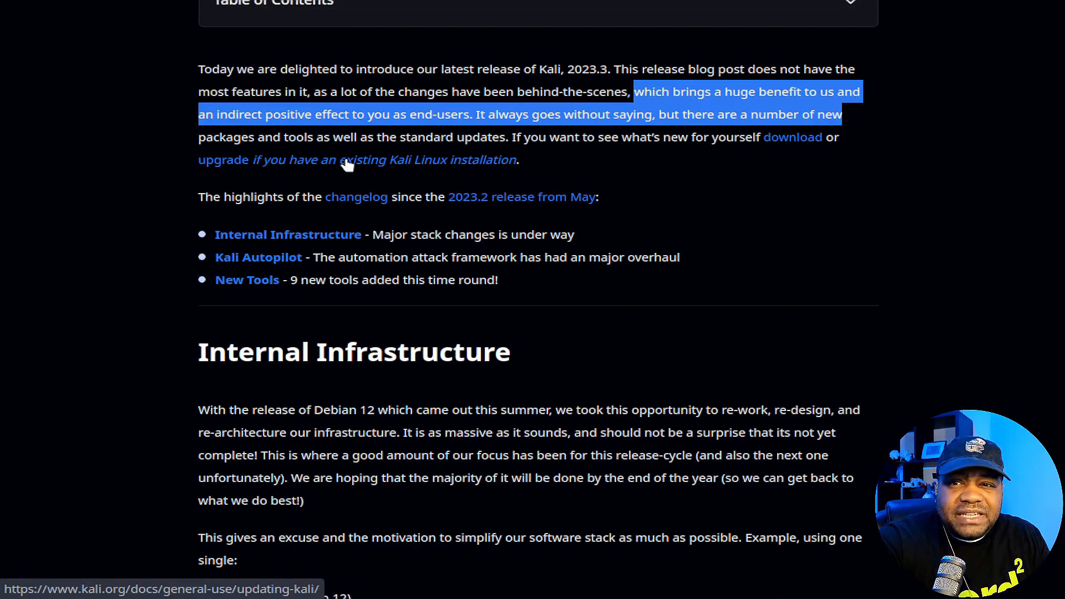
pyautogui.scroll(-3)
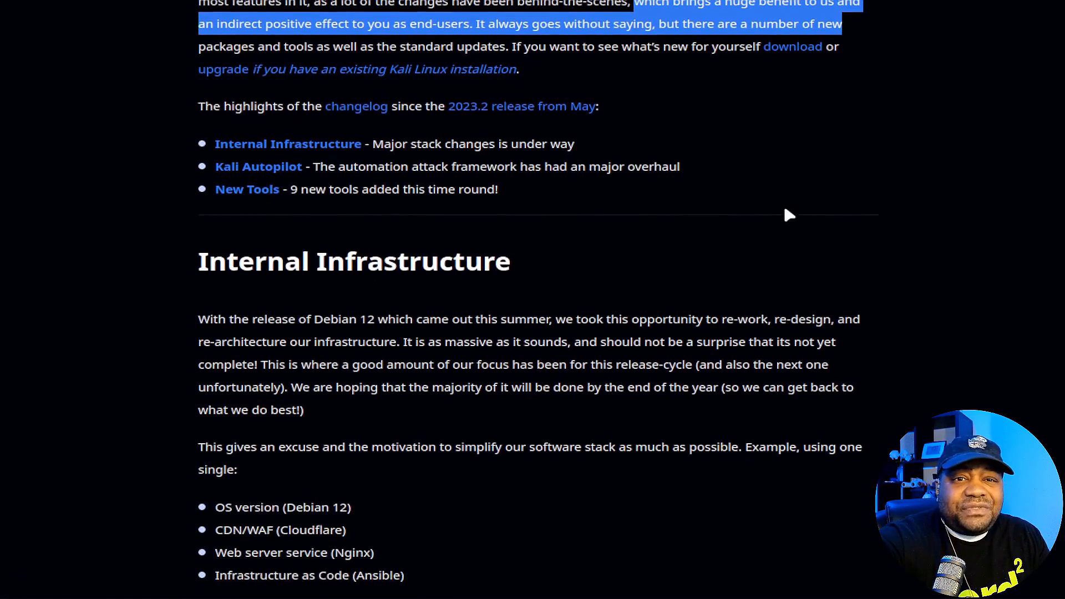
pyautogui.moveTo(783, 196)
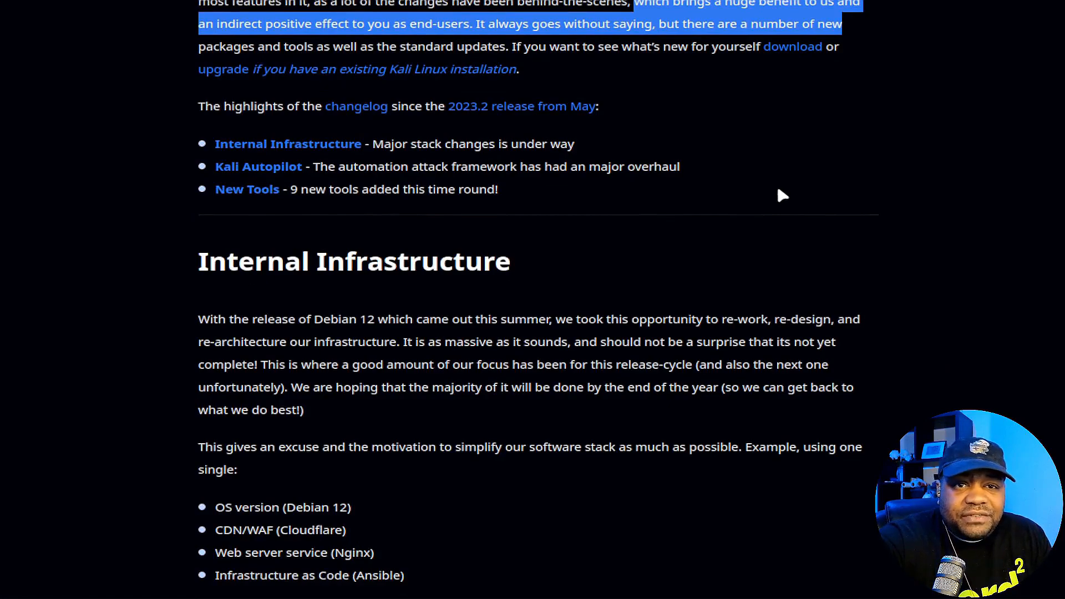
pyautogui.moveTo(370, 122)
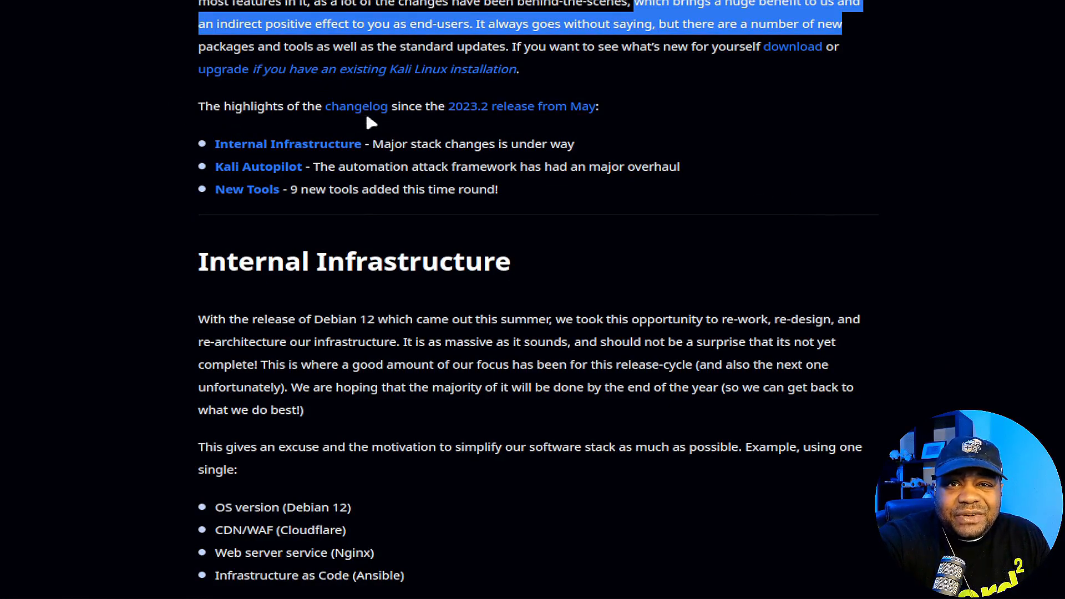
pyautogui.moveTo(287, 143)
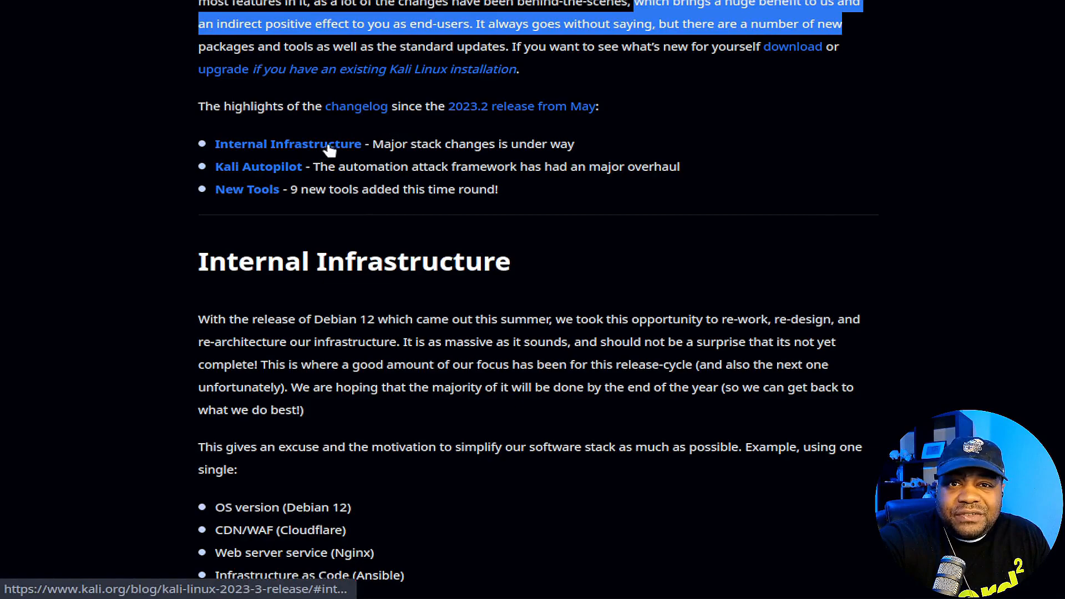
pyautogui.moveTo(372, 143); pyautogui.dragTo(569, 143)
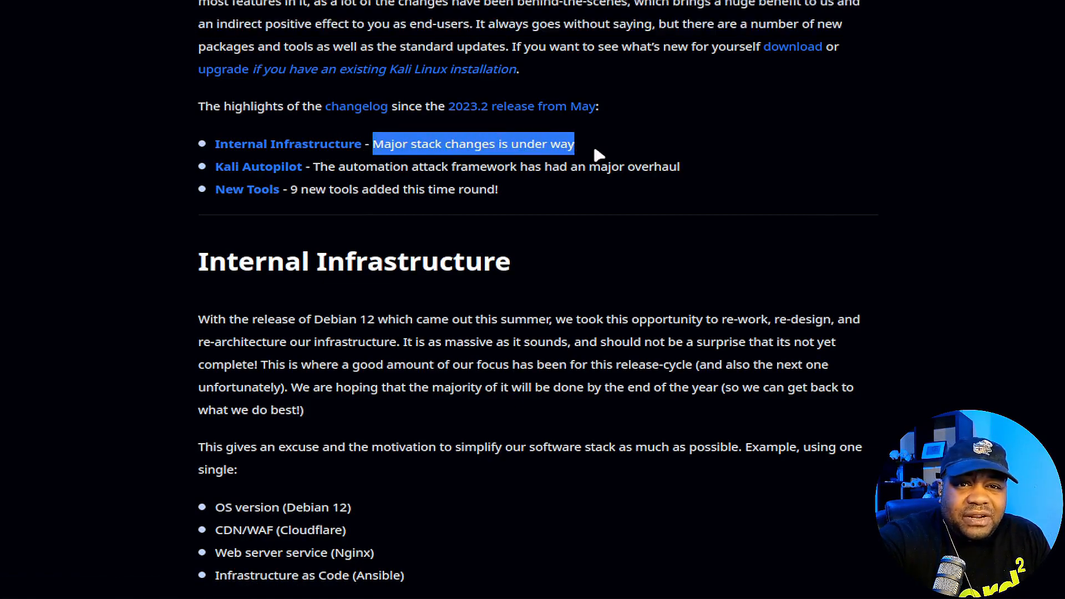
pyautogui.moveTo(375, 161)
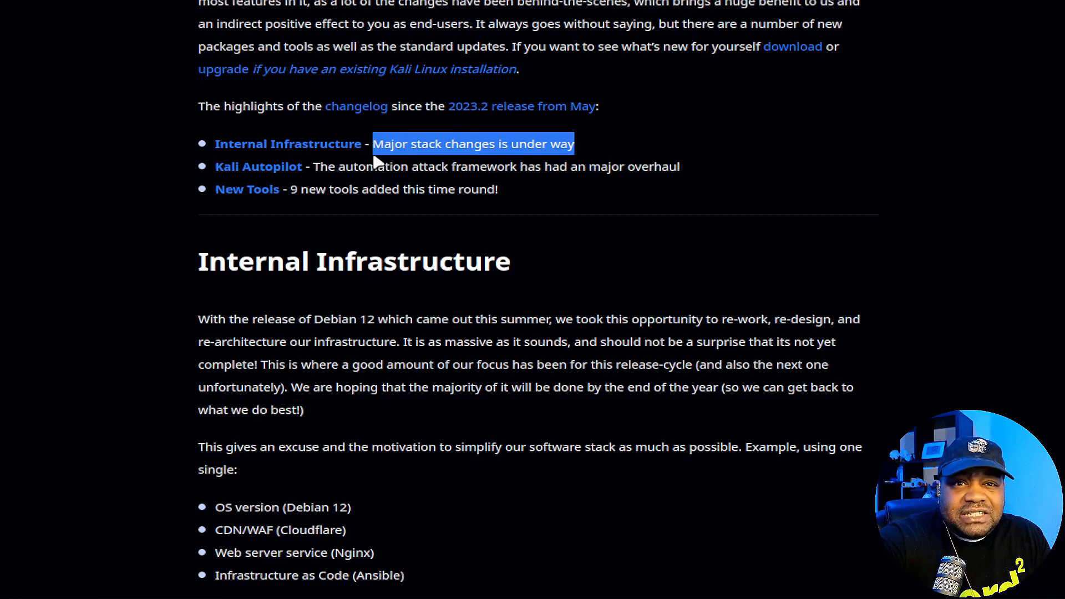
pyautogui.moveTo(292, 155)
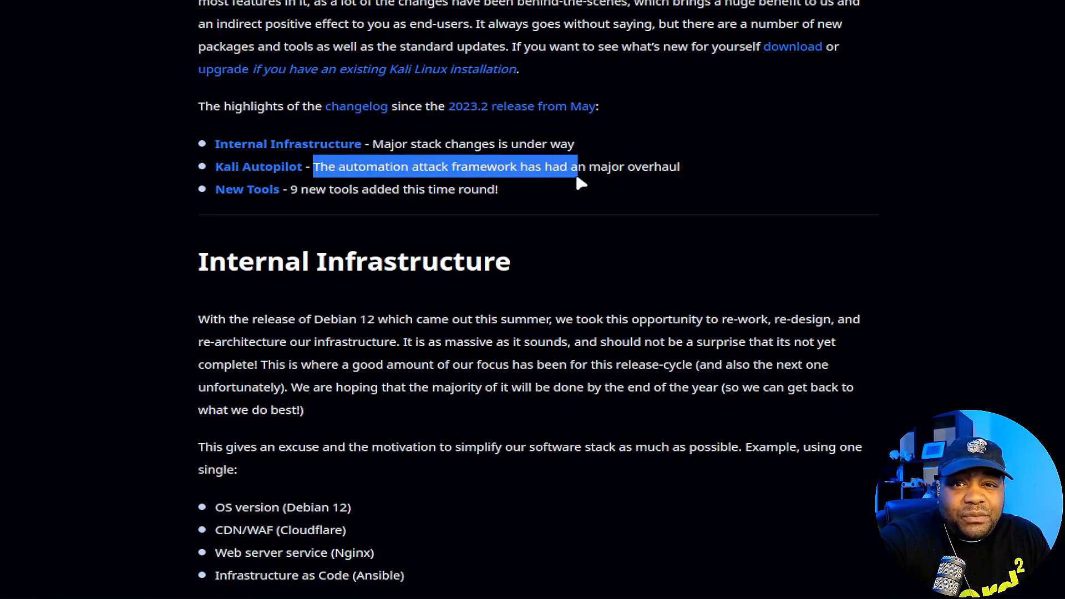
pyautogui.moveTo(574, 166); pyautogui.dragTo(678, 167)
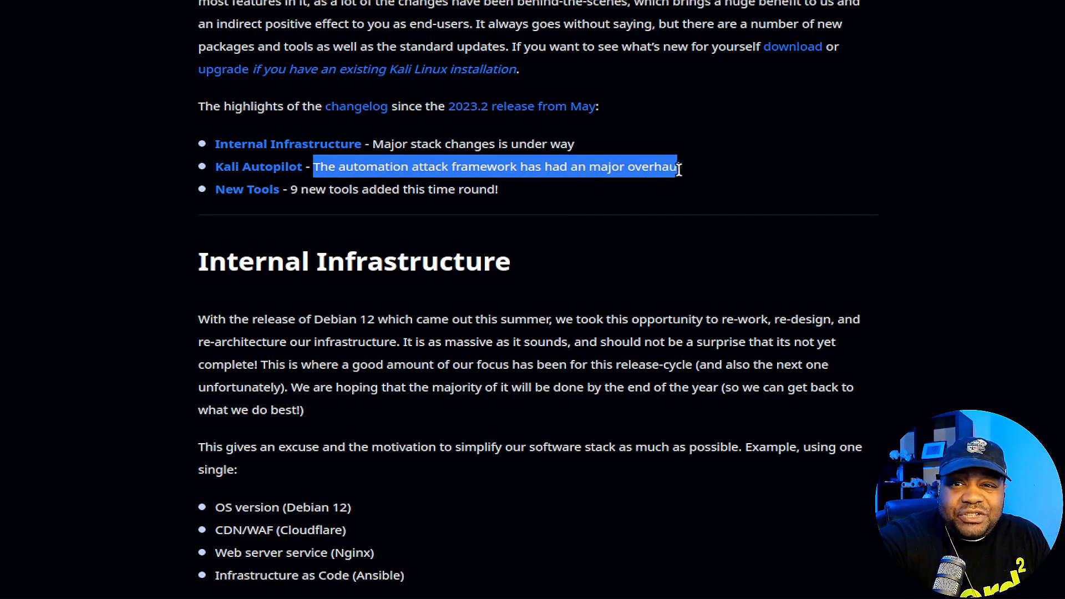
pyautogui.moveTo(277, 173)
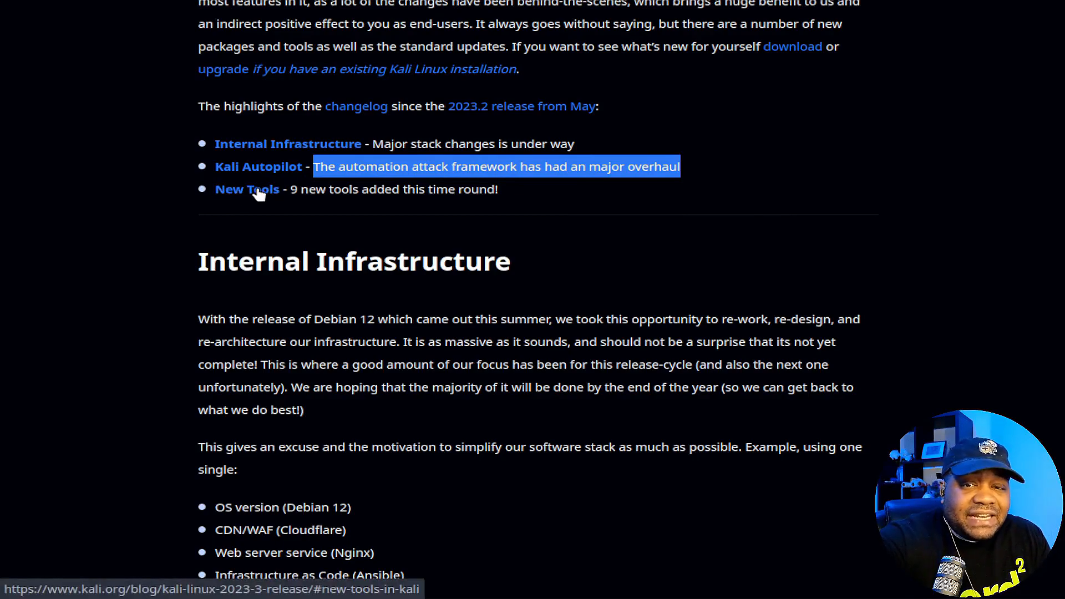
# Jump to New Tools in Kali and highlight the cri-tools and Hubble descriptions.
pyautogui.click(247, 188)
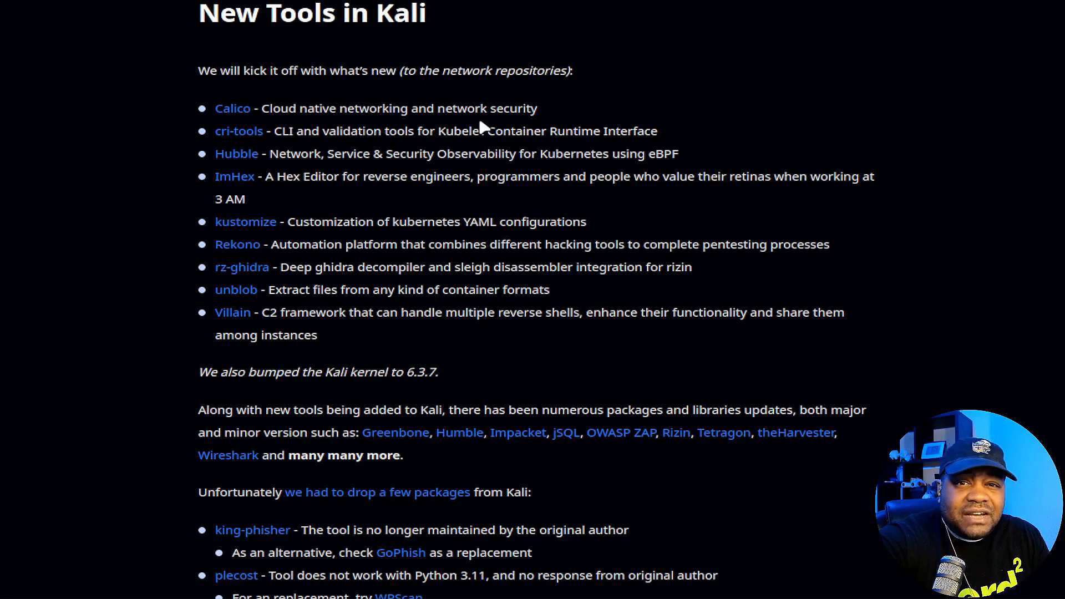
pyautogui.moveTo(376, 126)
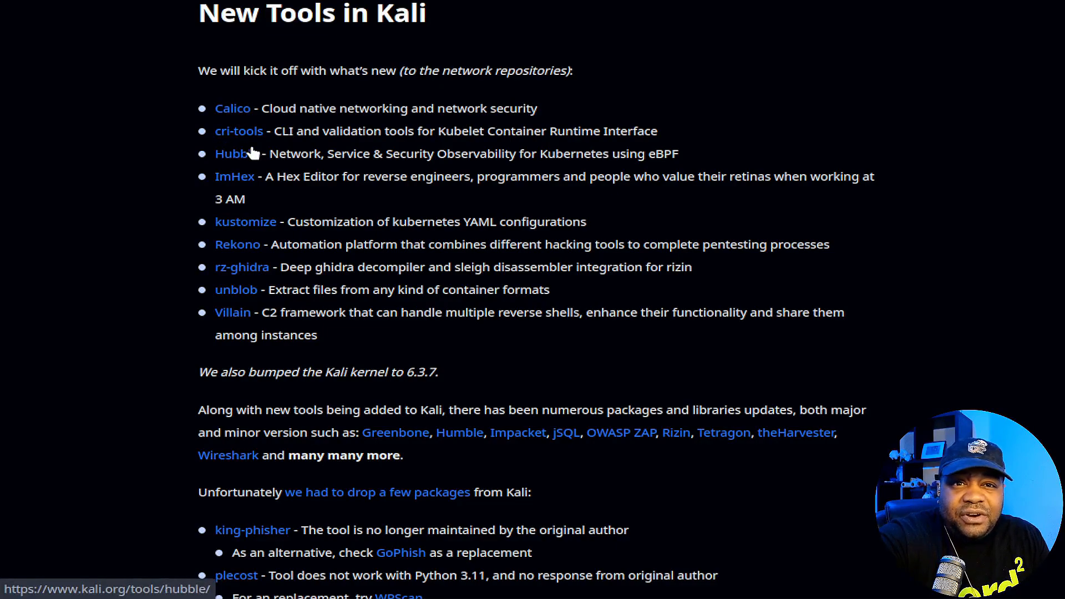
pyautogui.moveTo(274, 131); pyautogui.dragTo(480, 131)
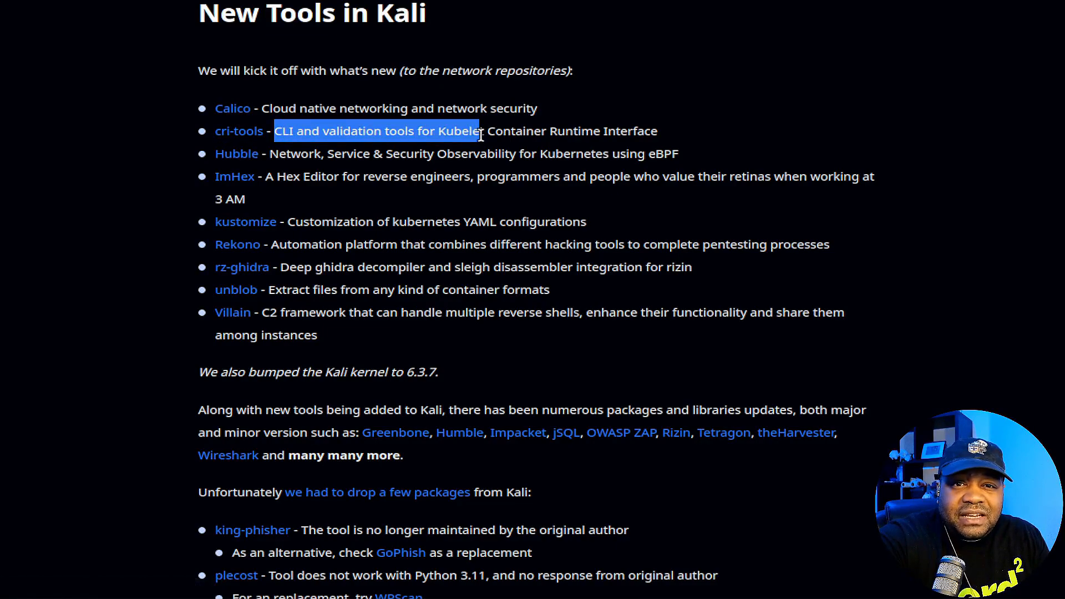
pyautogui.moveTo(478, 131); pyautogui.dragTo(530, 131)
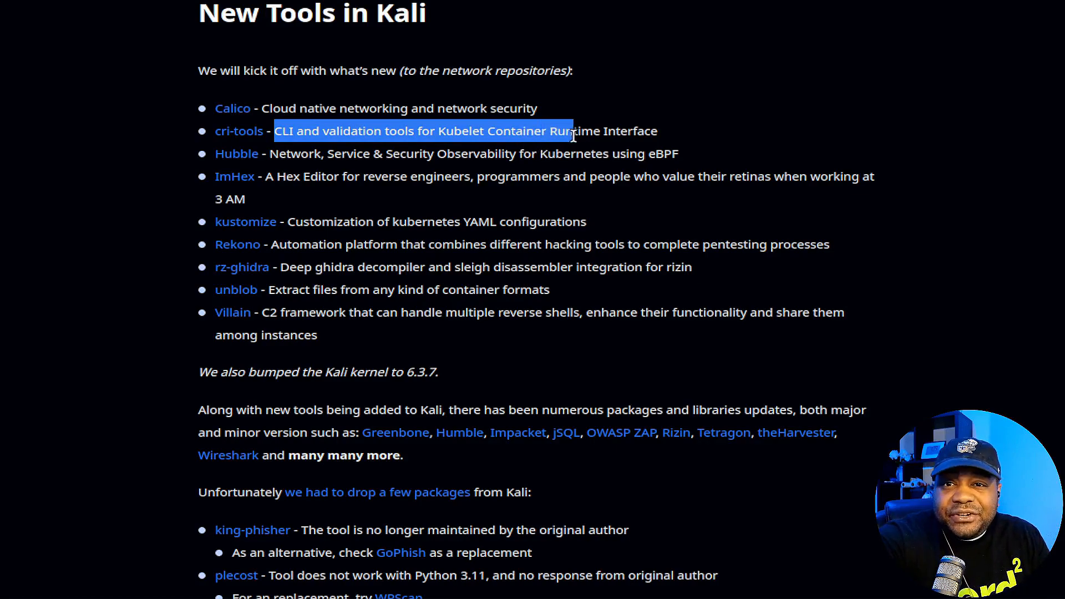
pyautogui.moveTo(573, 130); pyautogui.dragTo(274, 154)
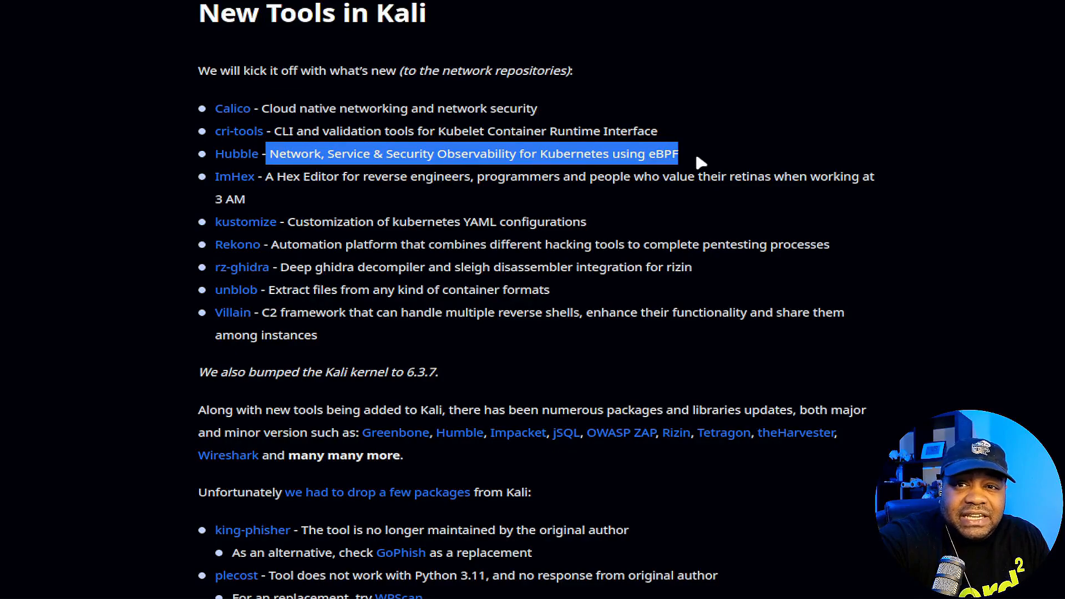
pyautogui.moveTo(553, 147)
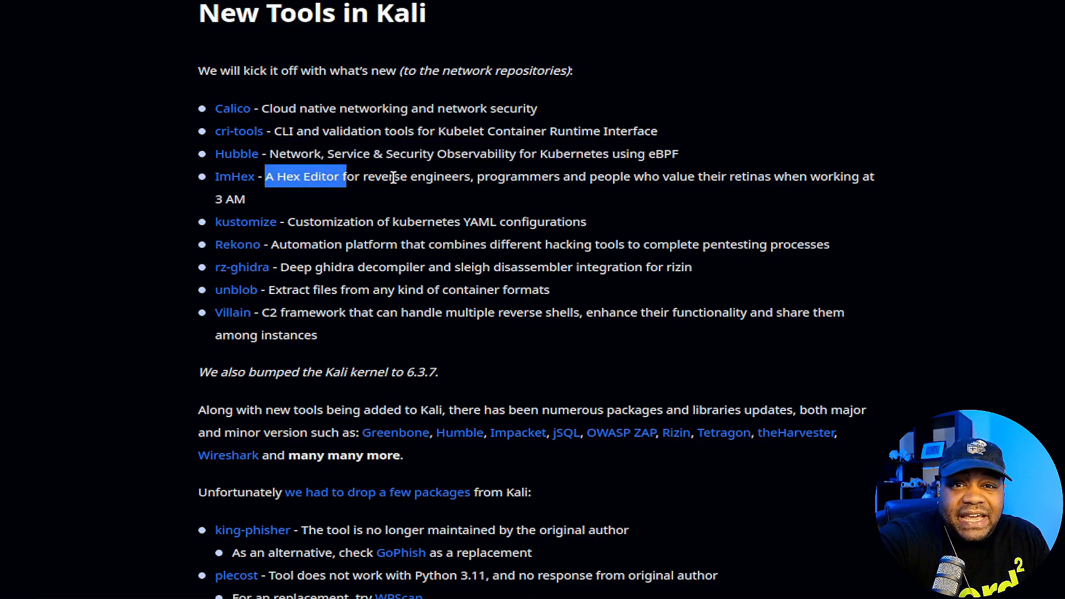
# Highlight the ImHex description and look over the dropped packages and Rekono submission notes.
pyautogui.moveTo(343, 176); pyautogui.dragTo(604, 175)
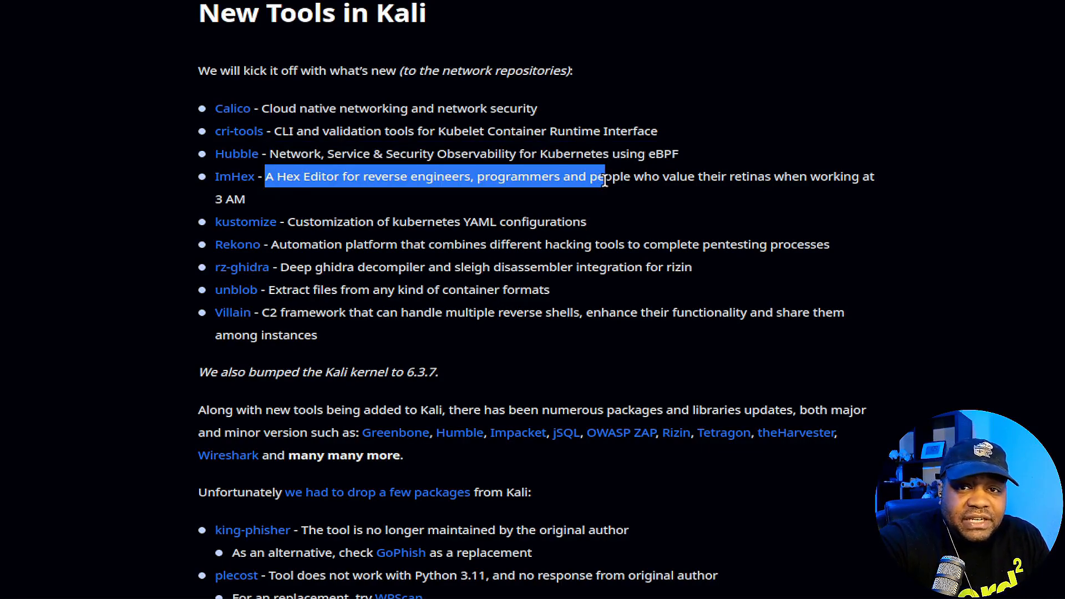
pyautogui.moveTo(602, 181); pyautogui.dragTo(788, 177)
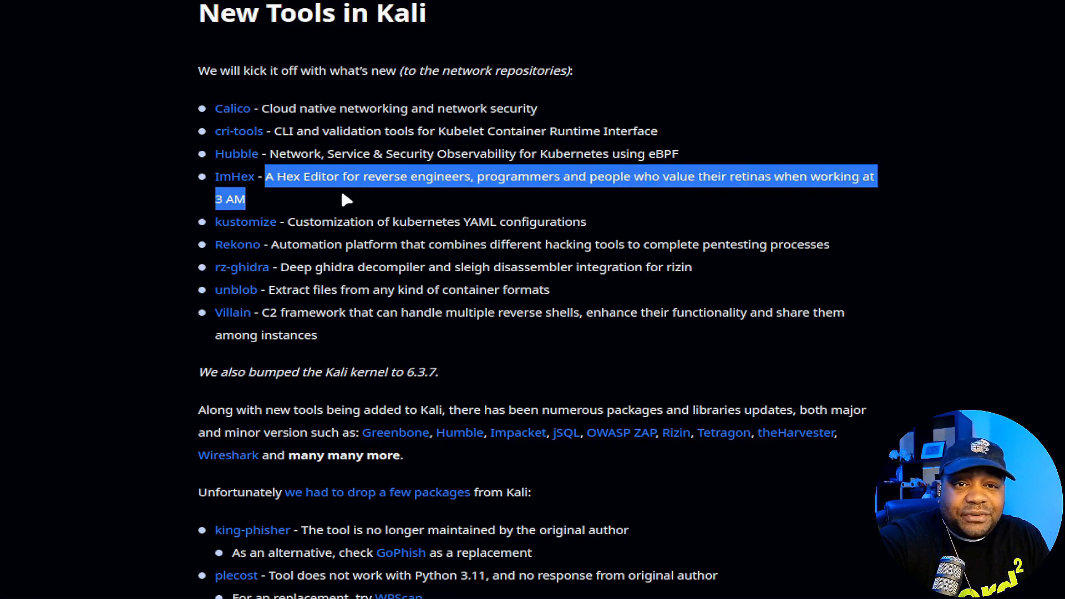
pyautogui.scroll(-3)
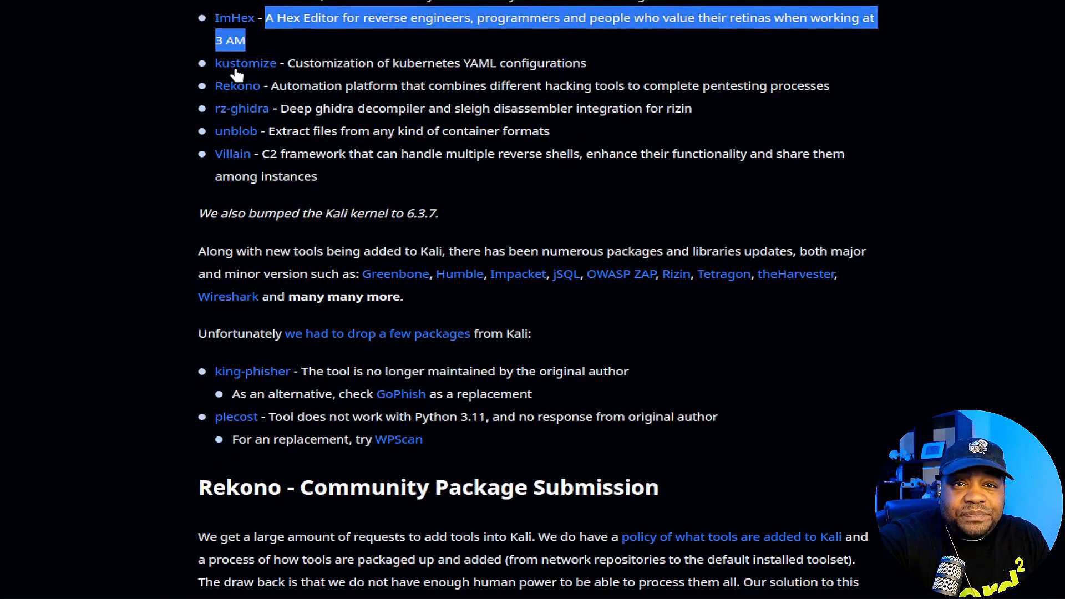
pyautogui.moveTo(380, 77)
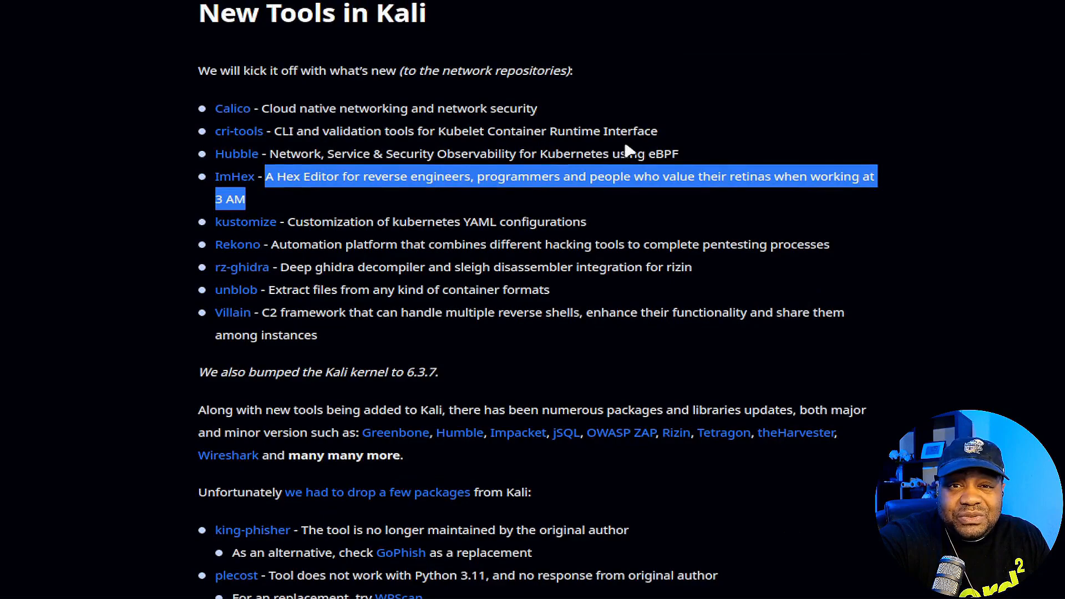
pyautogui.scroll(-3)
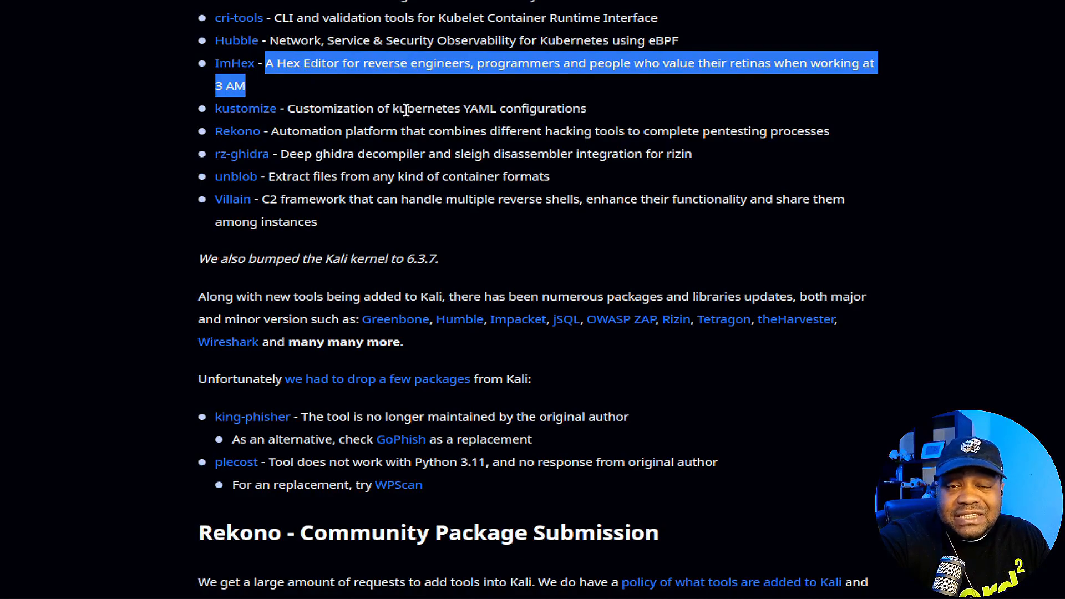
pyautogui.moveTo(272, 150)
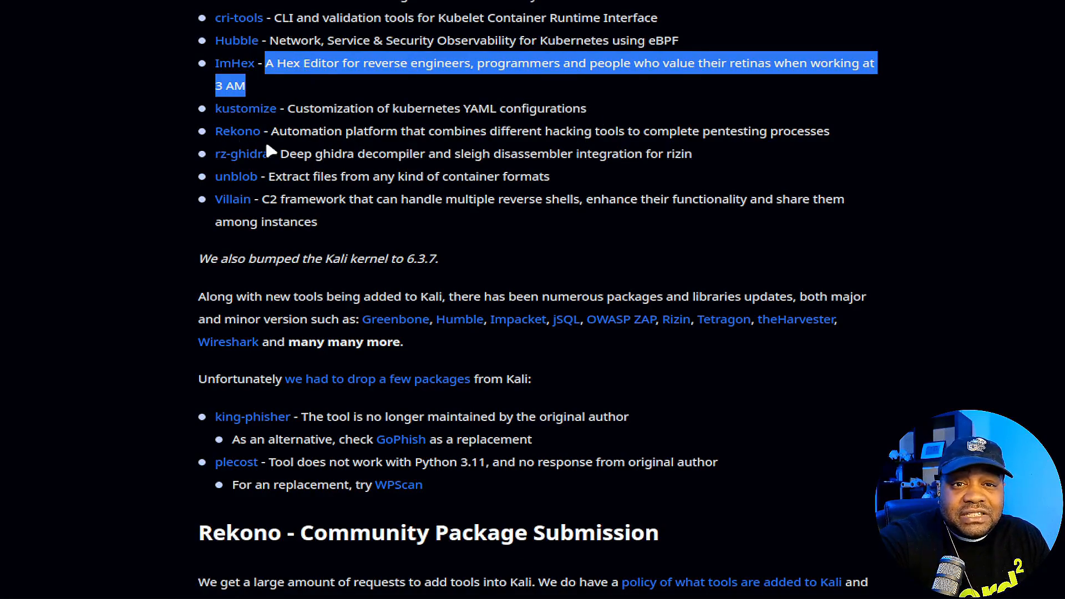
pyautogui.moveTo(503, 143)
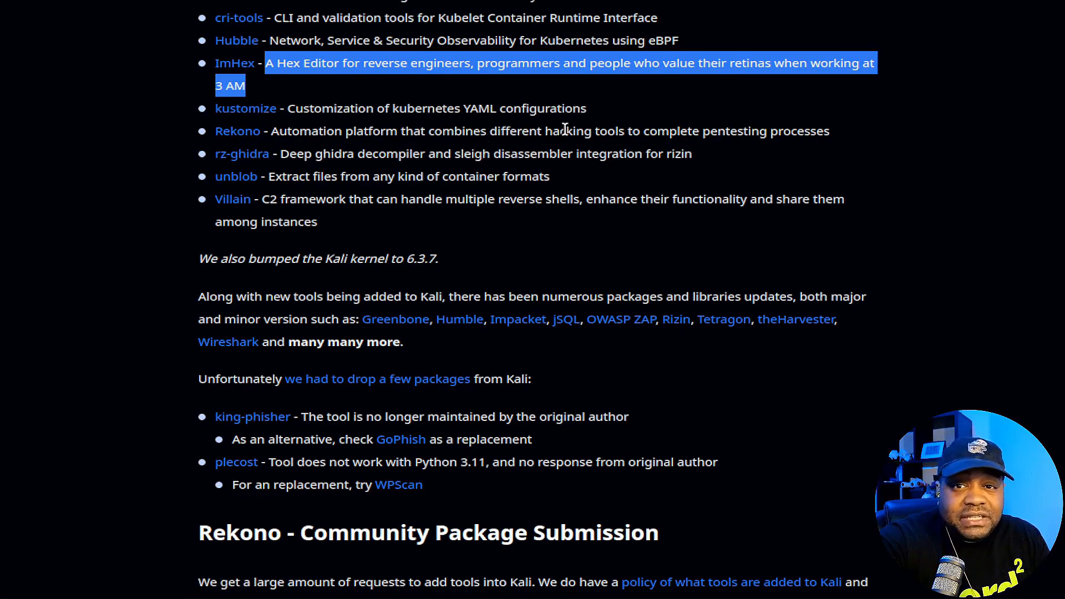
pyautogui.moveTo(835, 139)
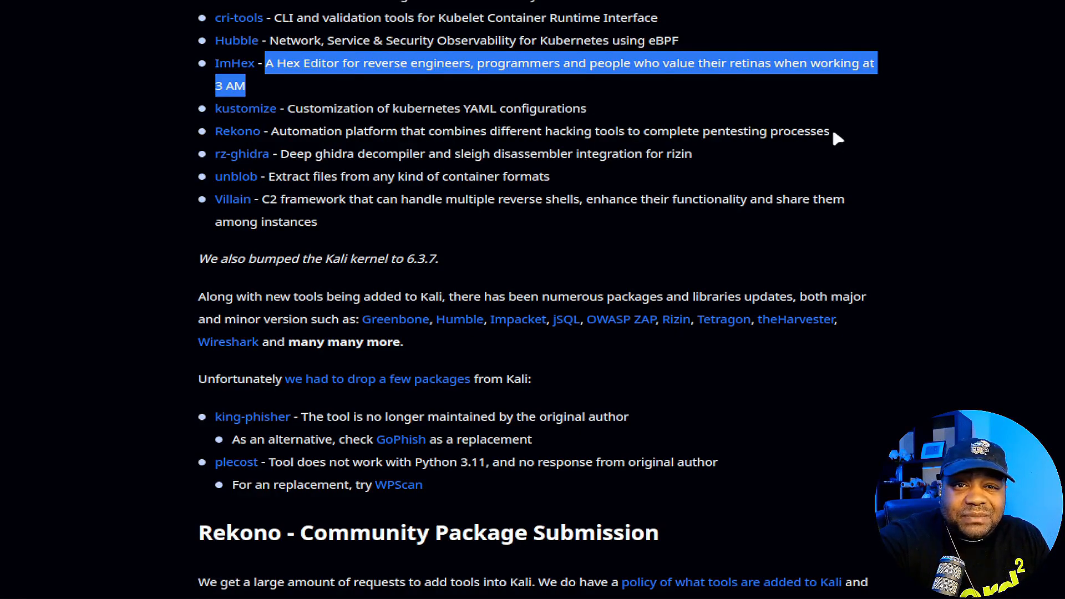
pyautogui.moveTo(328, 154)
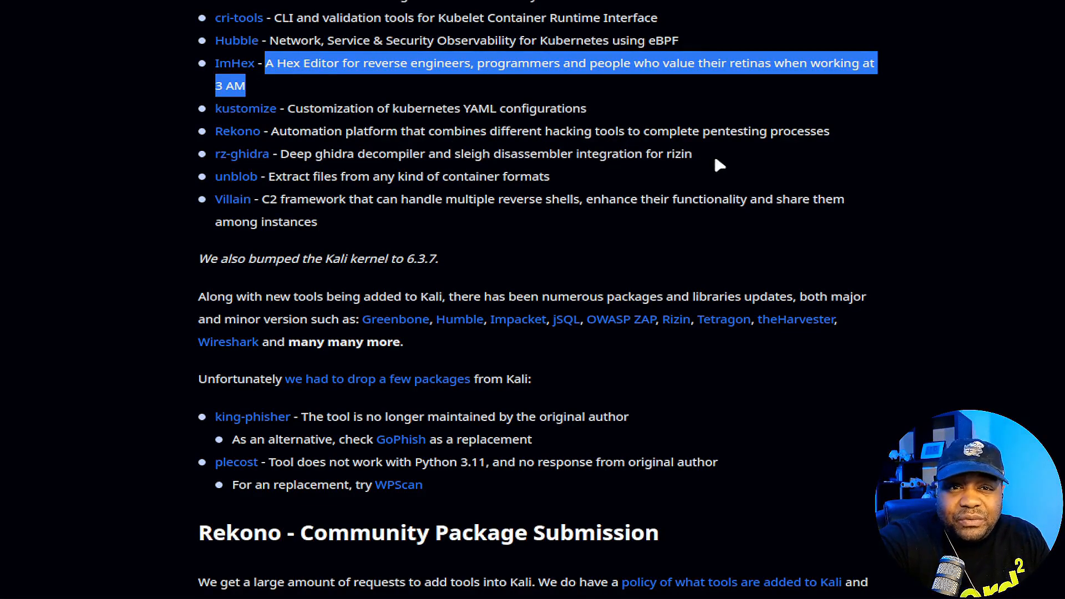
pyautogui.moveTo(241, 184)
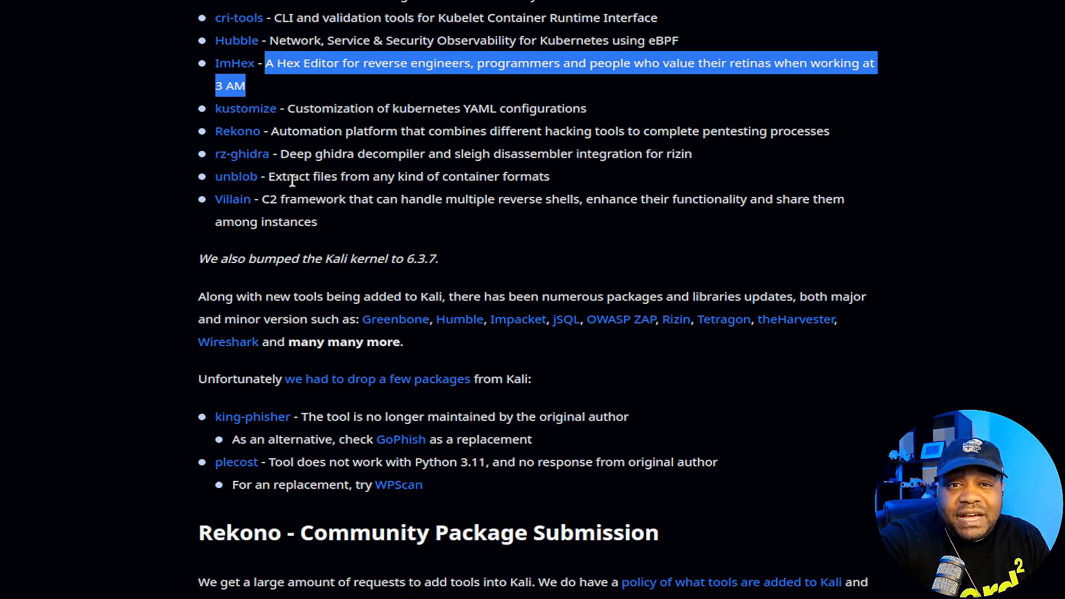
pyautogui.moveTo(578, 181)
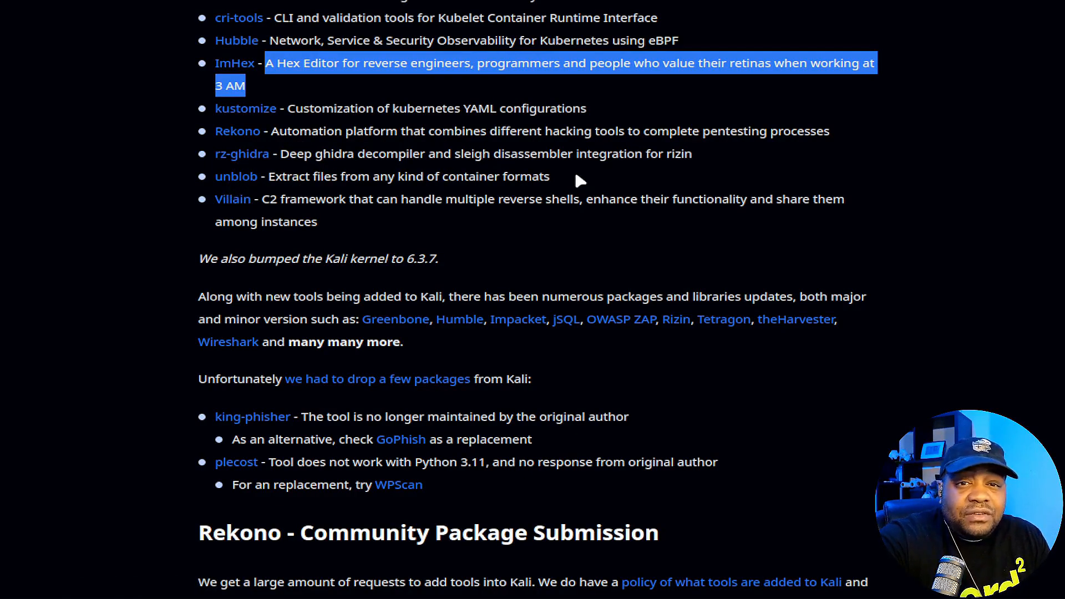
pyautogui.moveTo(311, 199)
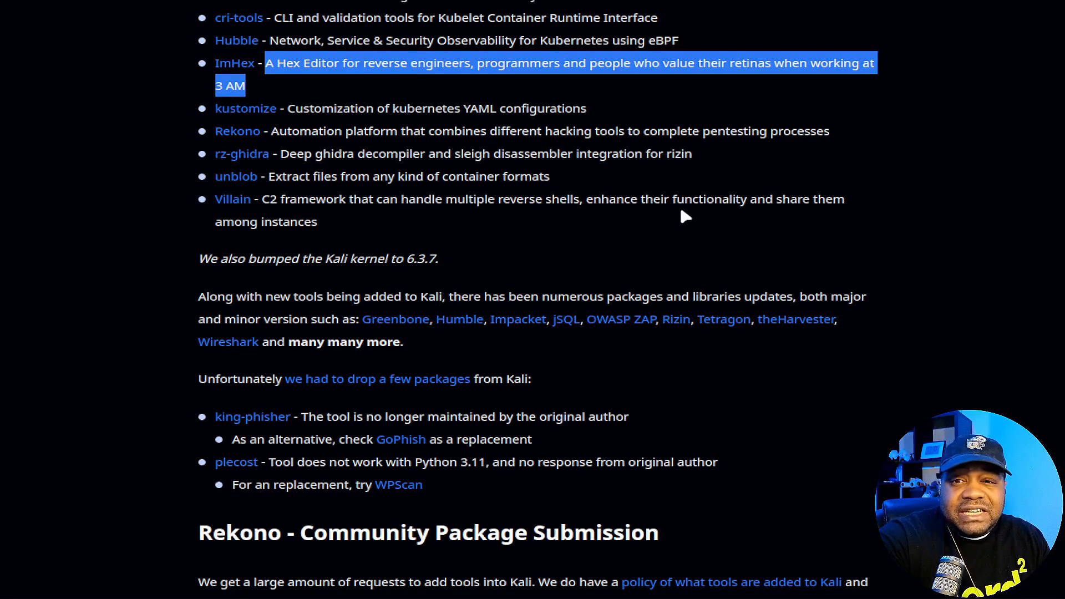
pyautogui.moveTo(620, 169)
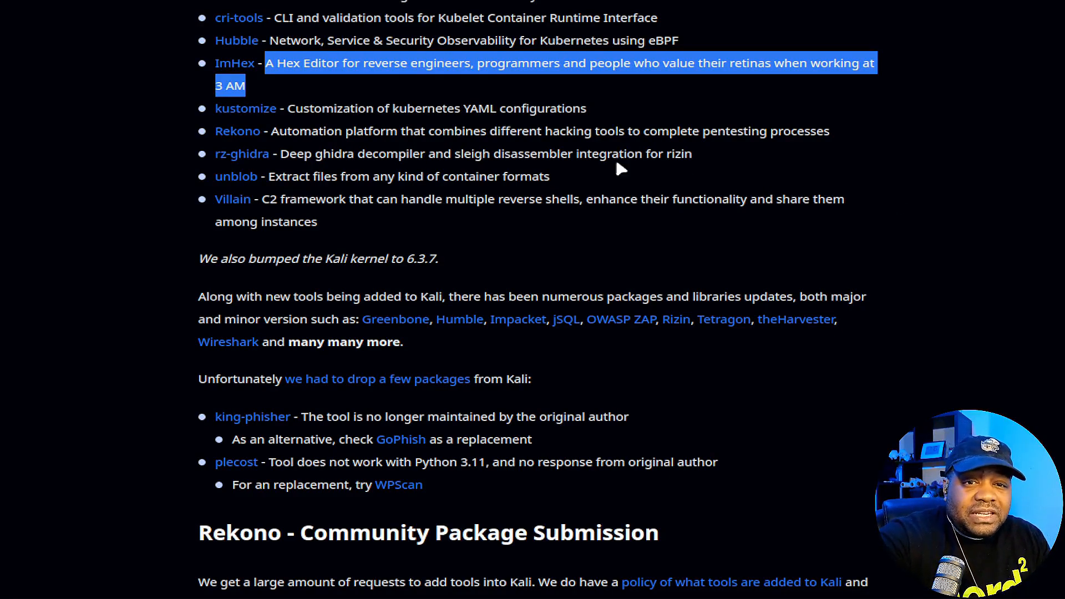
pyautogui.scroll(3)
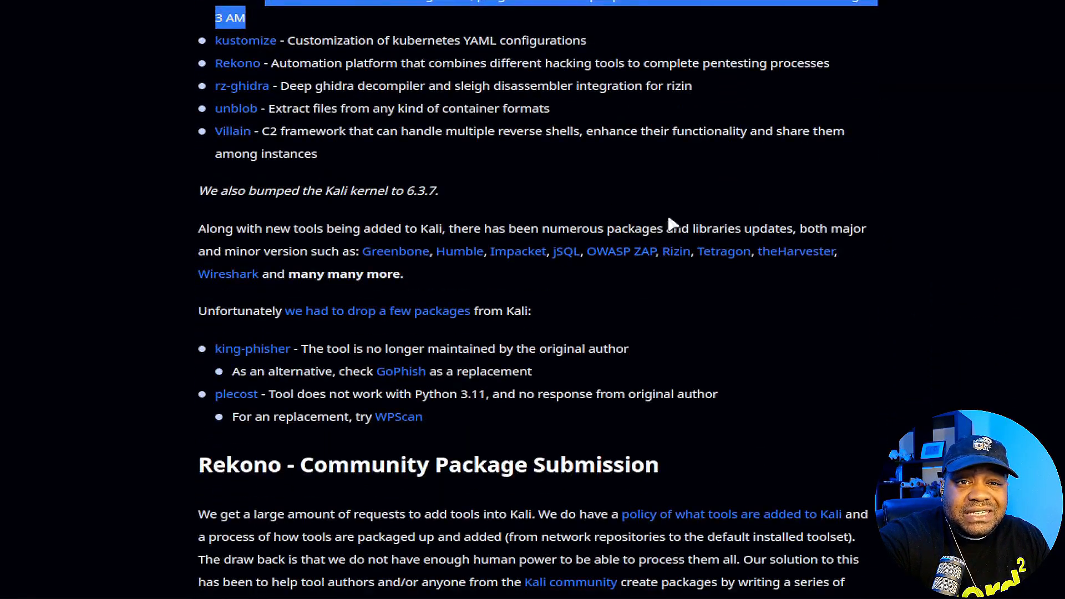
pyautogui.moveTo(227, 208)
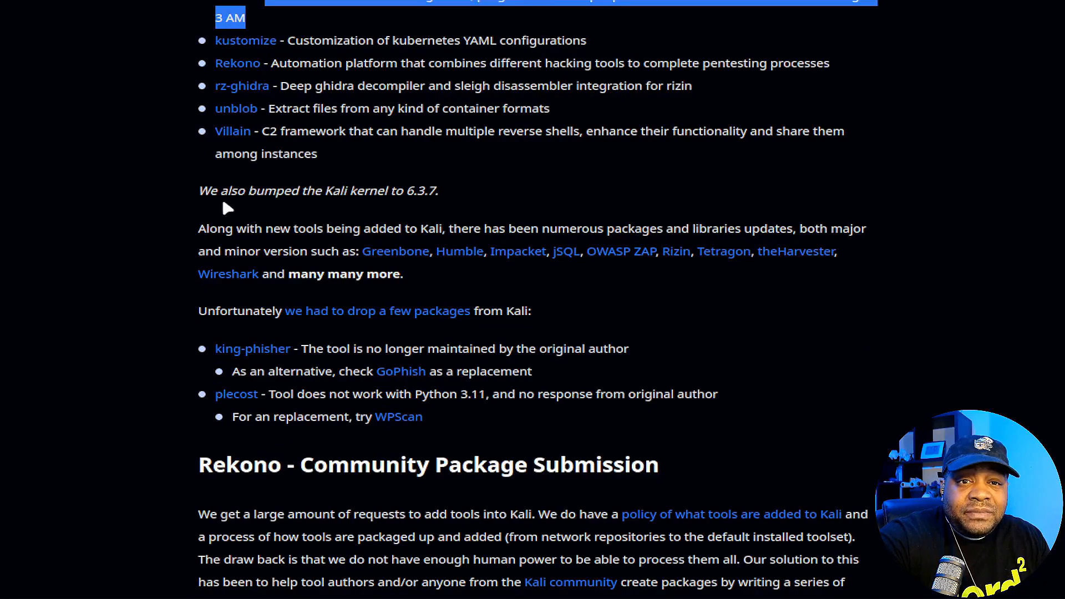
pyautogui.moveTo(326, 190)
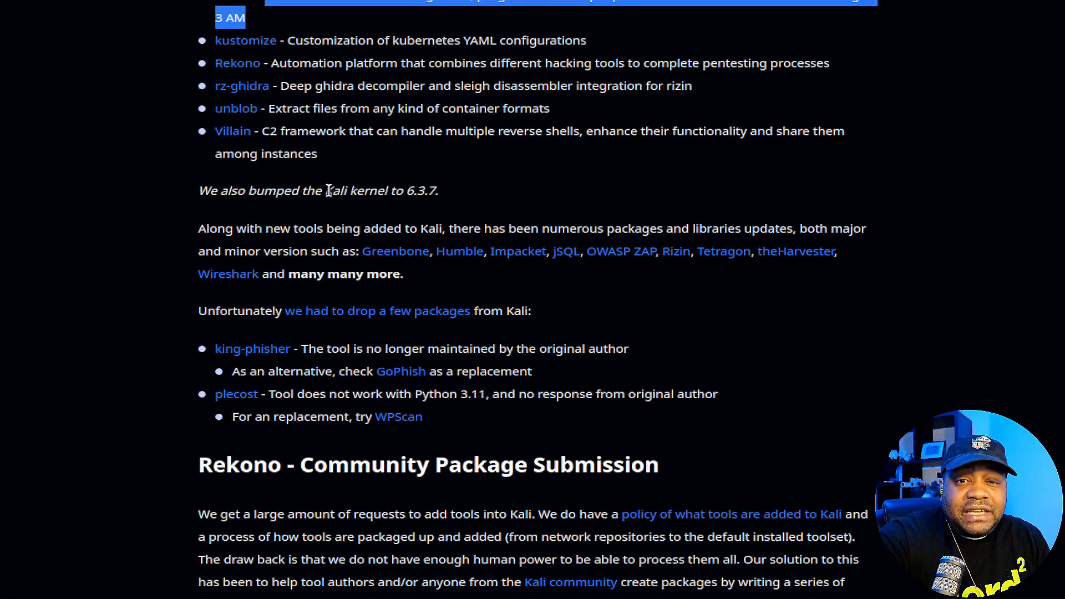
pyautogui.moveTo(324, 190); pyautogui.dragTo(438, 191)
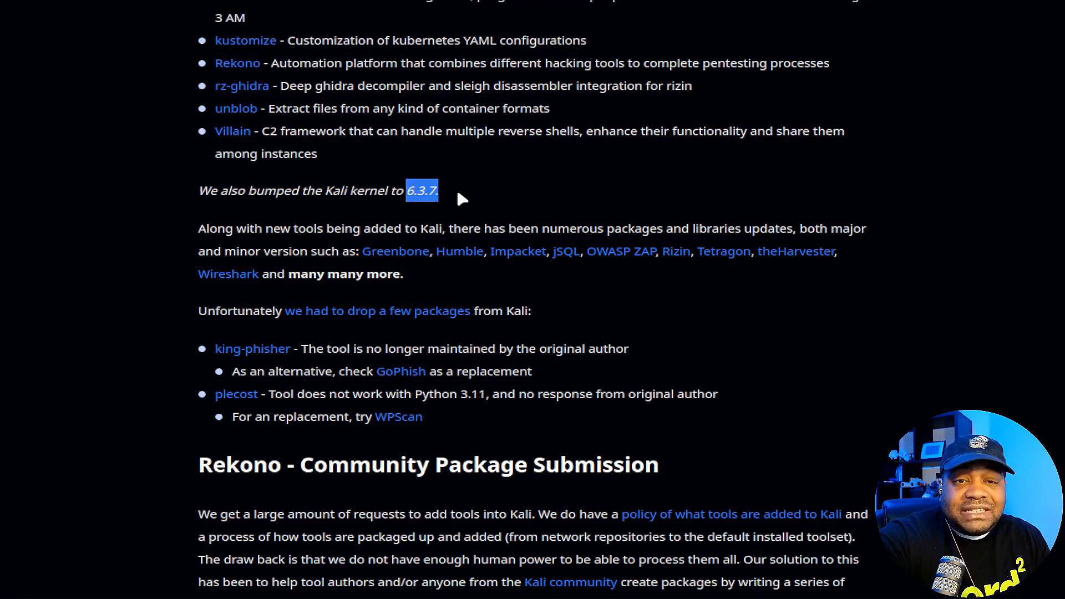
pyautogui.scroll(-3)
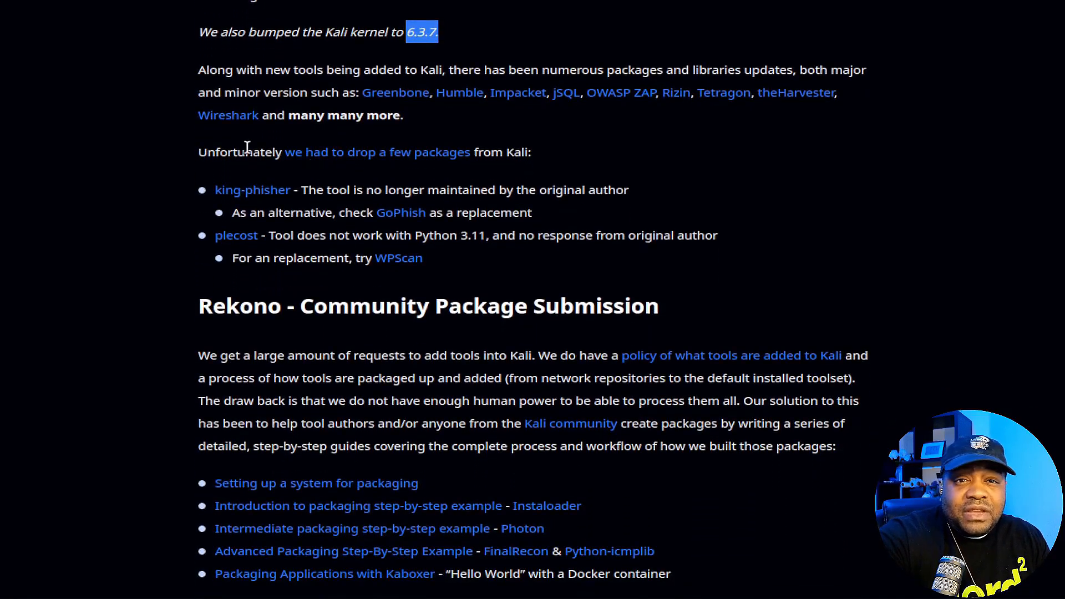
pyautogui.moveTo(530, 169)
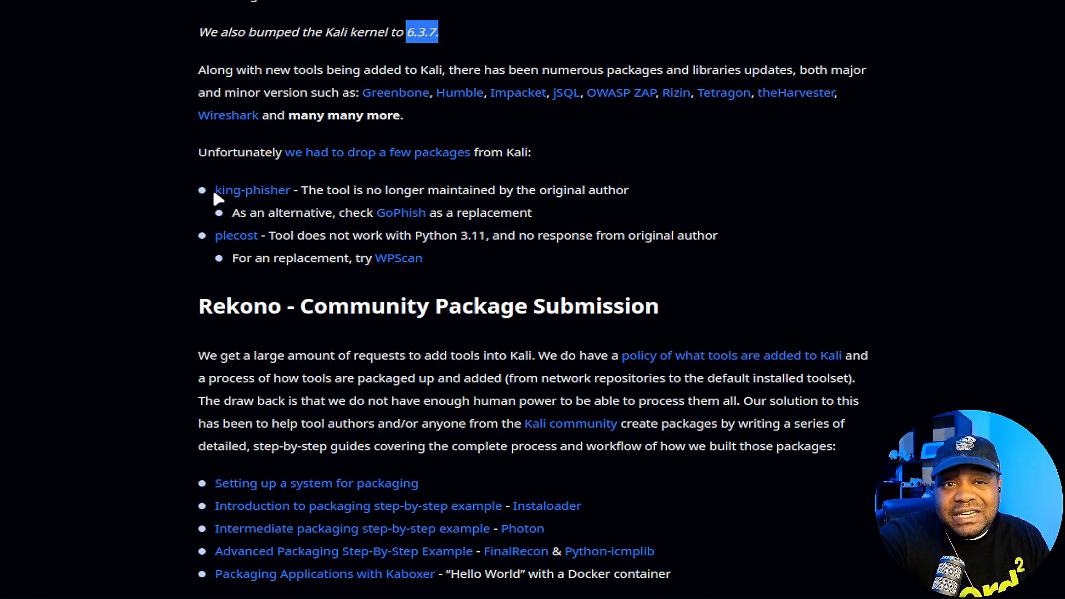
pyautogui.moveTo(760, 232)
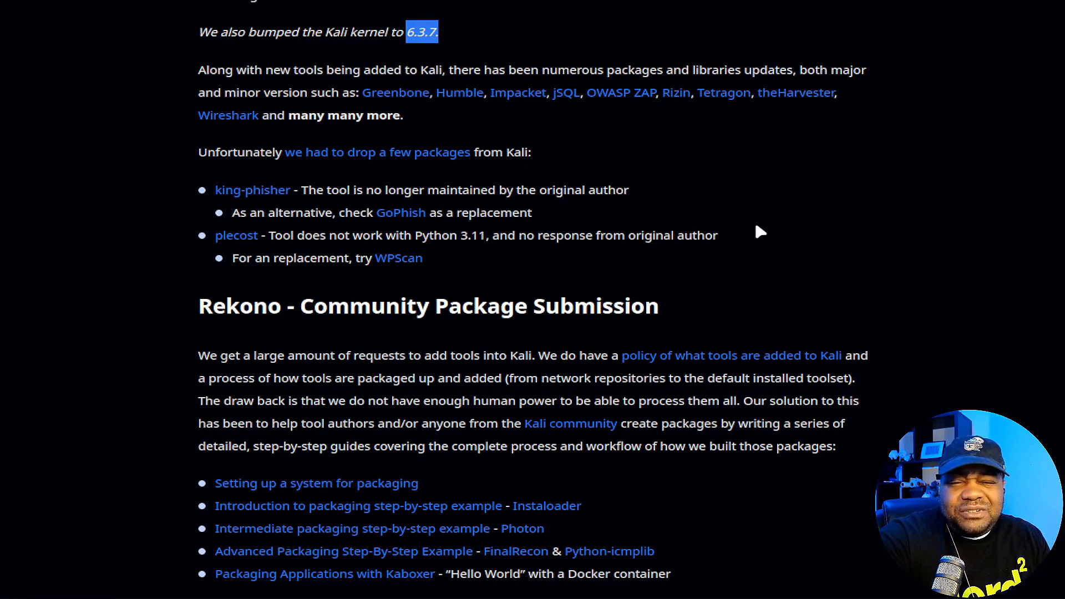
pyautogui.moveTo(312, 175)
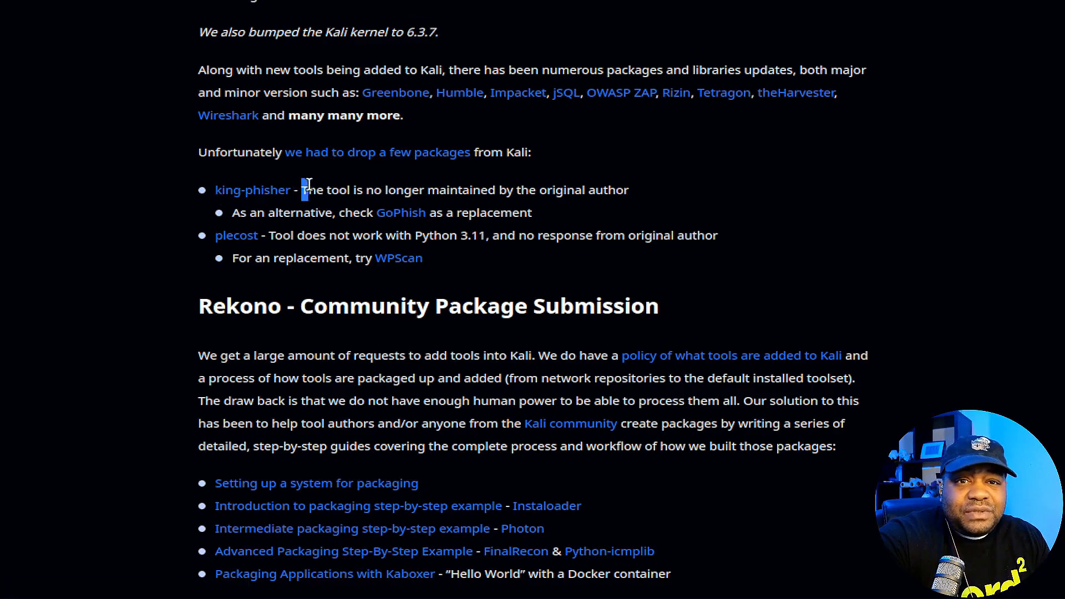
pyautogui.moveTo(302, 190); pyautogui.dragTo(628, 190)
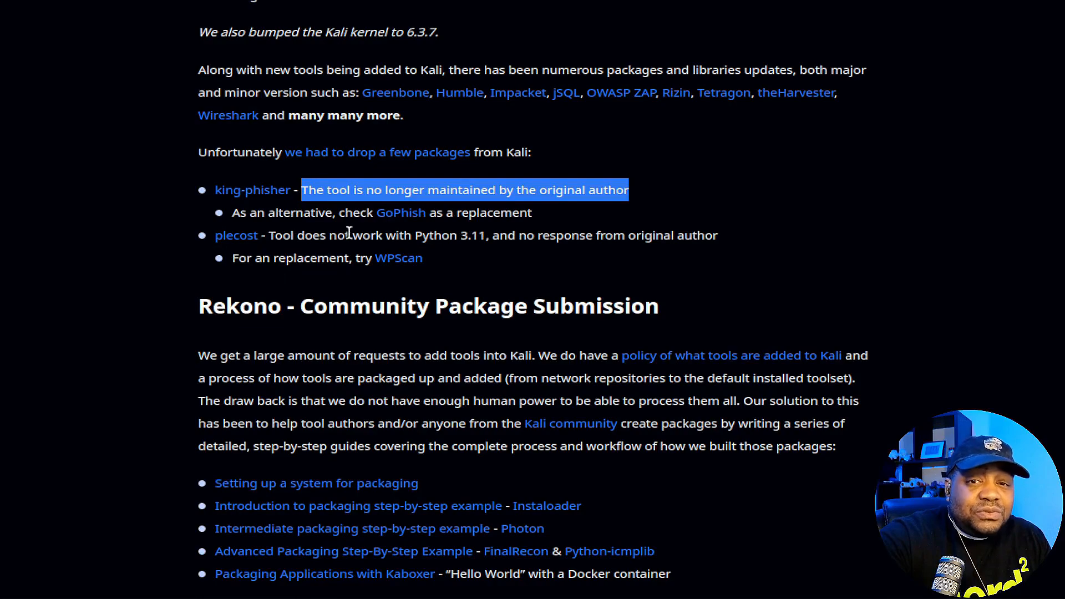
pyautogui.scroll(-3)
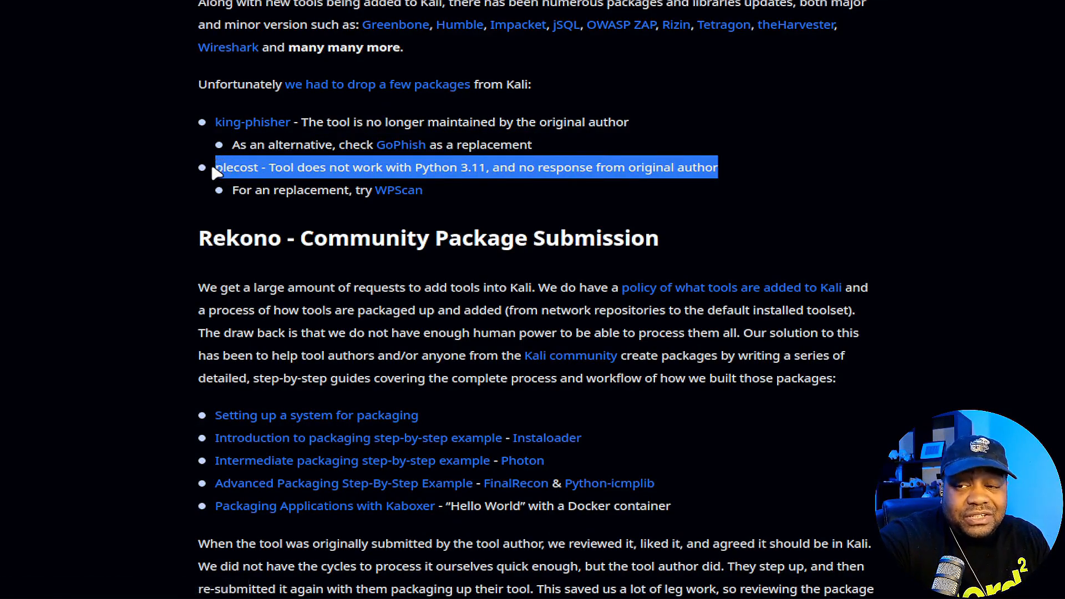
pyautogui.moveTo(558, 184)
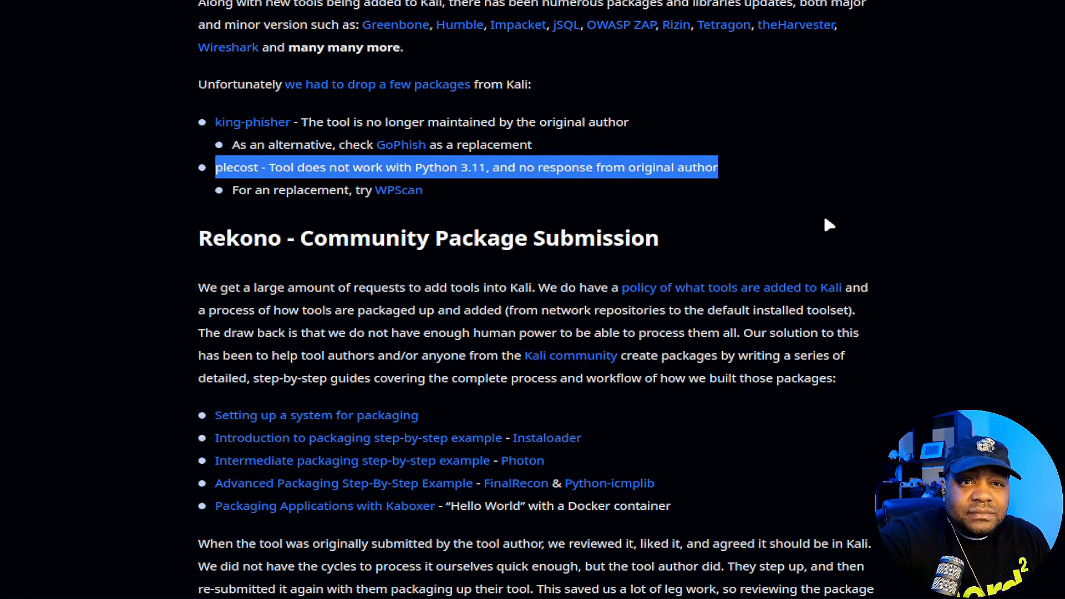
# Reach the Kali Autopilot section, highlight its debut sentence and continue to Mirror Traces and Packaging Tools.
pyautogui.scroll(-3)
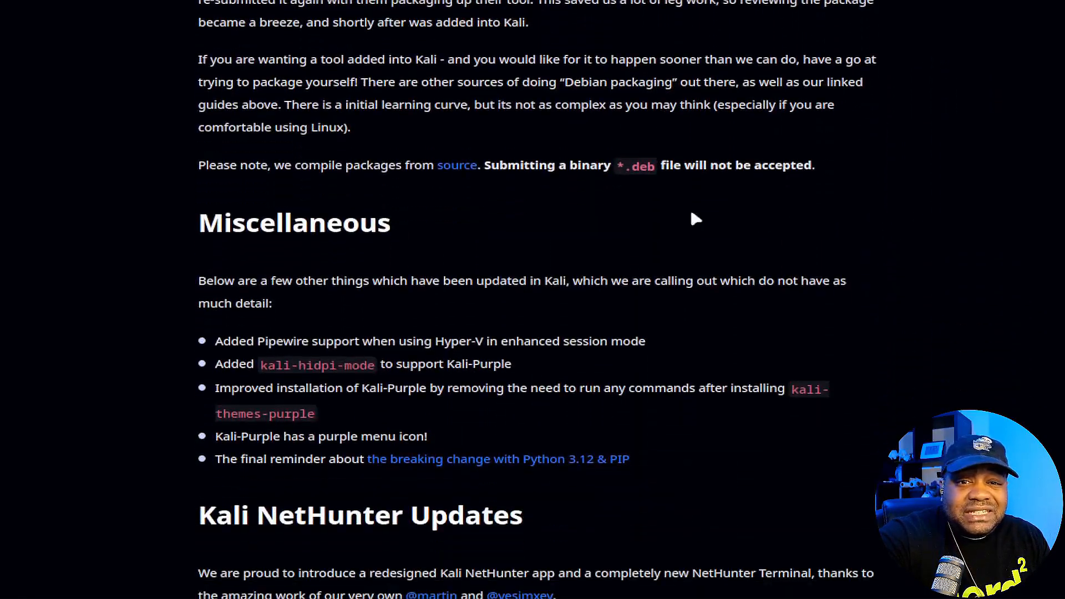
pyautogui.scroll(-3)
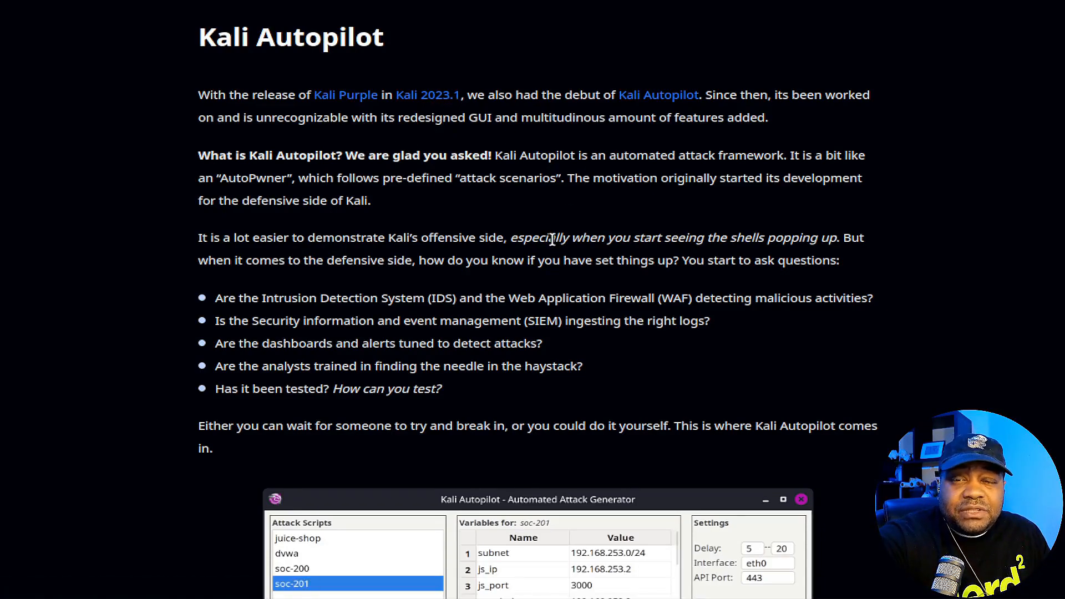
pyautogui.moveTo(533, 94); pyautogui.dragTo(659, 102)
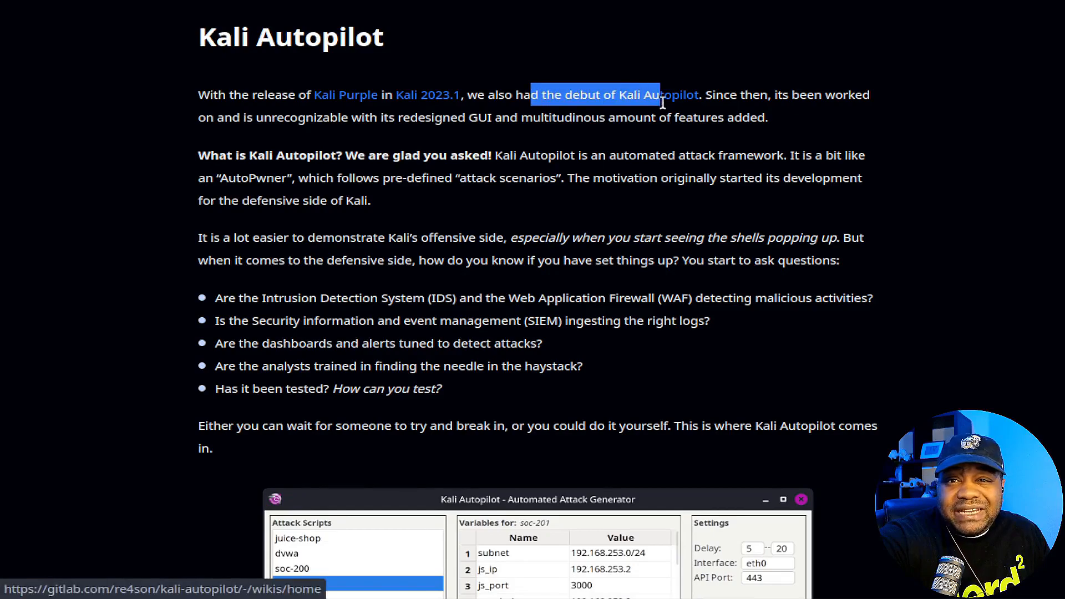
pyautogui.scroll(-3)
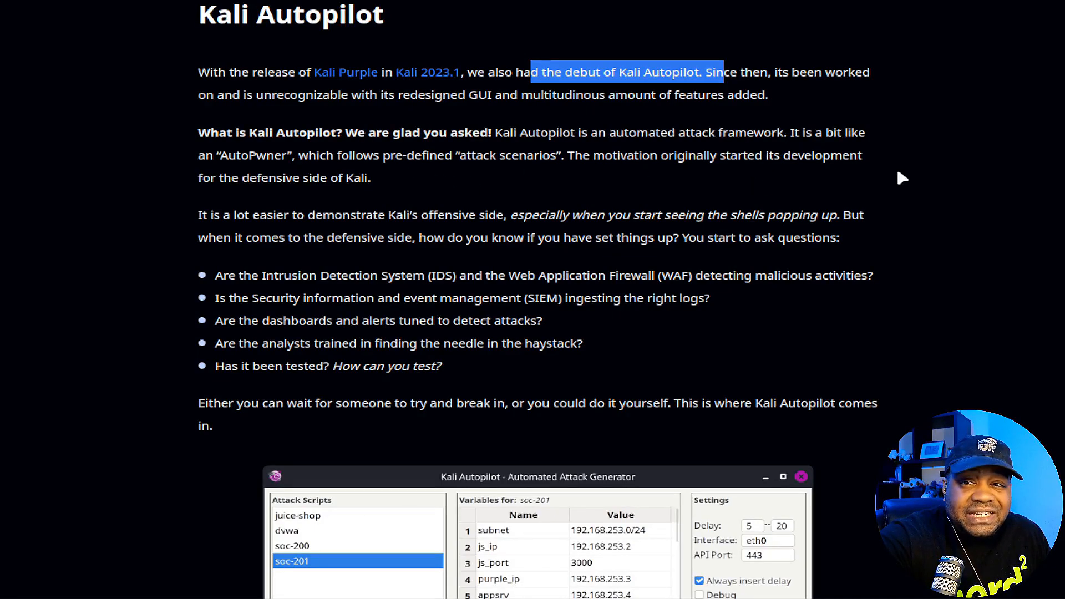
pyautogui.moveTo(383, 188)
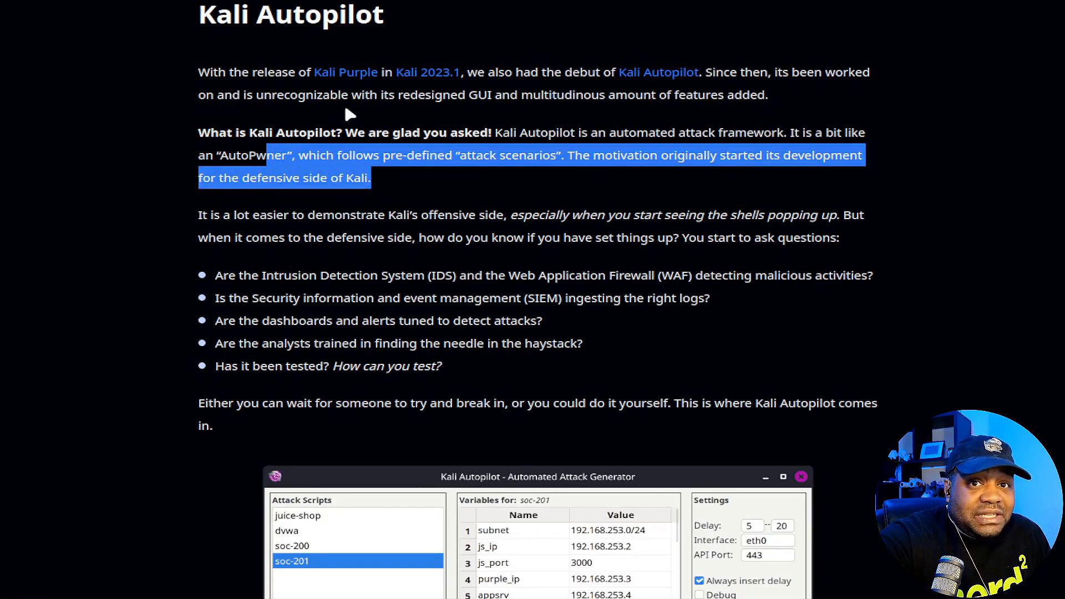
pyautogui.scroll(-3)
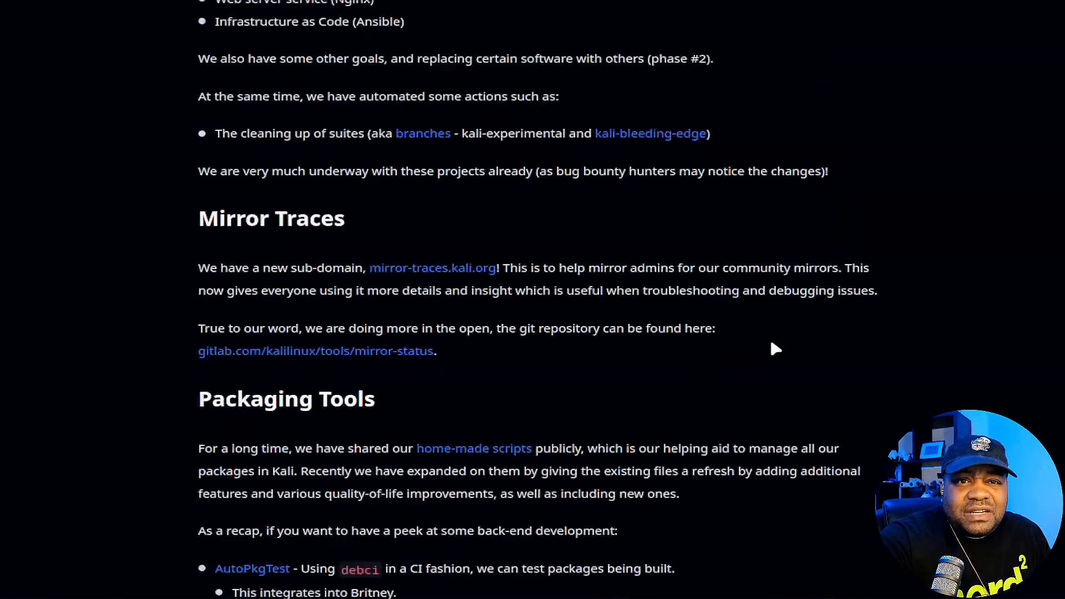
# Scroll back up within the Mirror Traces and Packaging Tools part of the post.
pyautogui.scroll(3)
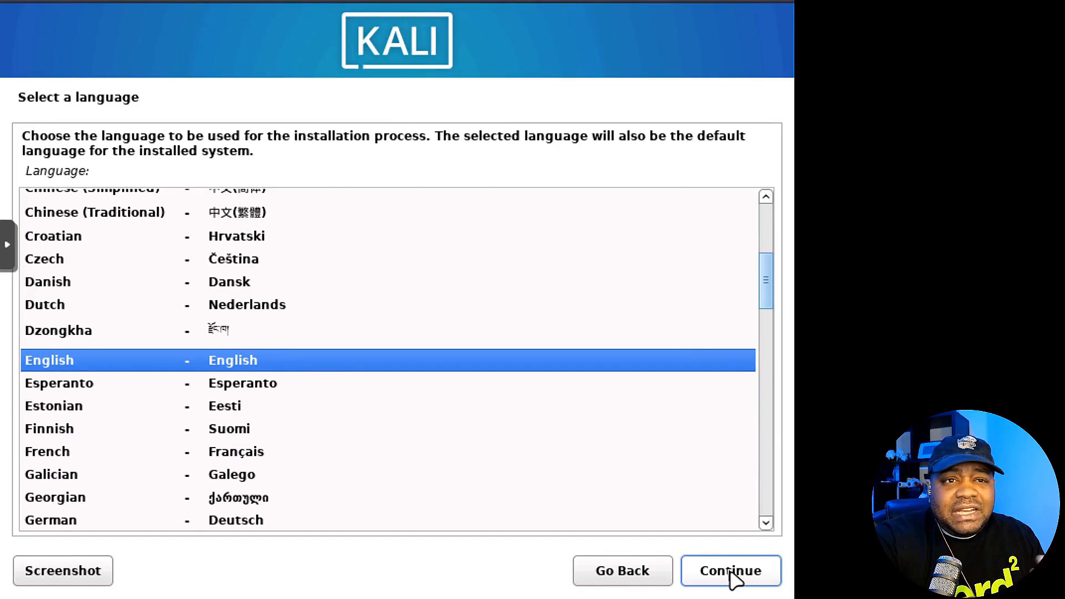
# Accept English, United States and the American English keymap in the installer.
pyautogui.click(730, 571)
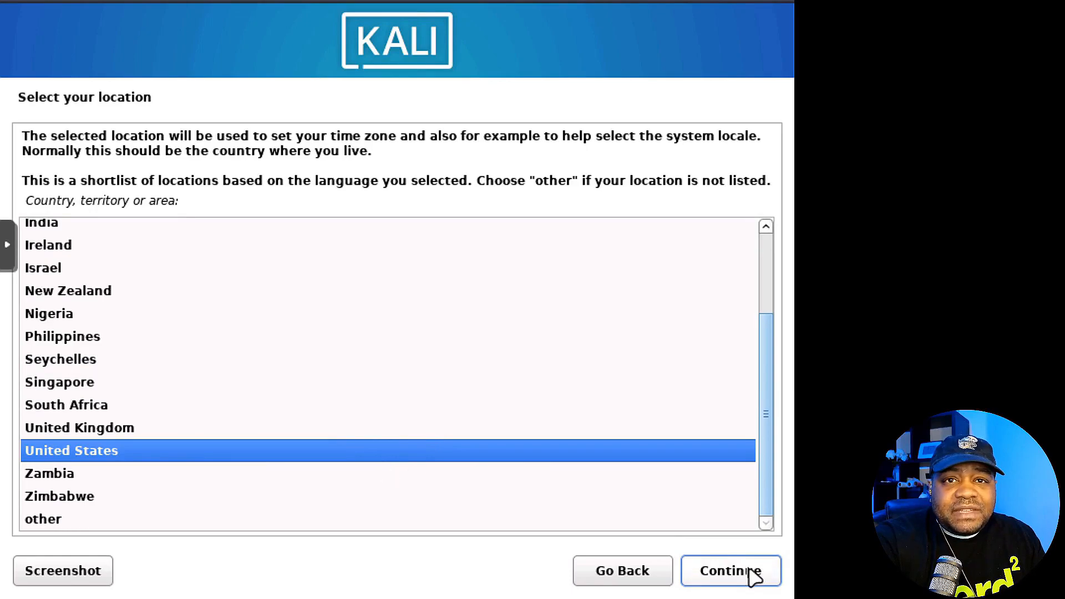
pyautogui.click(729, 570)
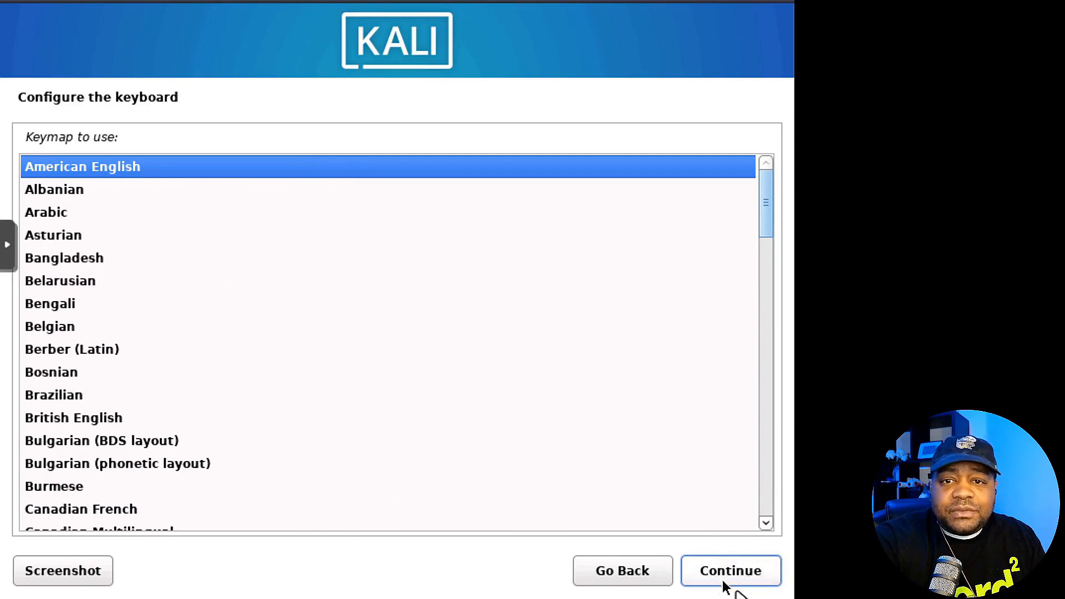
pyautogui.click(730, 571)
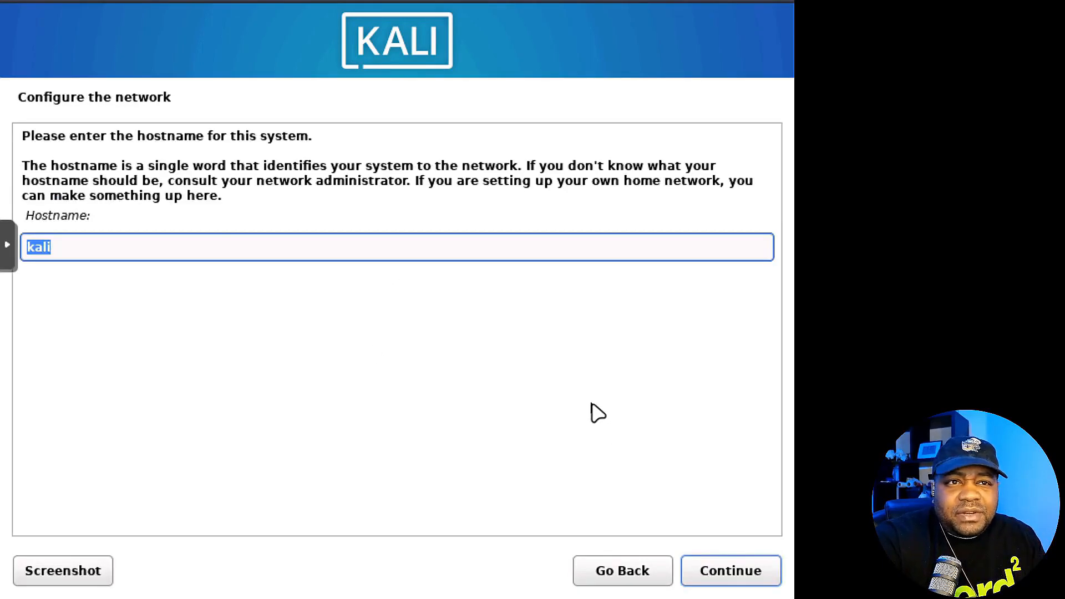
pyautogui.moveTo(160, 163)
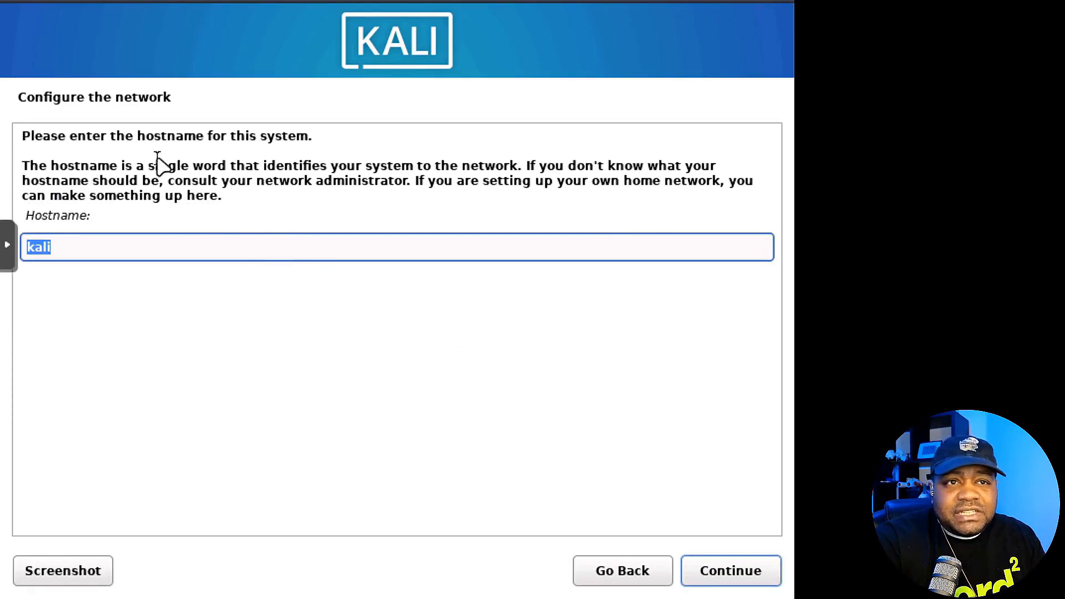
# Keep hostname kali and an empty domain name, reaching user setup.
pyautogui.click(729, 571)
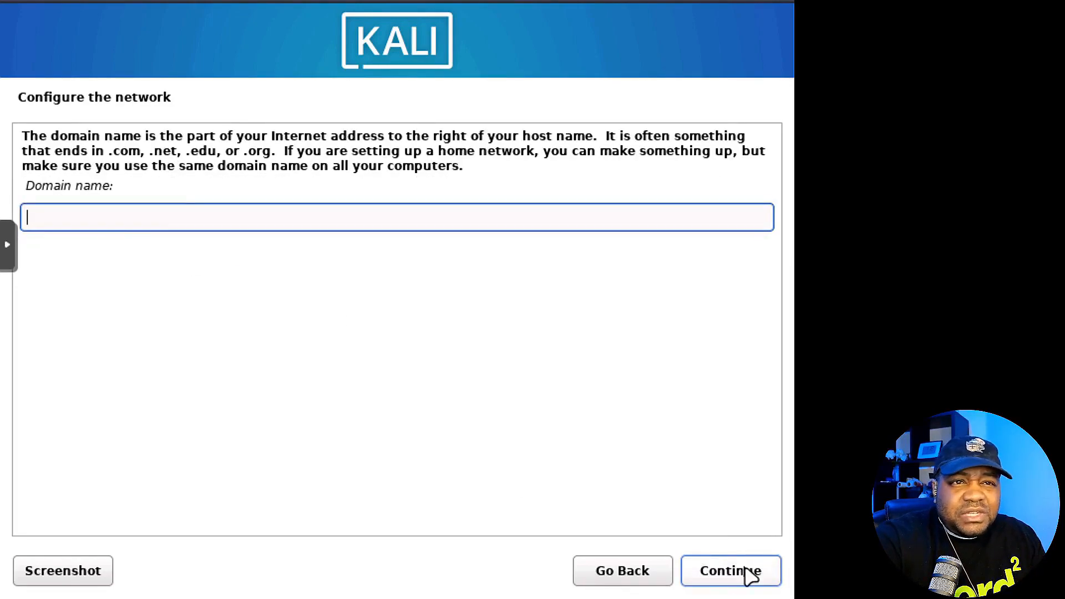
pyautogui.click(731, 570)
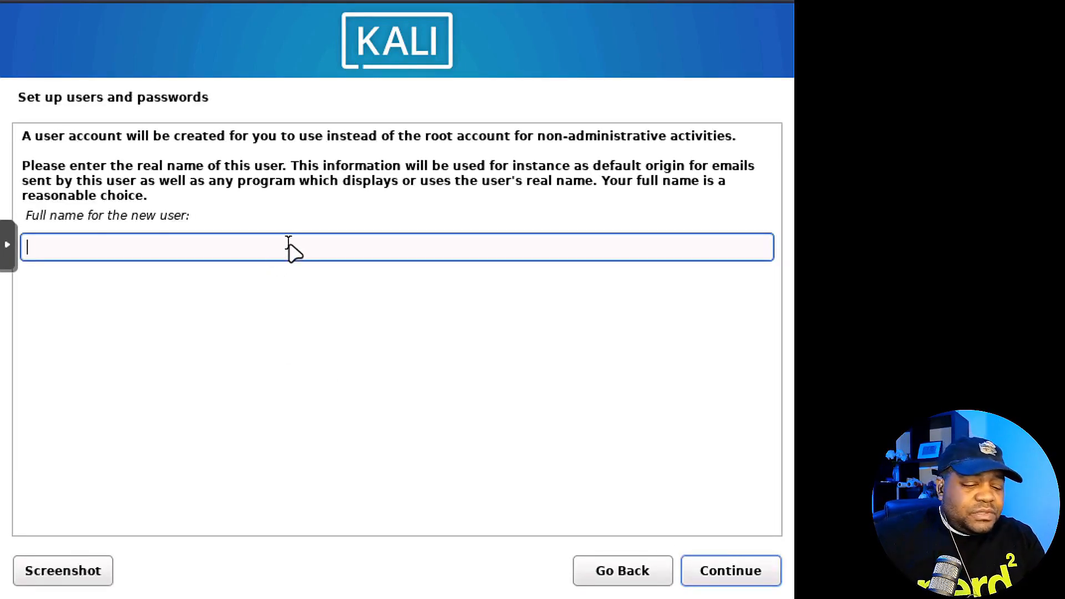
# Create user josh with matching username josh and a confirmed password.
pyautogui.write('josh')
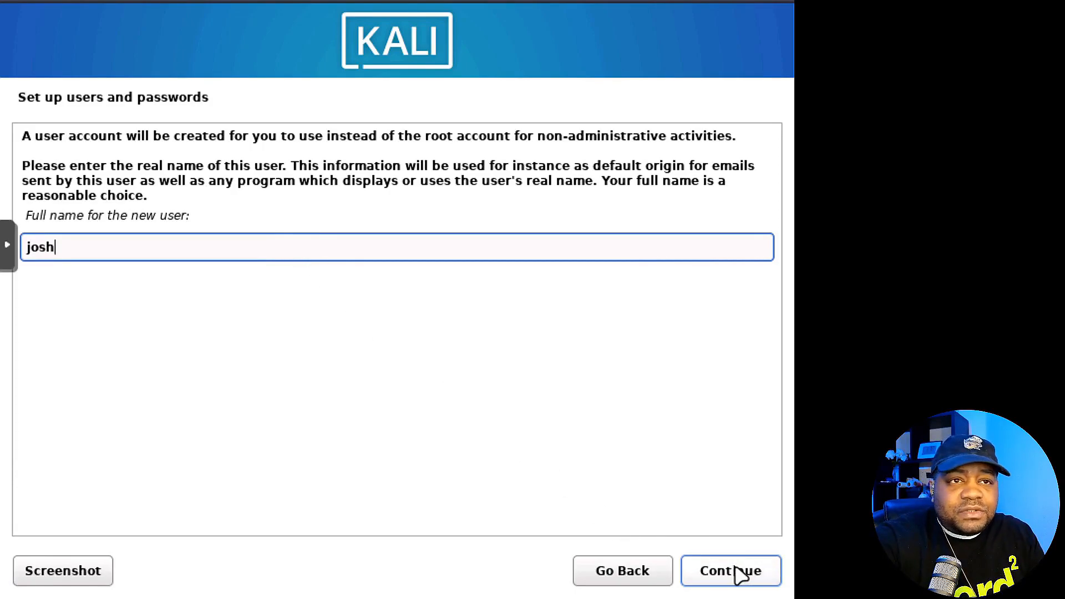
pyautogui.click(729, 571)
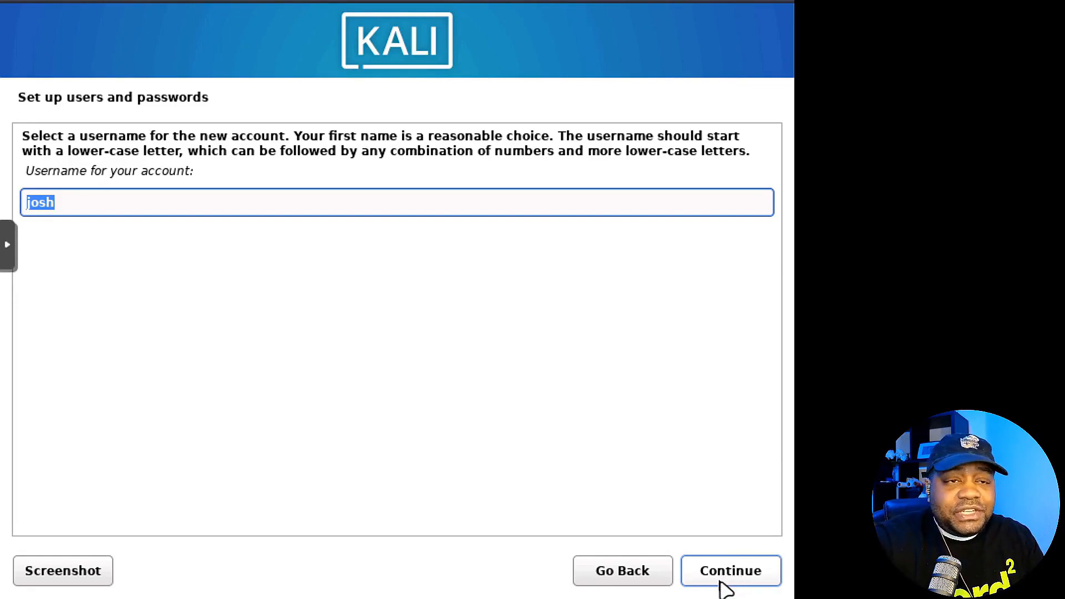
pyautogui.click(730, 569)
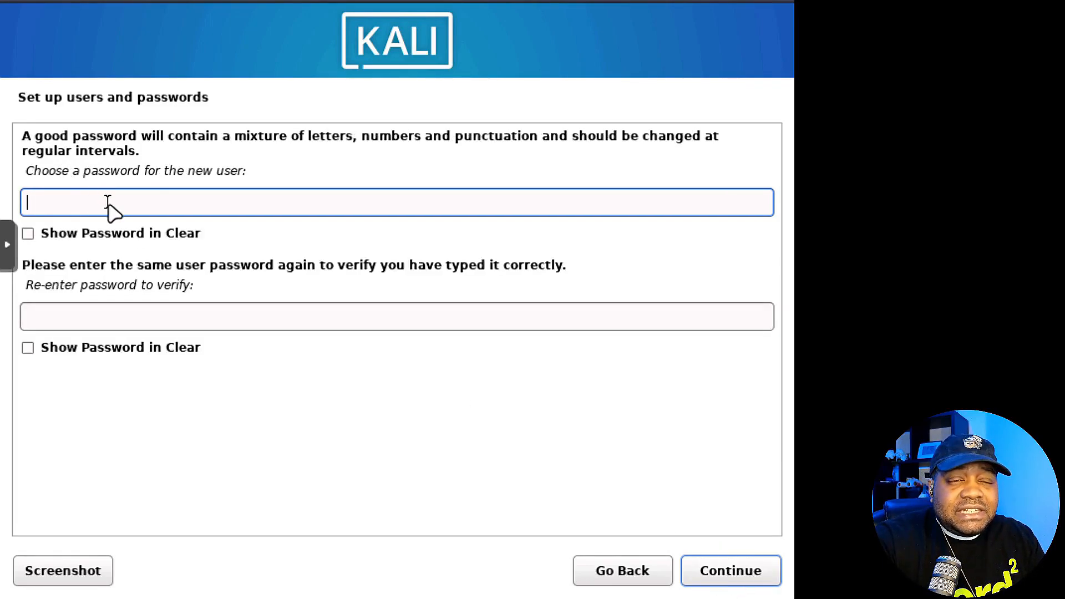
pyautogui.write('••')
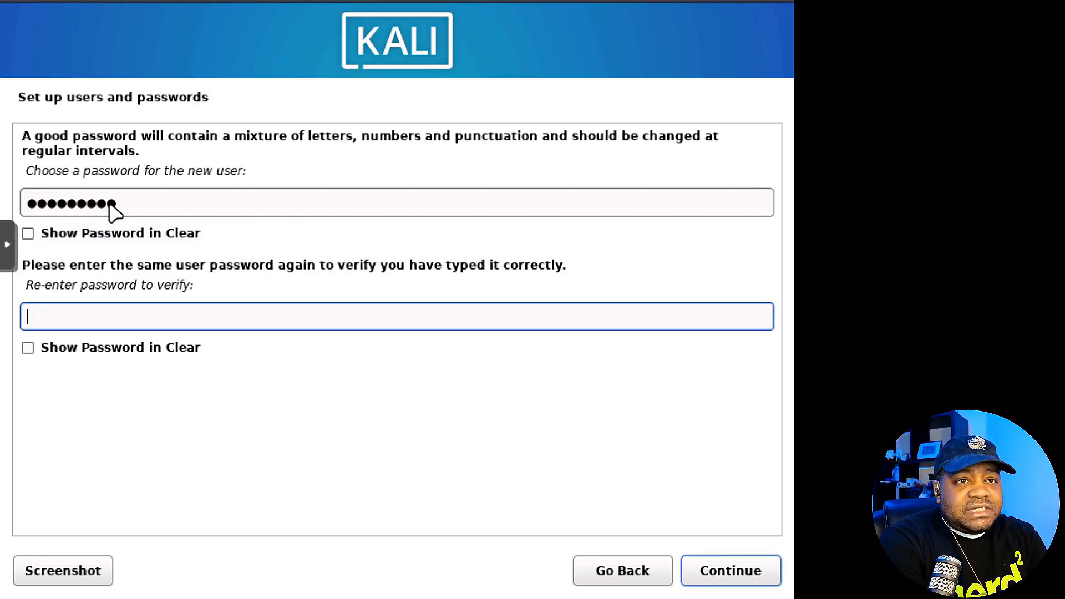
pyautogui.write('•••••')
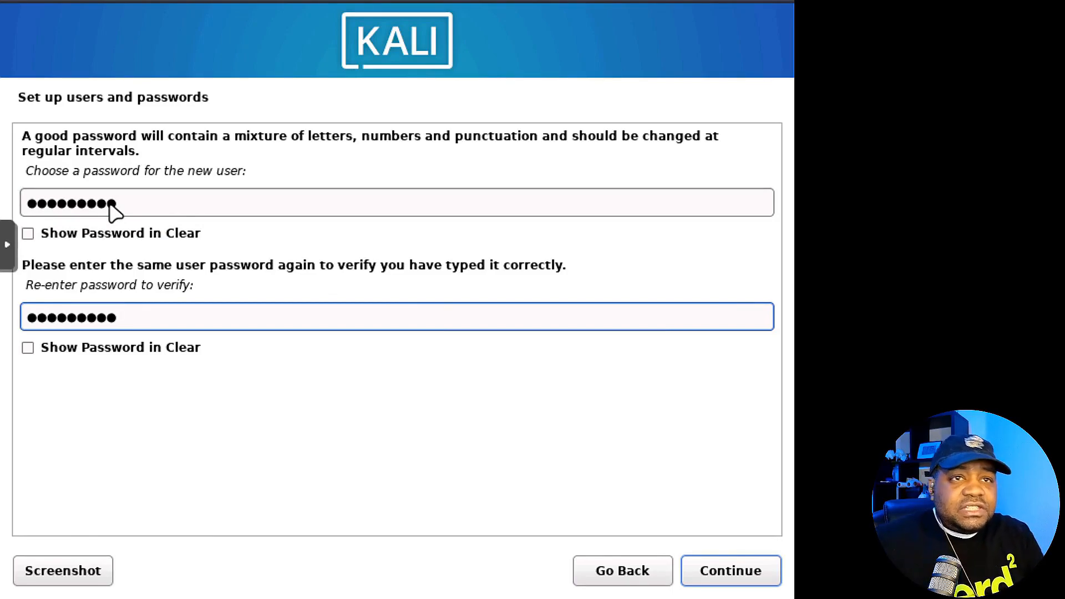
pyautogui.click(730, 571)
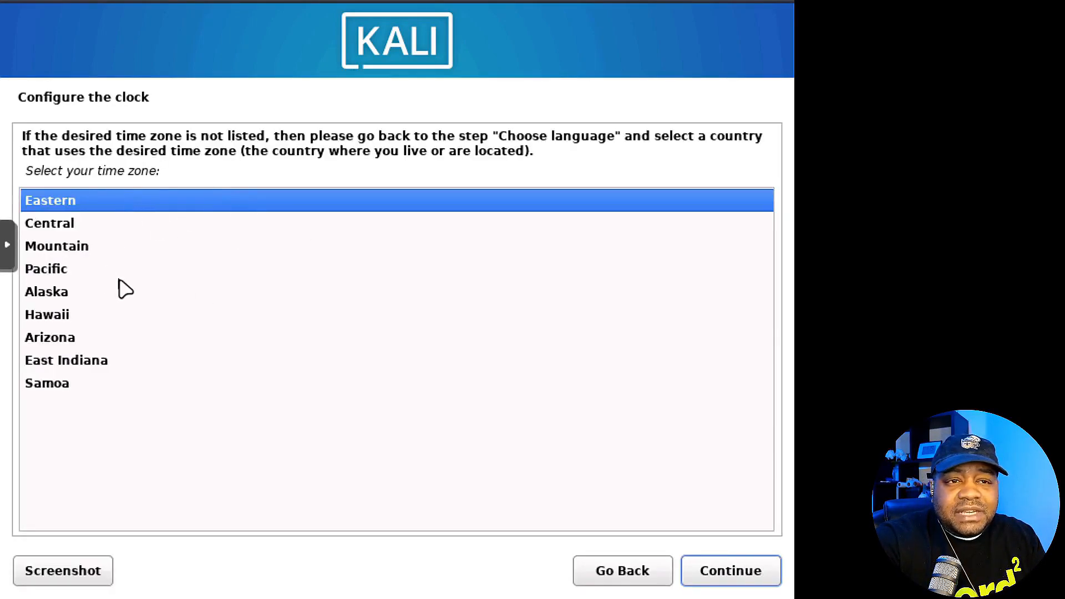
# Choose Pacific as the time zone and continue to disk partitioning.
pyautogui.click(46, 269)
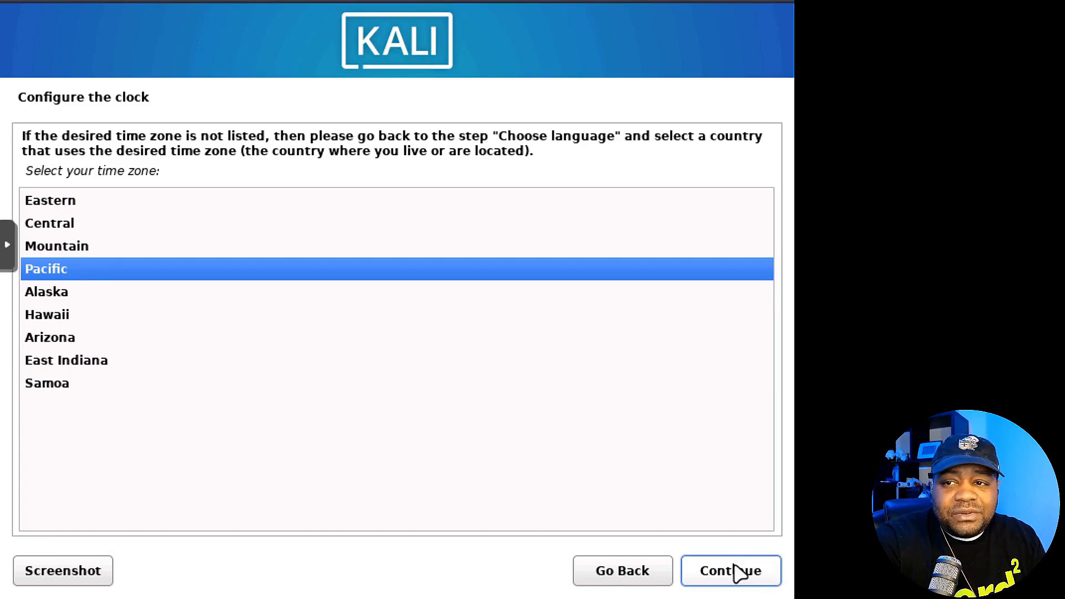
pyautogui.click(729, 570)
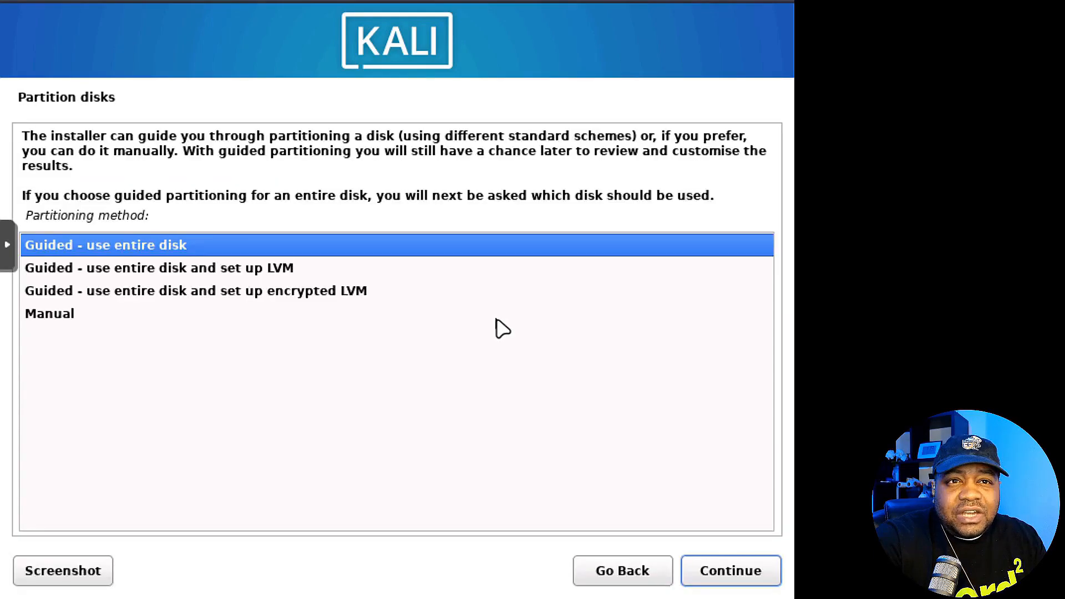
pyautogui.moveTo(143, 272)
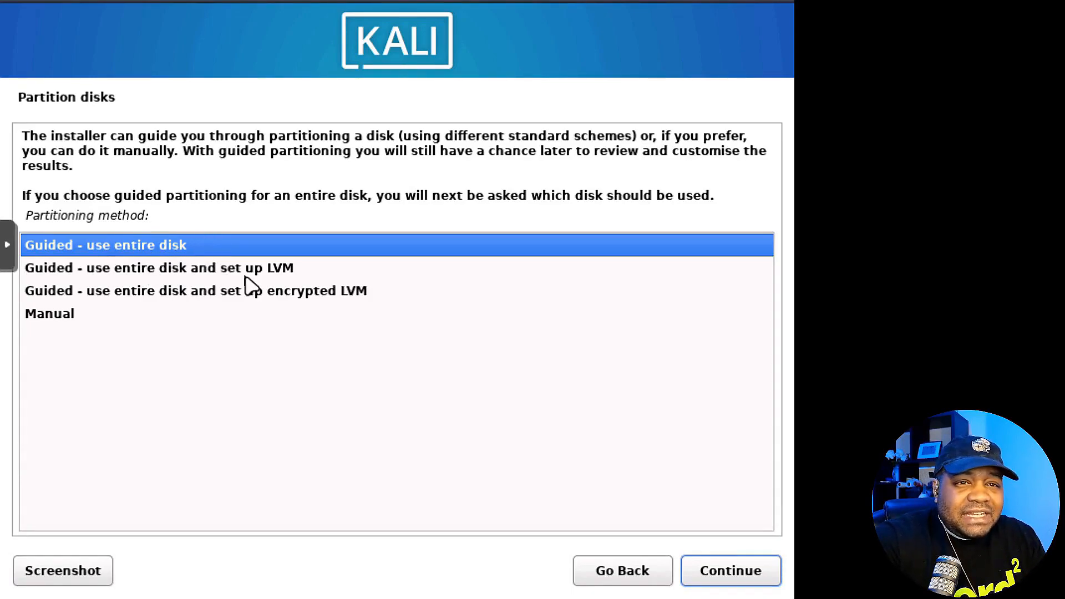
pyautogui.moveTo(246, 278)
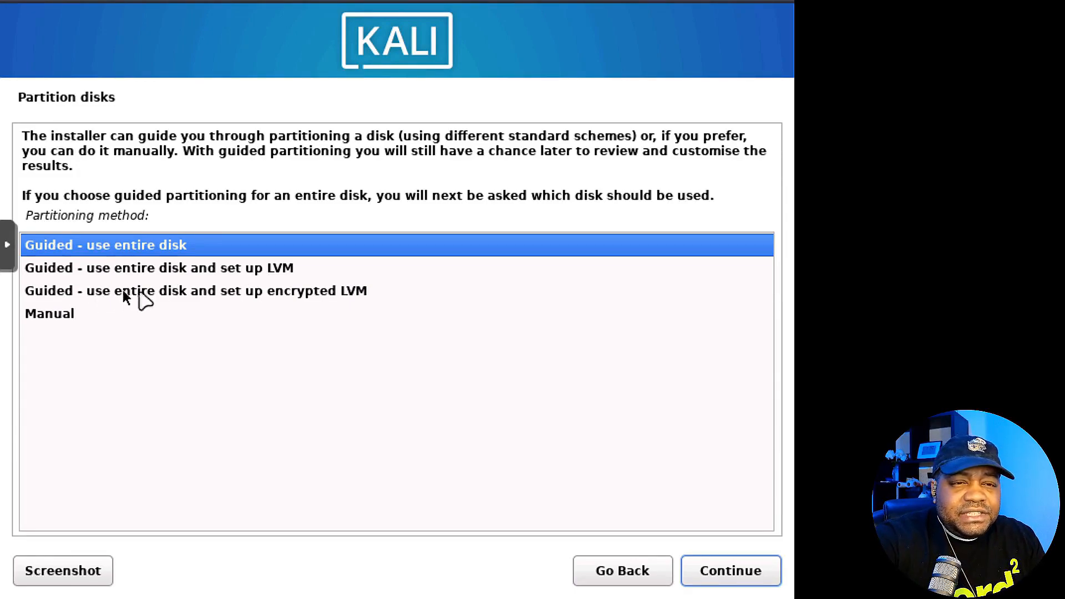
pyautogui.moveTo(152, 298)
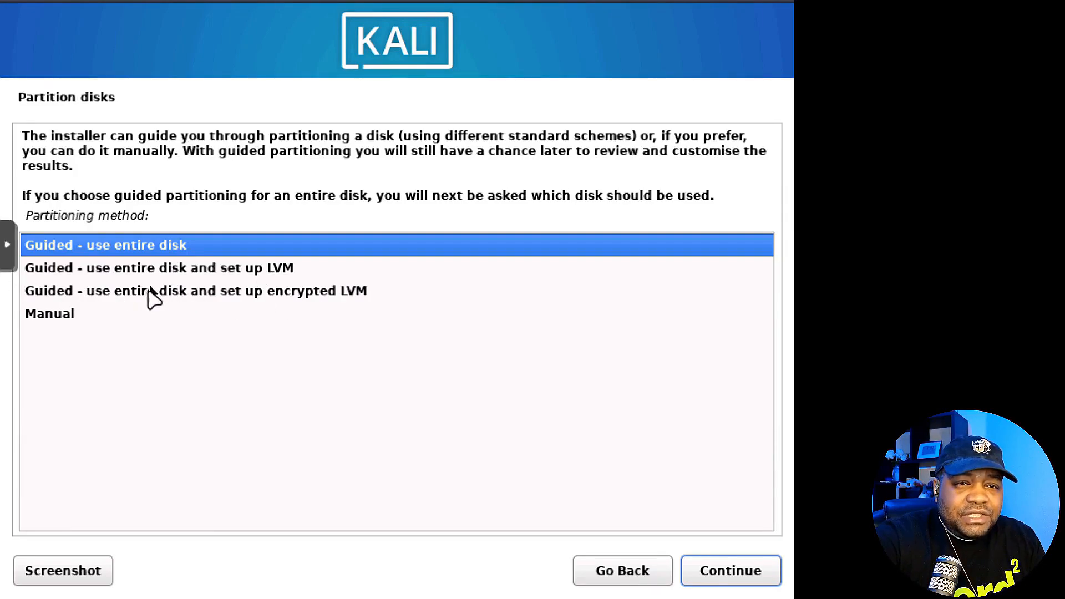
pyautogui.moveTo(282, 302)
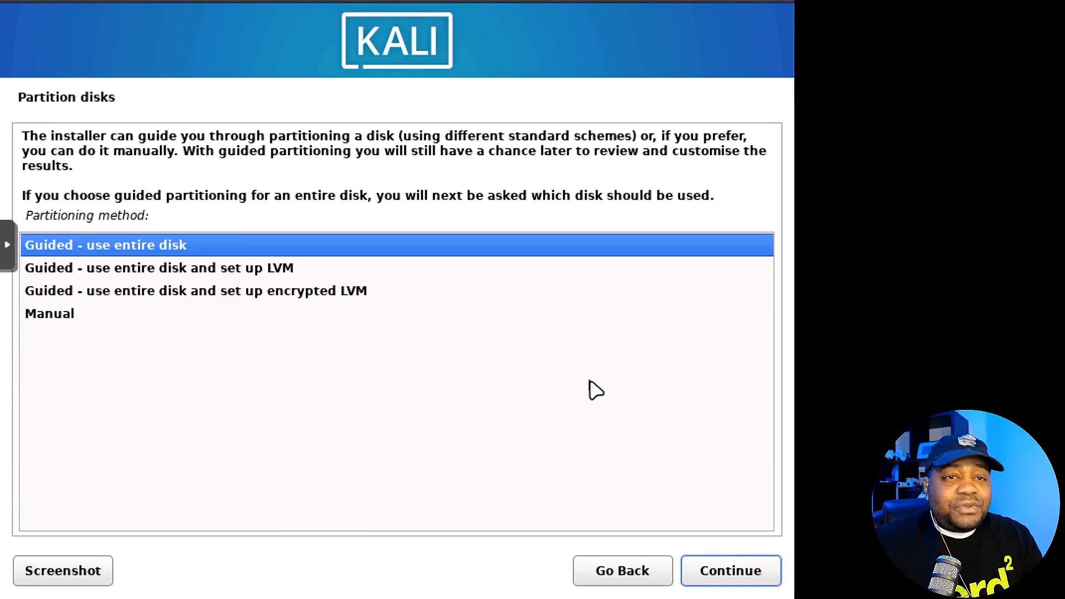
pyautogui.moveTo(106, 324)
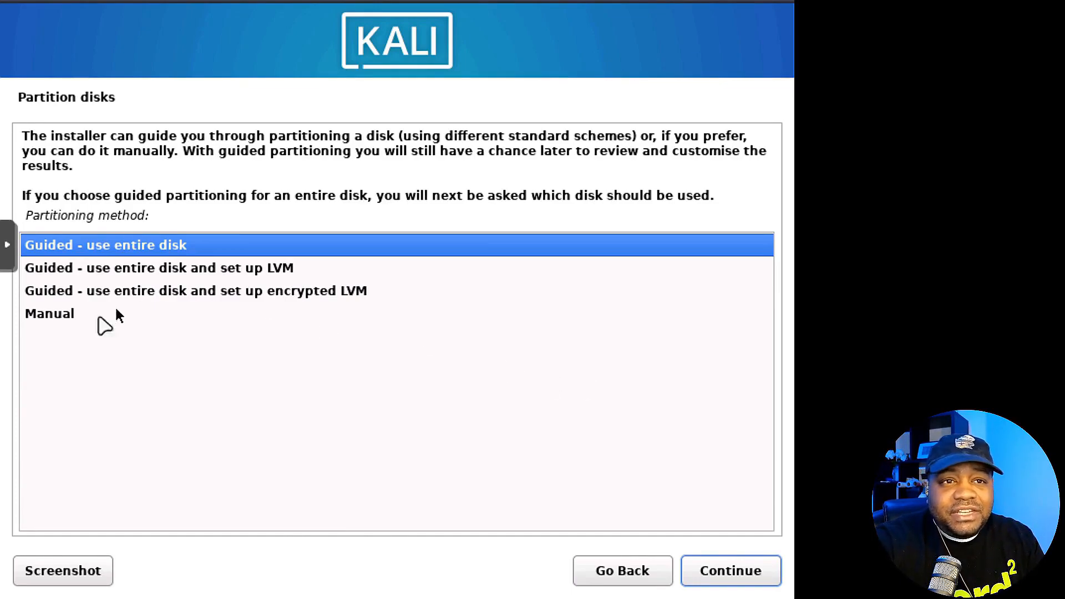
# Accept 'Guided - use entire disk' and continue to disk selection.
pyautogui.click(730, 571)
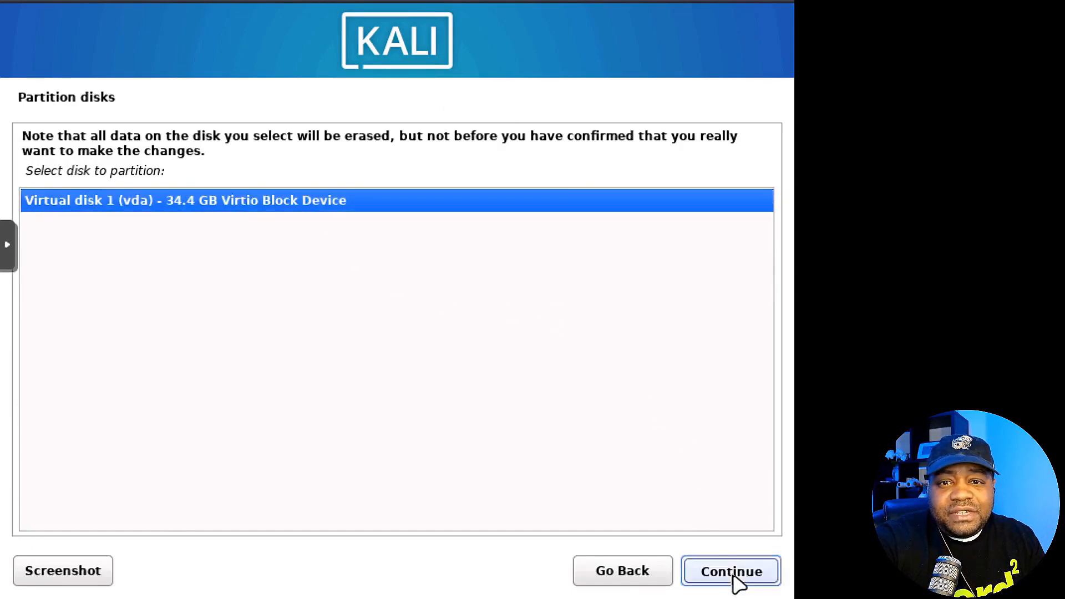
# Select Virtual disk 1 (vda) and keep the all-files-in-one-partition scheme.
pyautogui.click(731, 571)
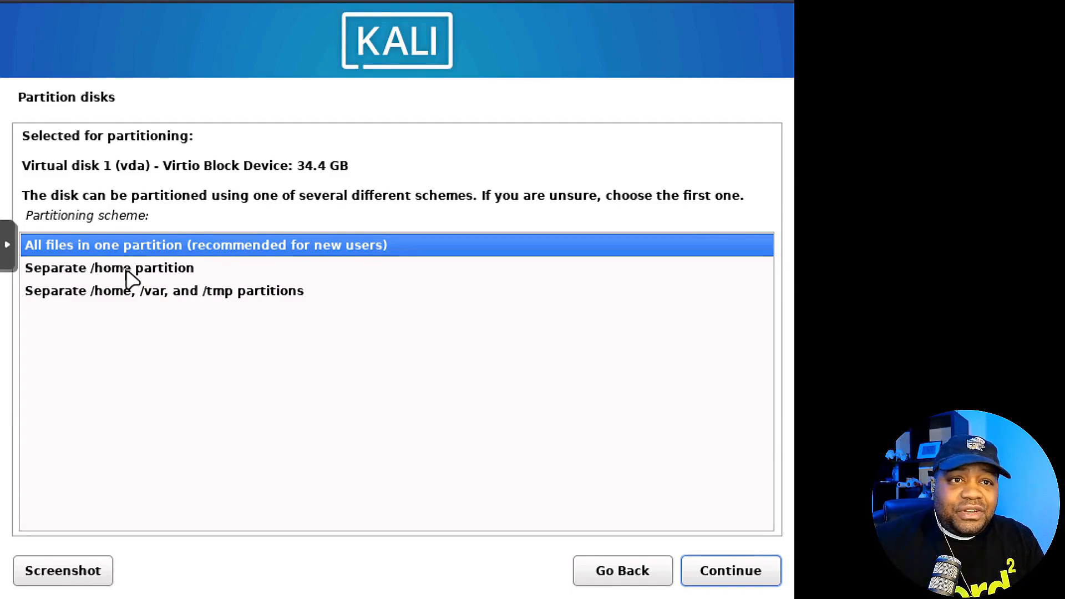
pyautogui.moveTo(207, 245)
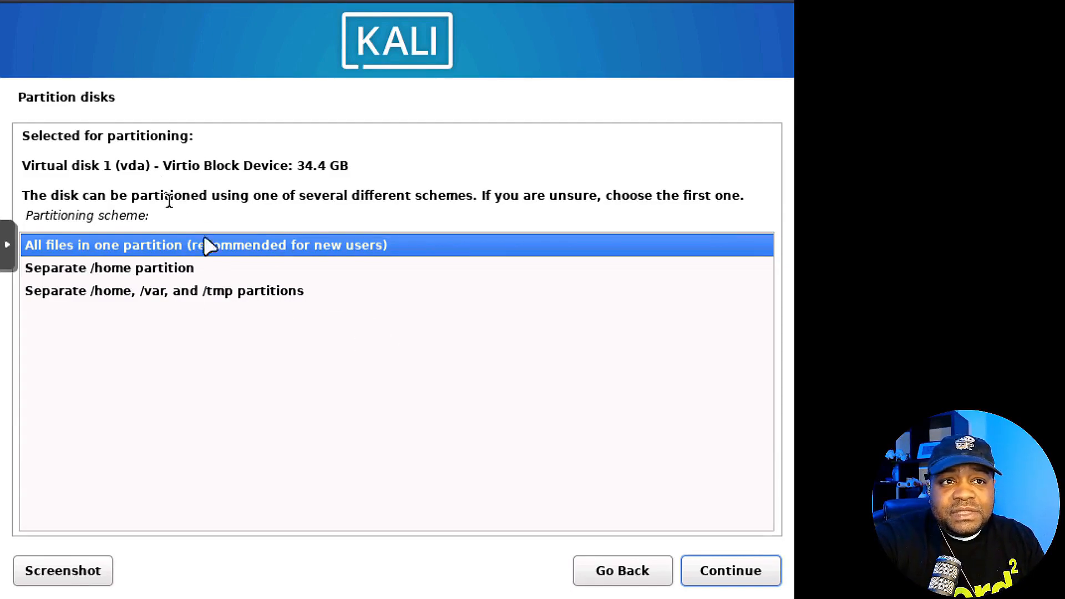
pyautogui.moveTo(651, 436)
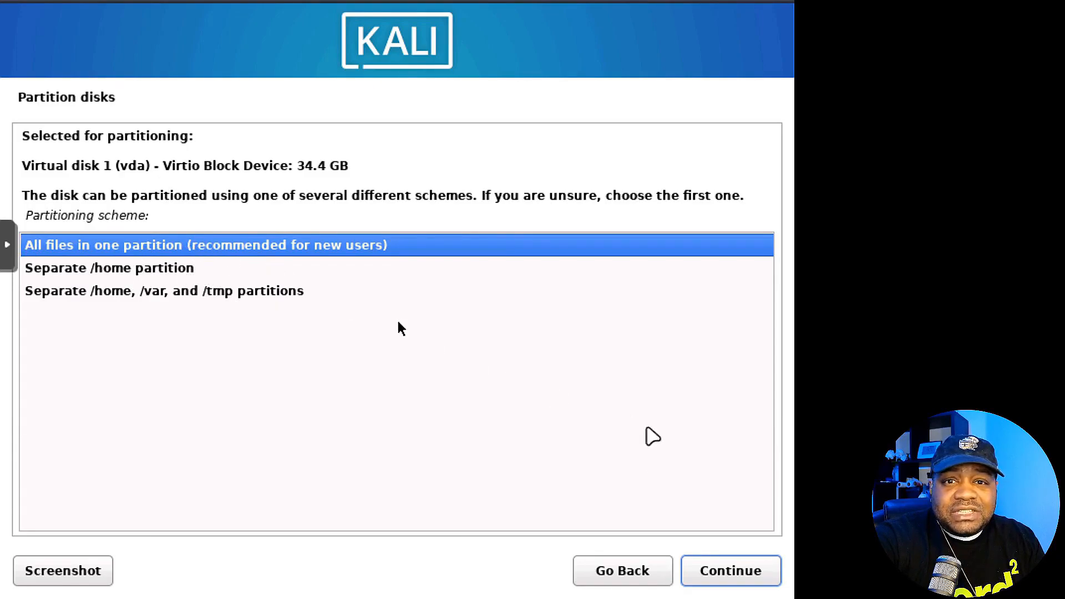
pyautogui.click(730, 571)
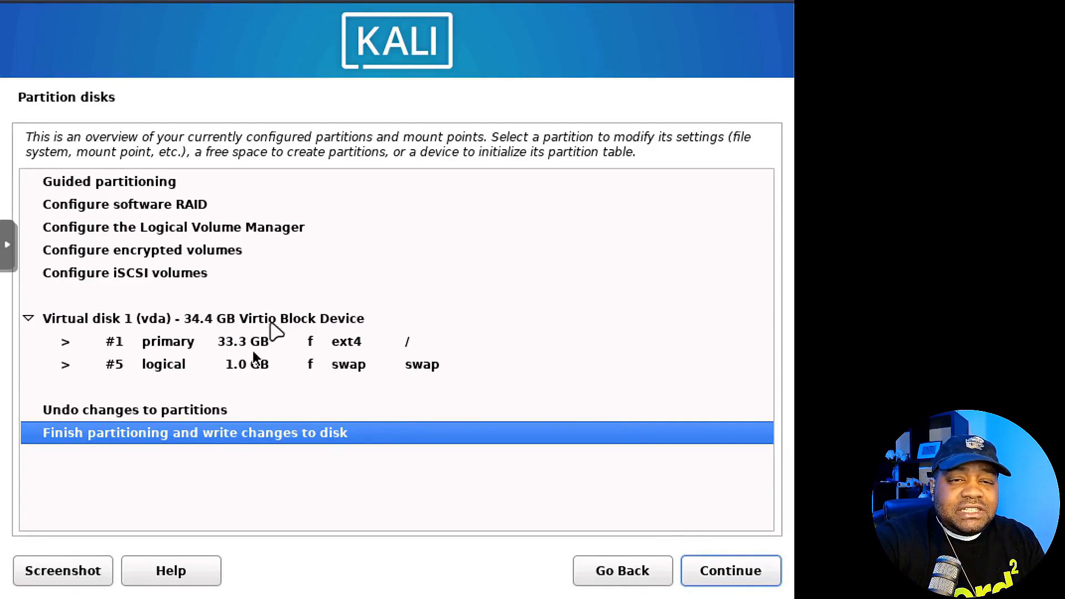
pyautogui.moveTo(278, 366)
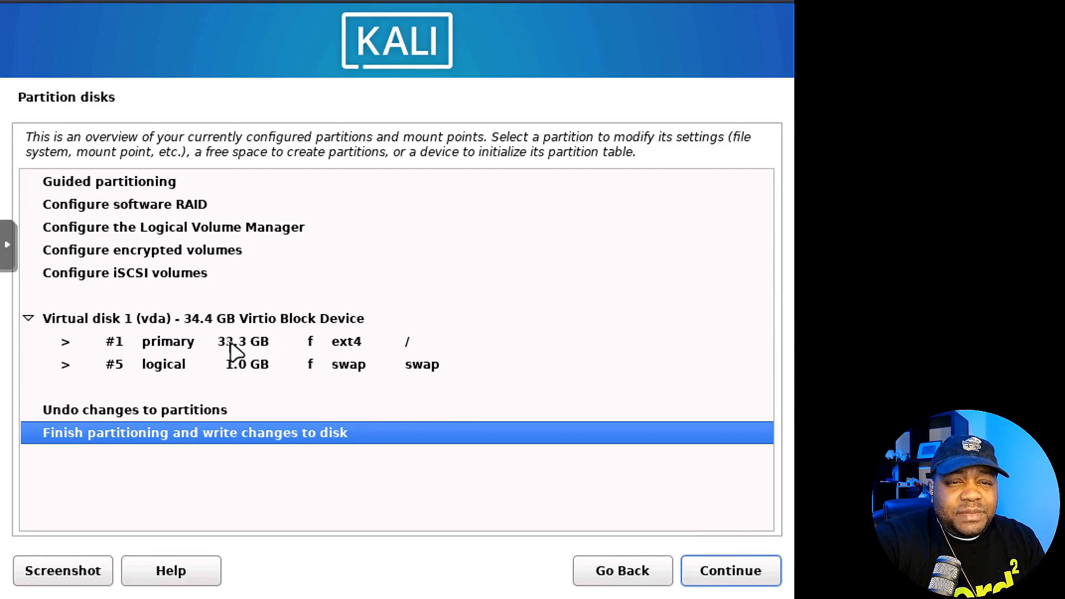
pyautogui.moveTo(211, 363)
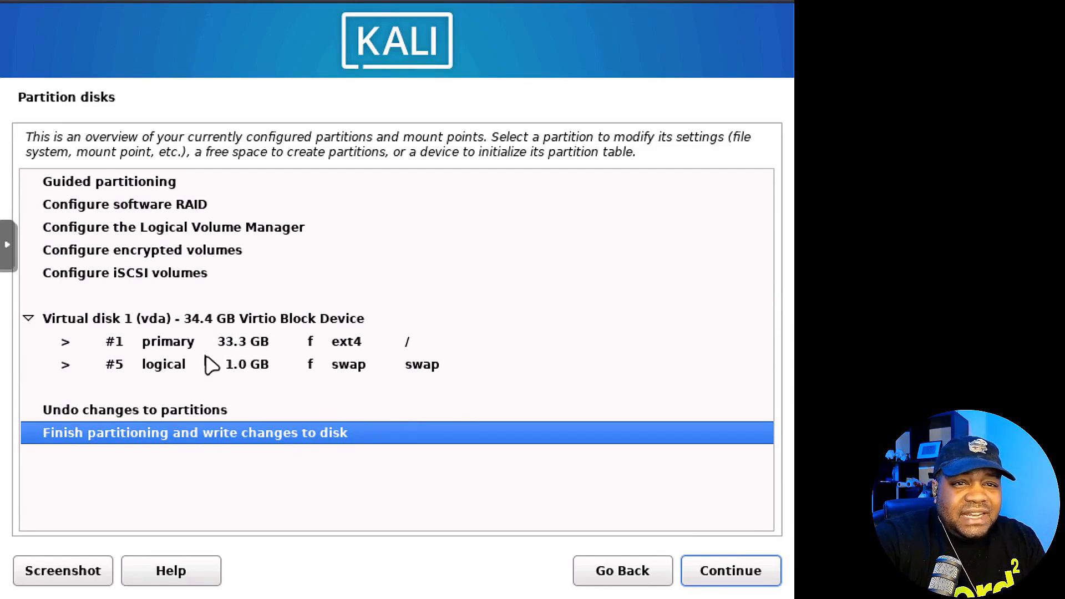
pyautogui.moveTo(169, 372)
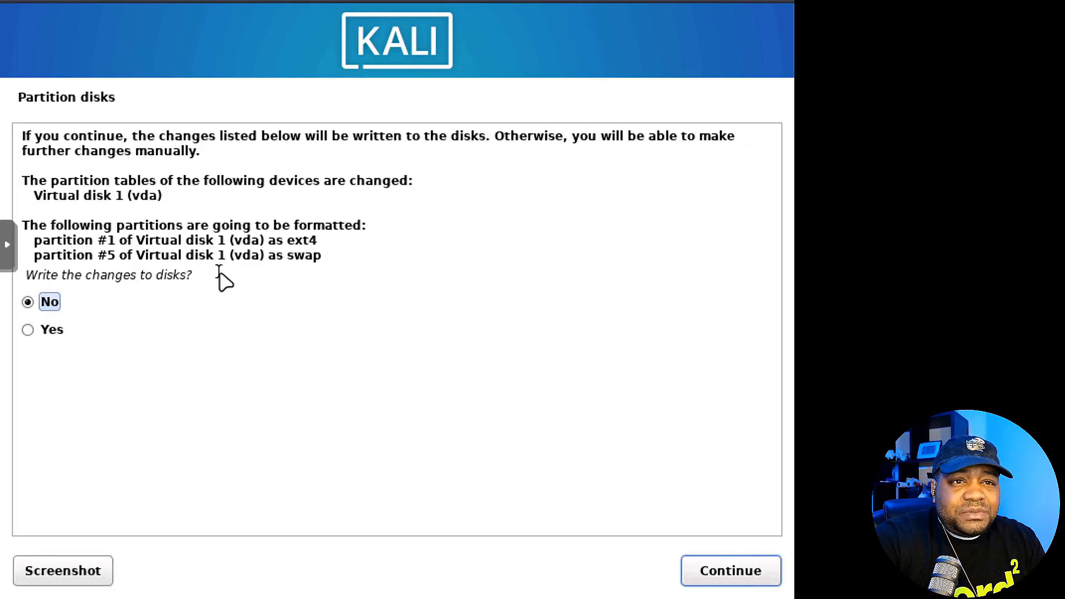
pyautogui.moveTo(408, 248)
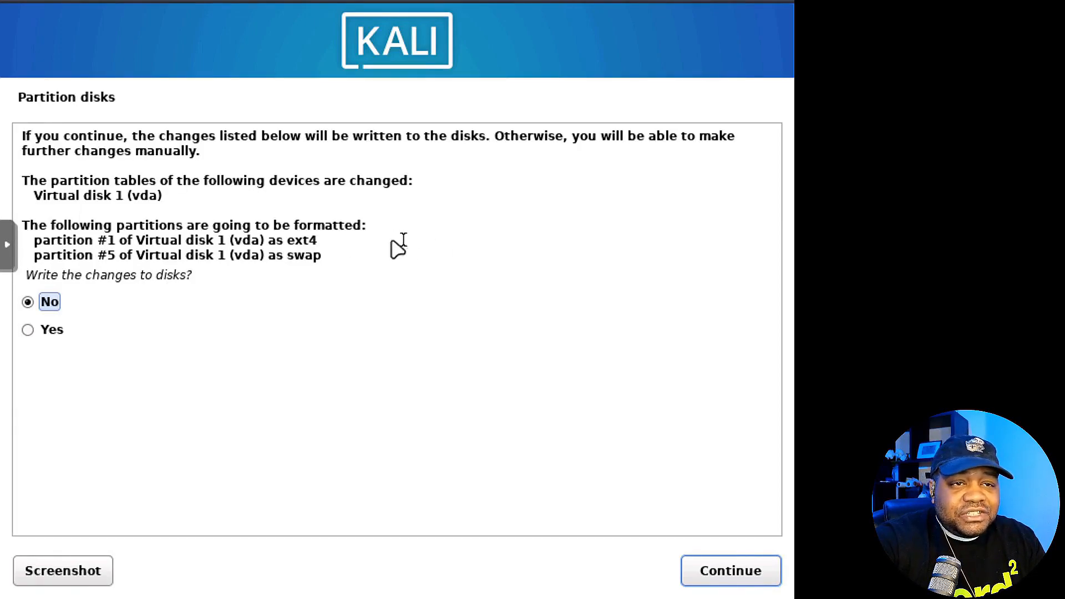
# Confirm Yes to write the 33.3 GB ext4 root and 1.0 GB swap to disk.
pyautogui.click(28, 329)
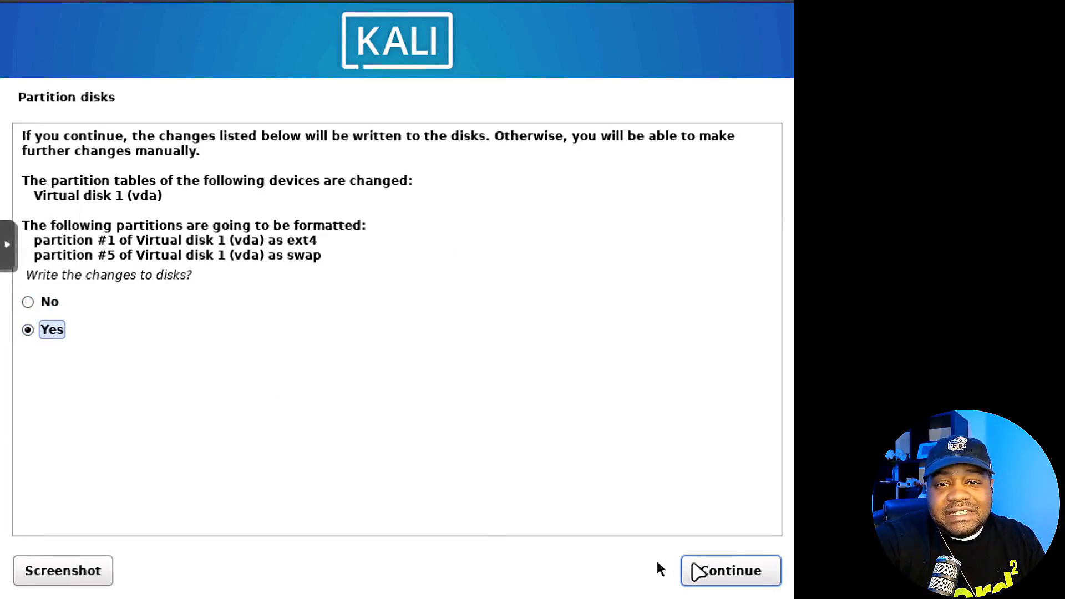
pyautogui.click(730, 571)
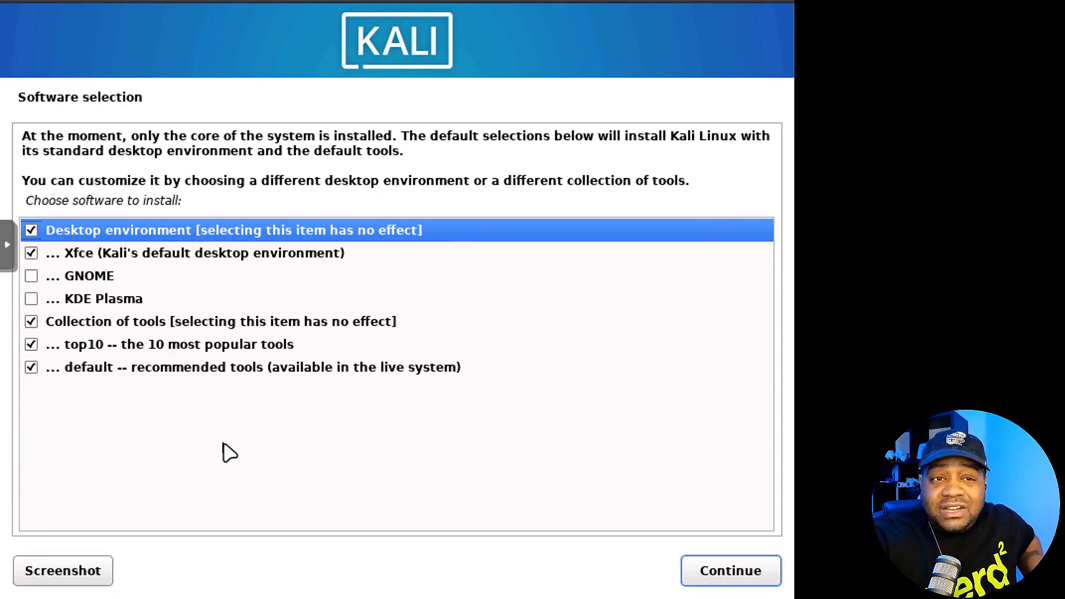
pyautogui.moveTo(61, 356)
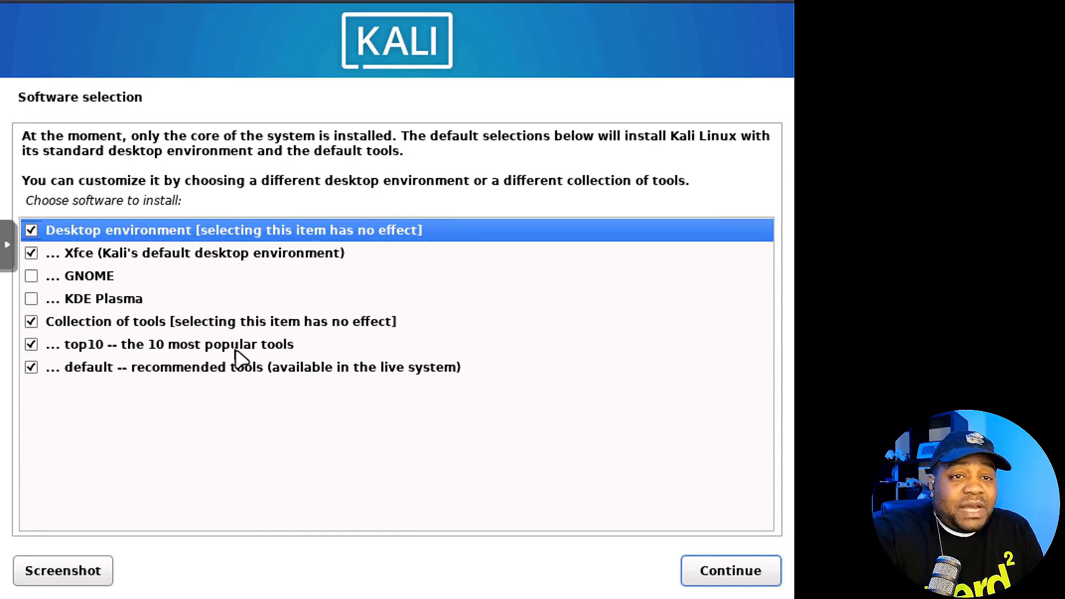
pyautogui.moveTo(222, 346)
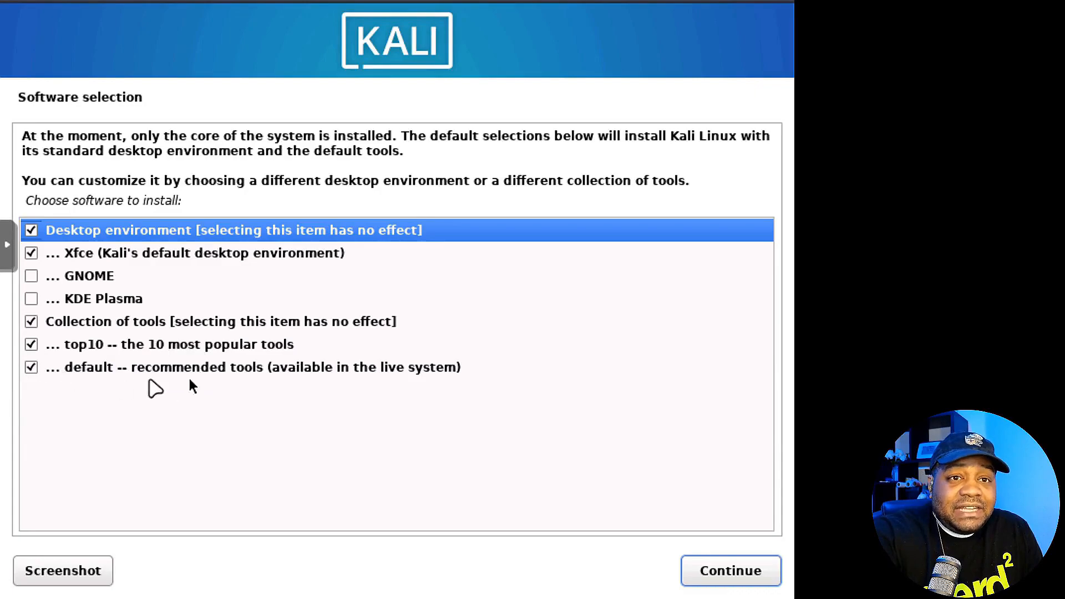
pyautogui.moveTo(327, 380)
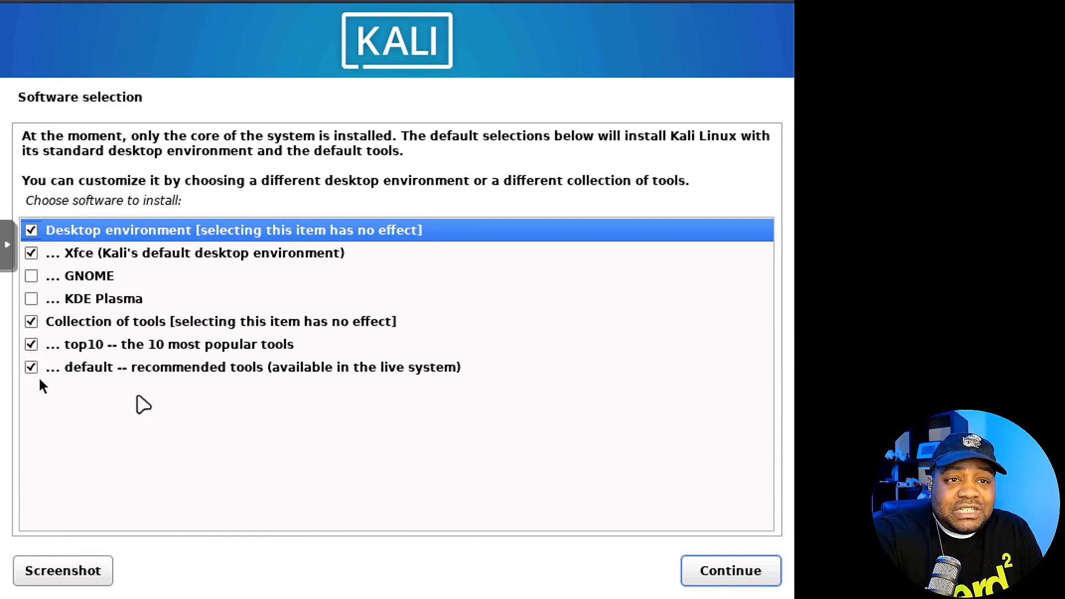
pyautogui.moveTo(413, 429)
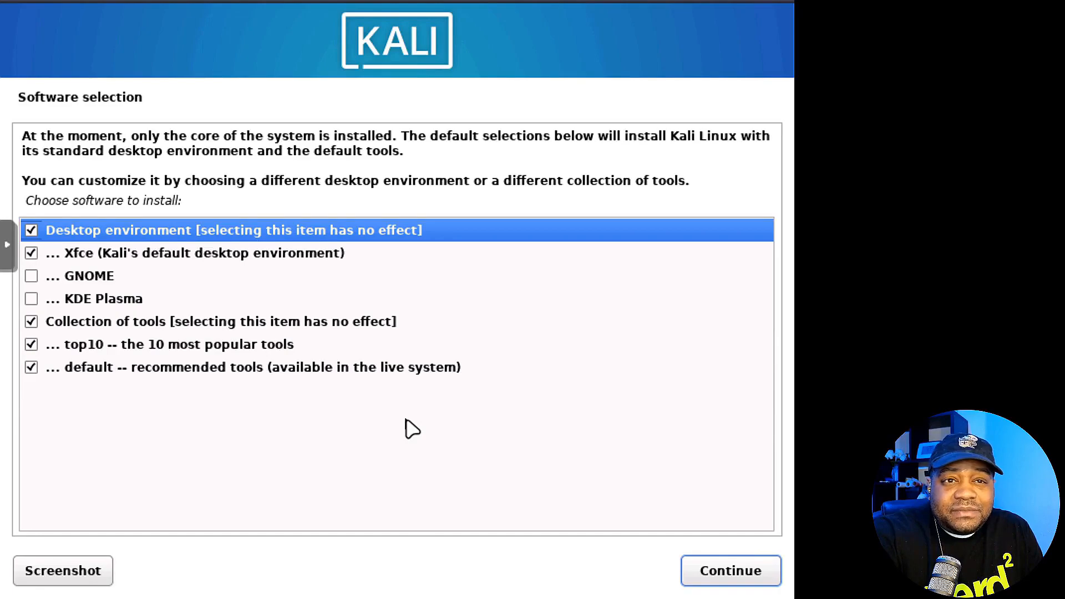
pyautogui.moveTo(732, 504)
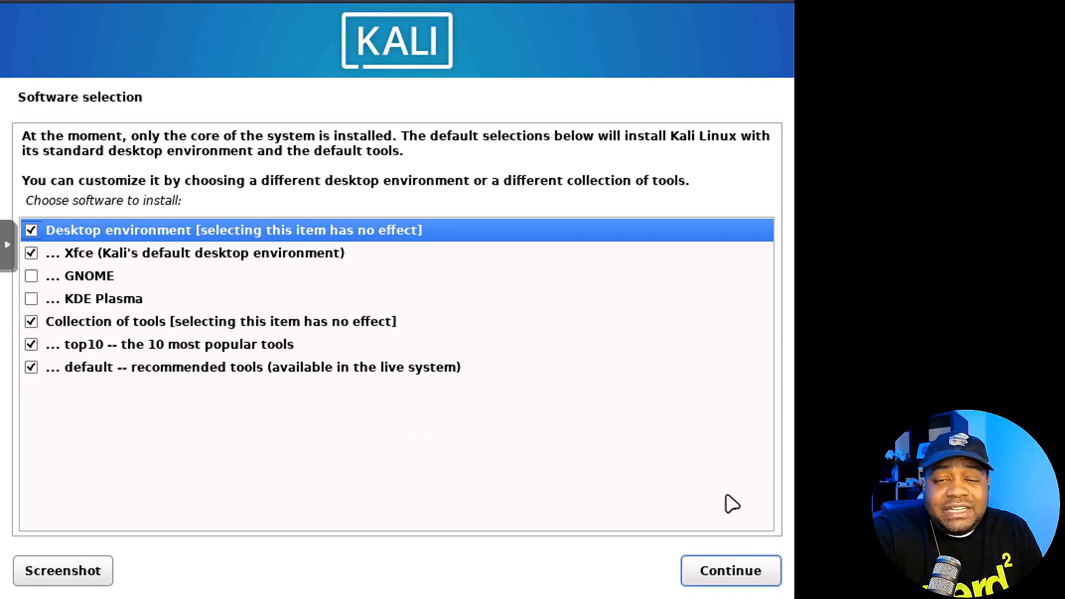
pyautogui.moveTo(711, 493)
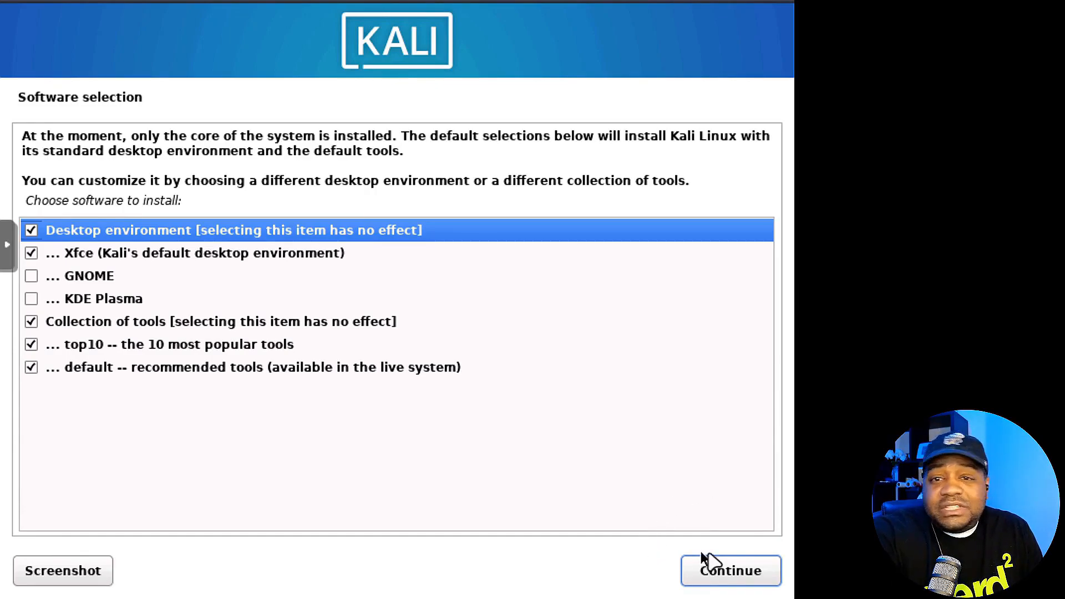
# Accept the default software selection: Xfce desktop, top10 and default tools.
pyautogui.click(730, 571)
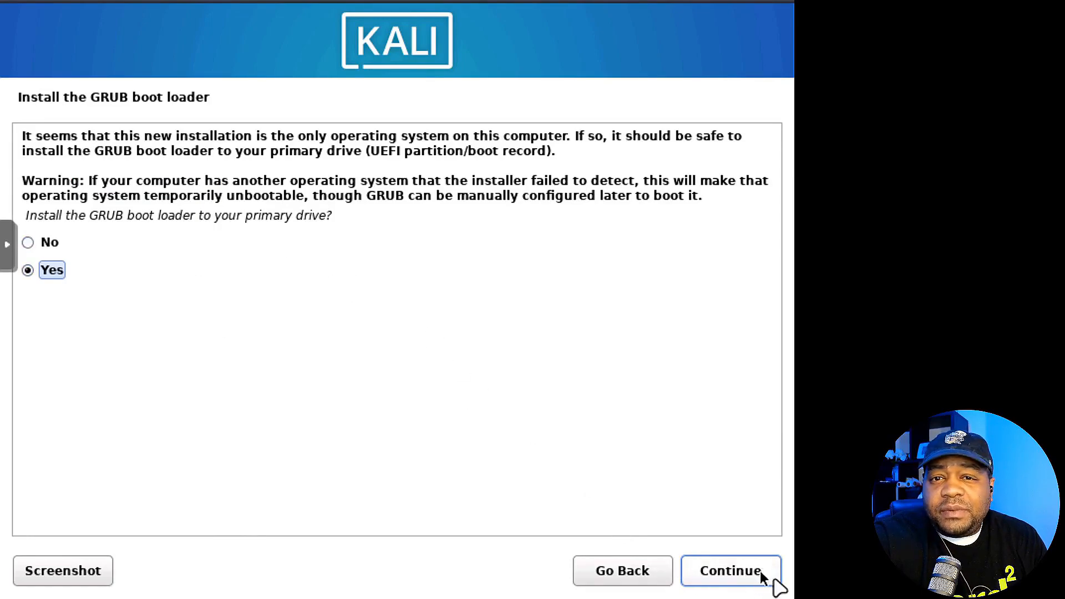
# Install GRUB to /dev/vda, complete the installation and reboot into the new system.
pyautogui.click(730, 571)
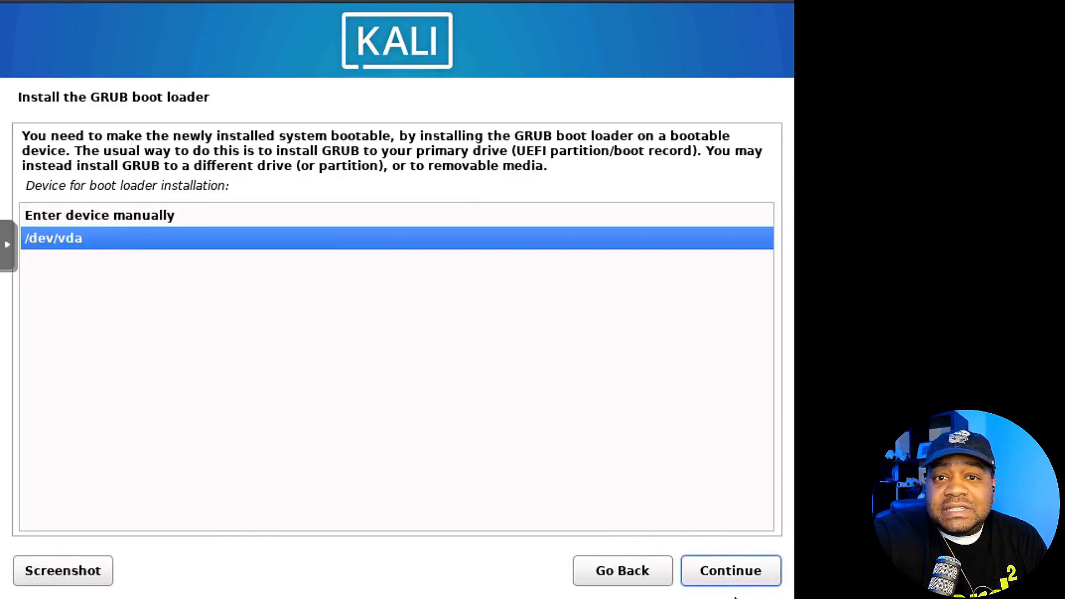
pyautogui.click(730, 570)
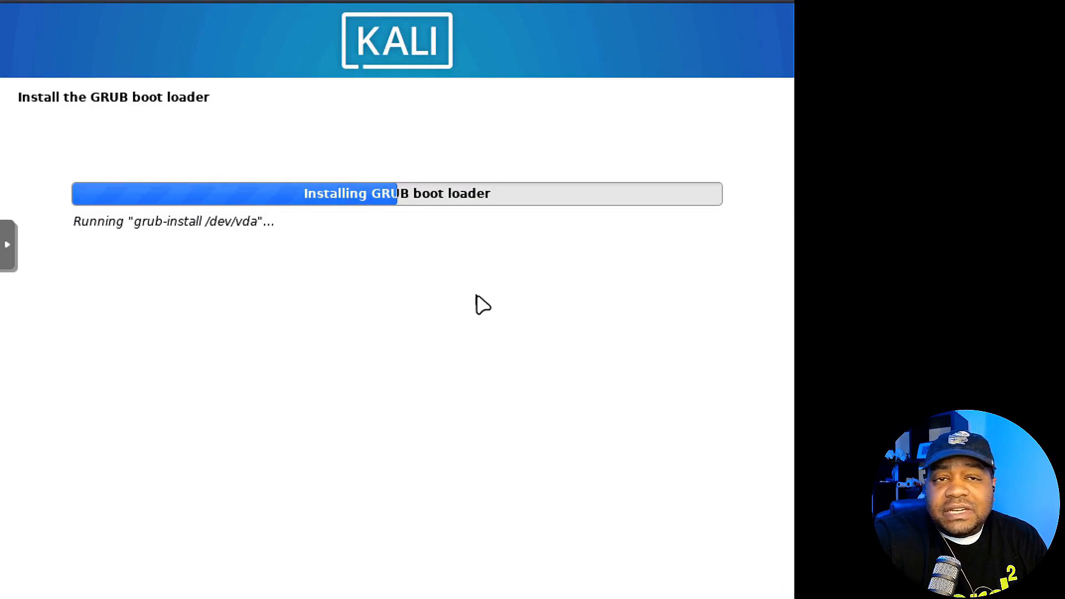
pyautogui.moveTo(476, 311)
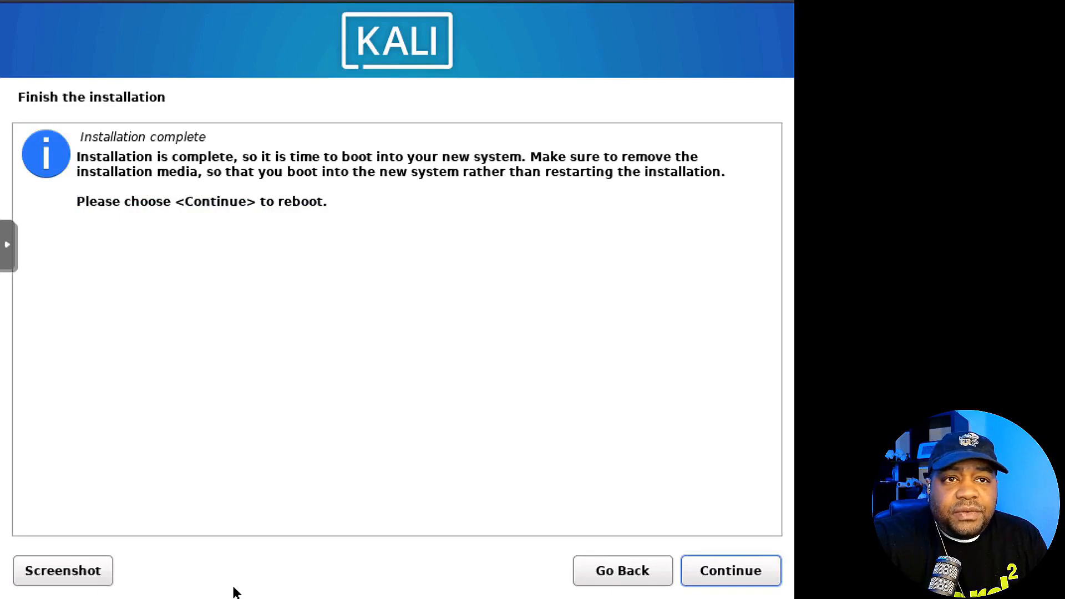
pyautogui.click(730, 571)
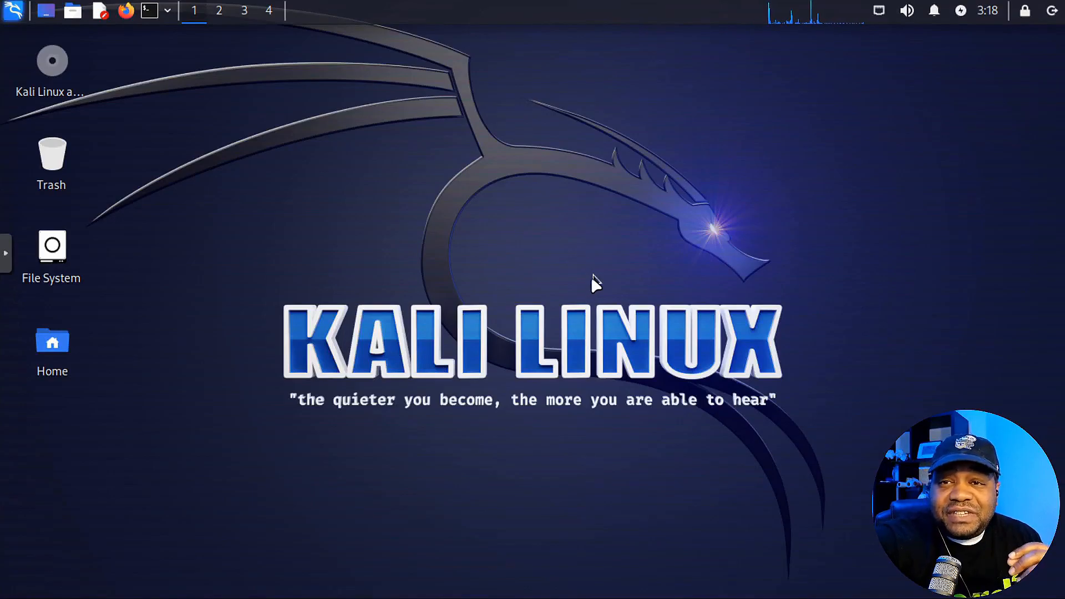
pyautogui.moveTo(246, 88)
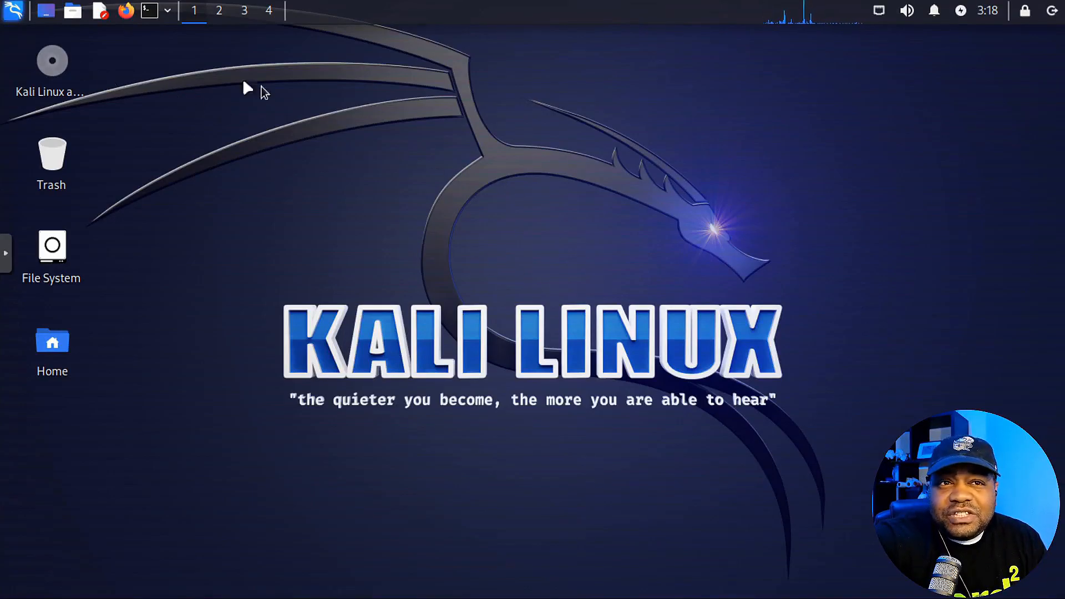
# Check the running kernel version with uname -r in a new terminal (6.3.0-kali1-amd64).
pyautogui.click(142, 10)
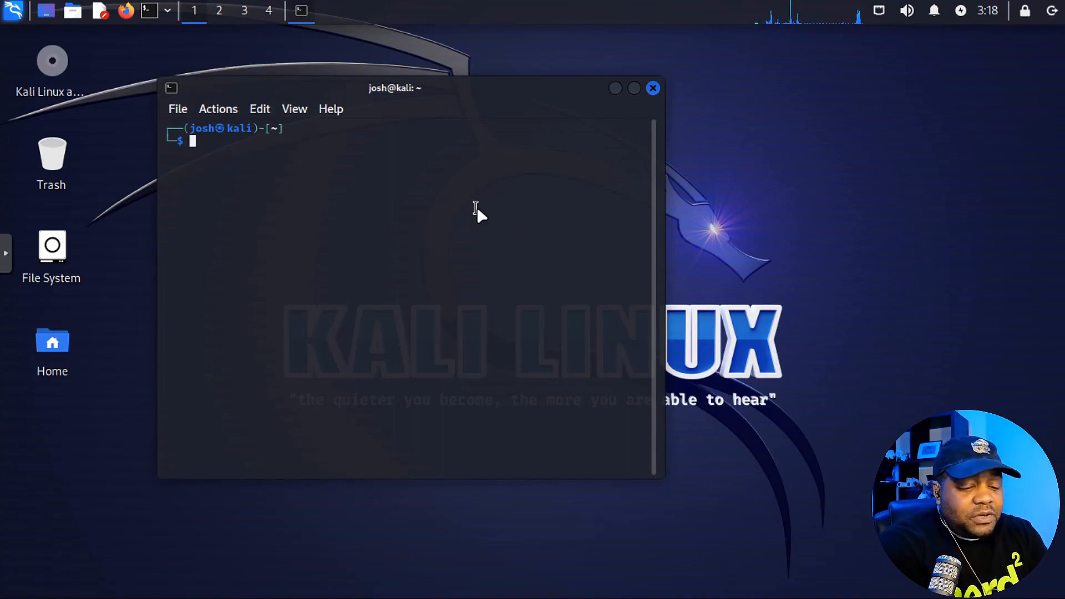
pyautogui.write('unmae')
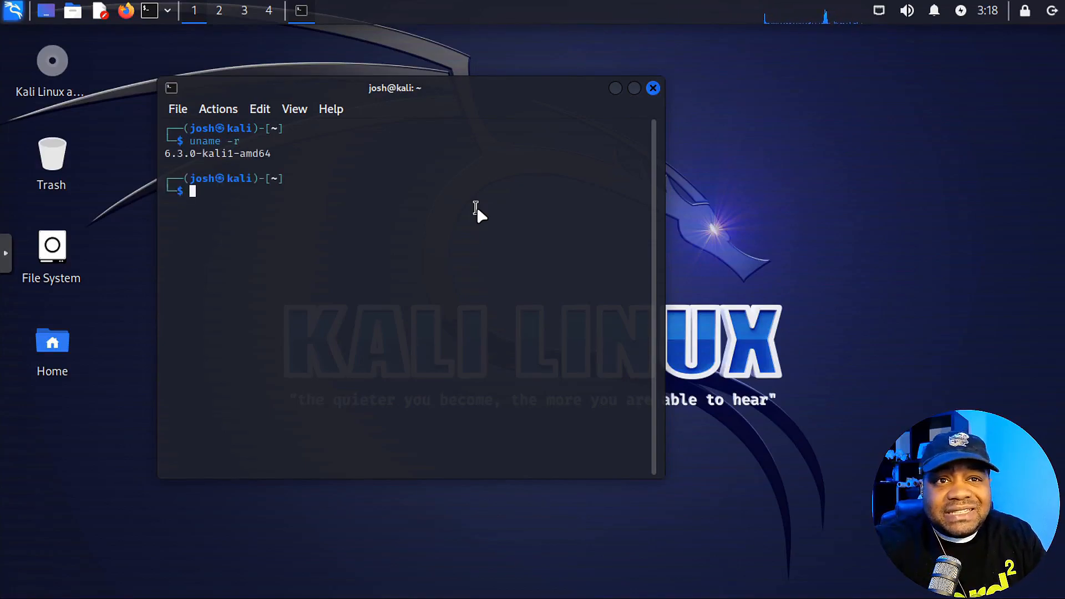
pyautogui.moveTo(226, 157)
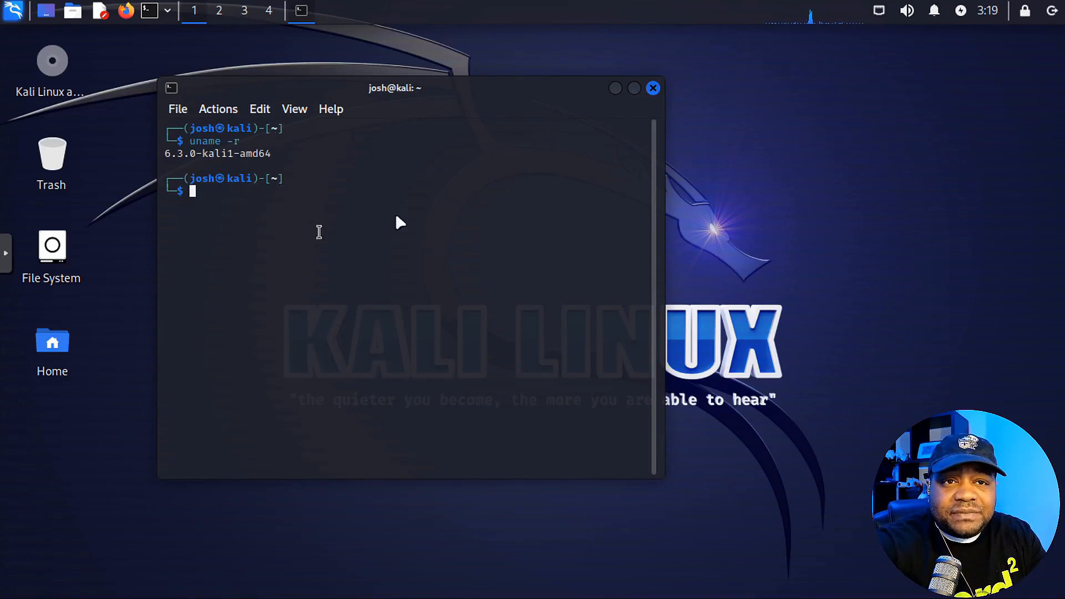
pyautogui.moveTo(306, 203)
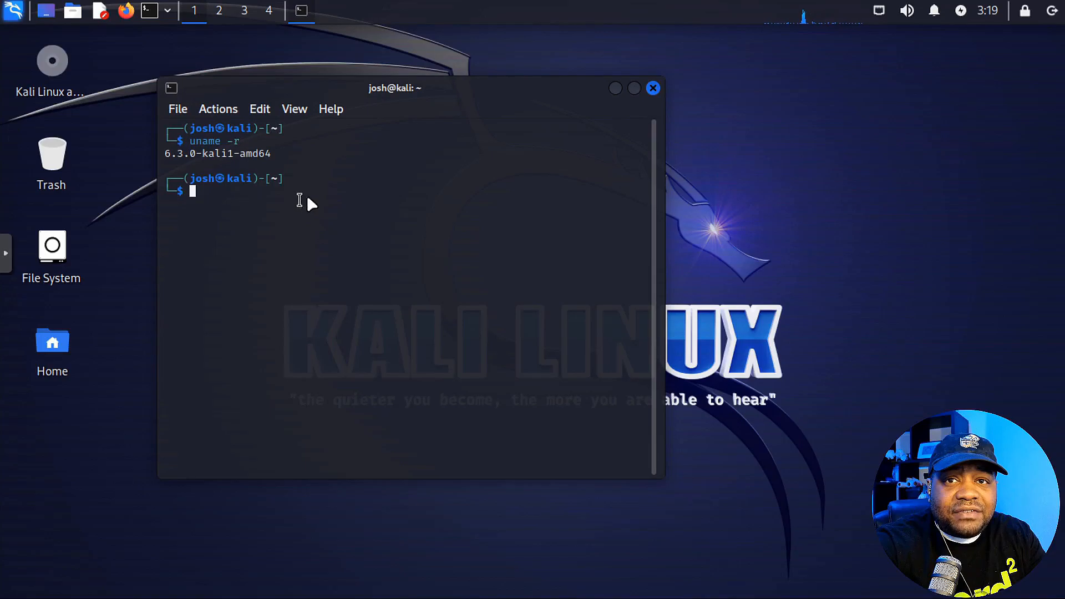
# Run 'sudo apt update' to refresh package lists, reporting 363 upgradable packages.
pyautogui.write('sud')
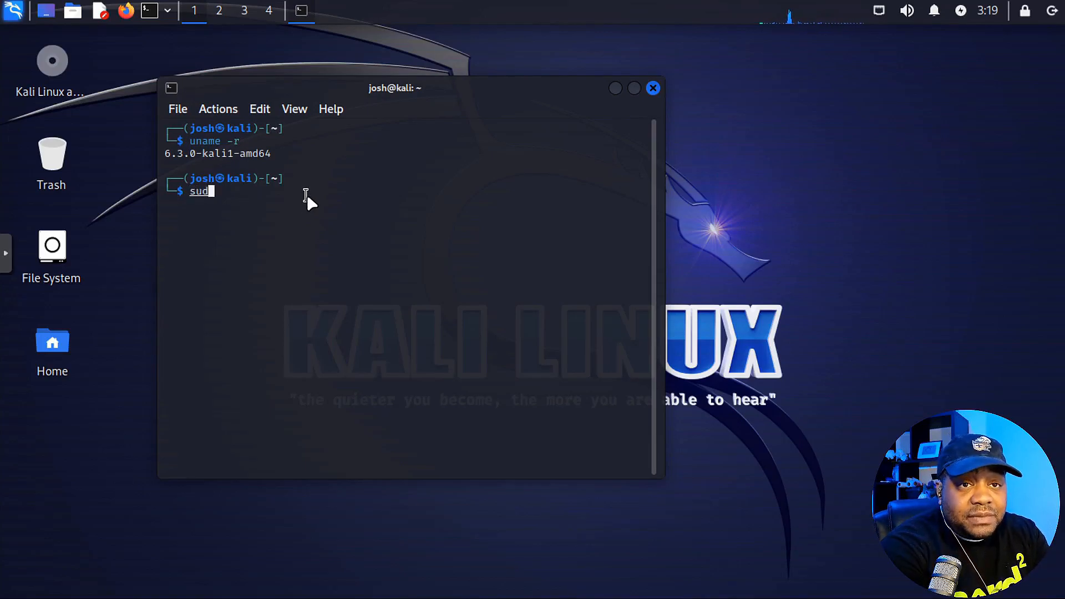
pyautogui.write('o')
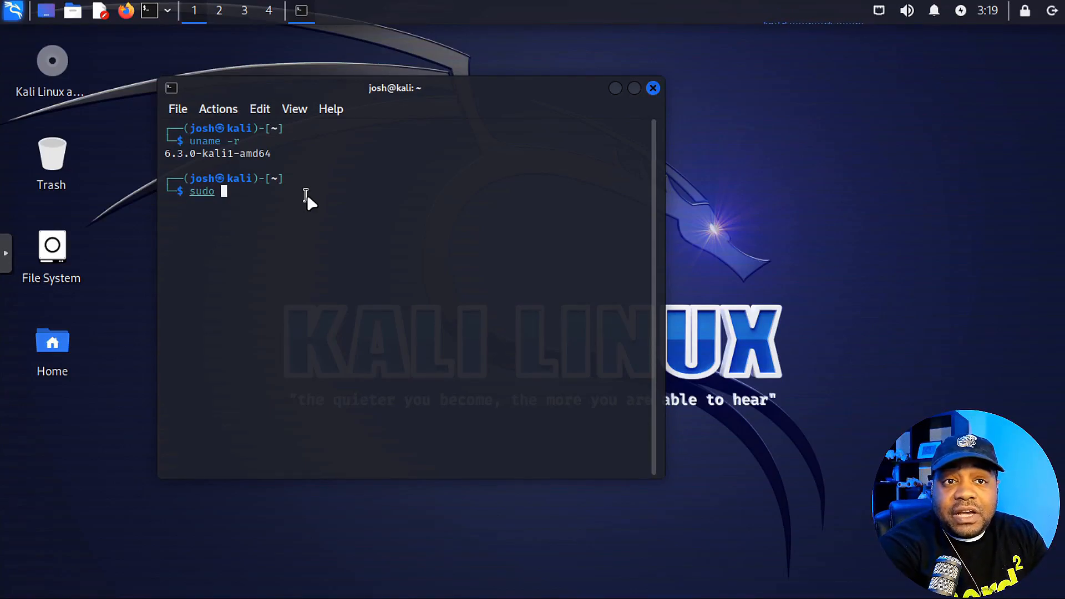
pyautogui.write('apt')
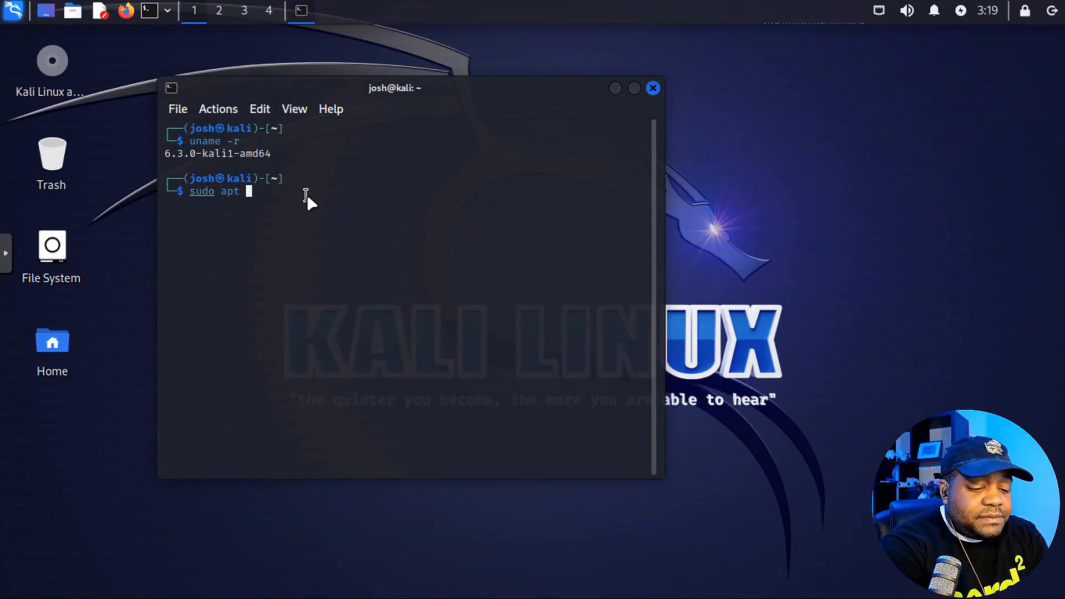
pyautogui.write('update')
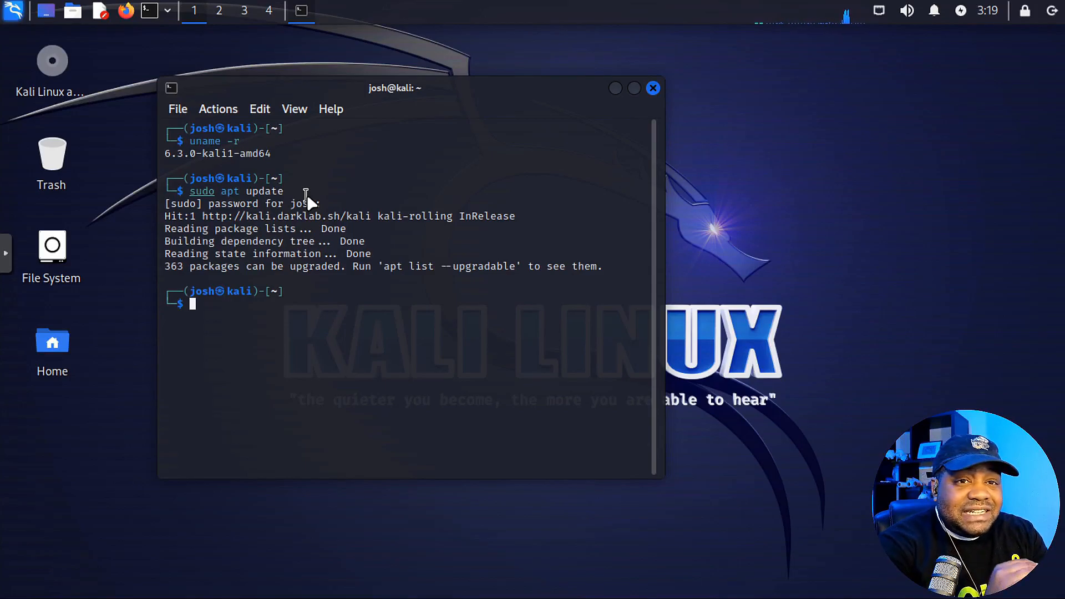
pyautogui.write('sudo apt update')
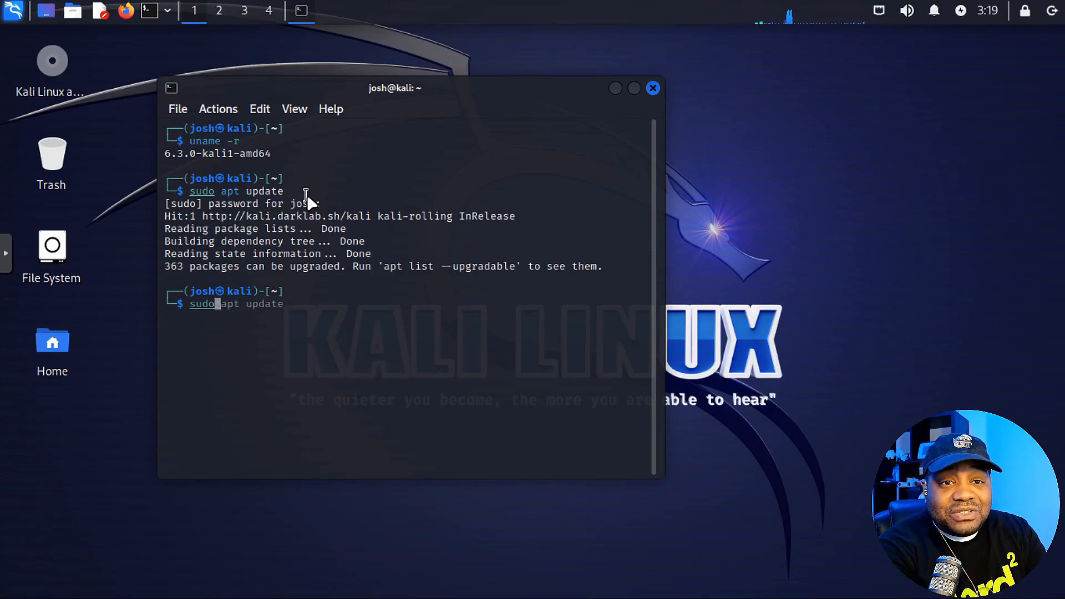
# Close the terminal and browse the Applications menu's Kali tool categories.
pyautogui.click(652, 87)
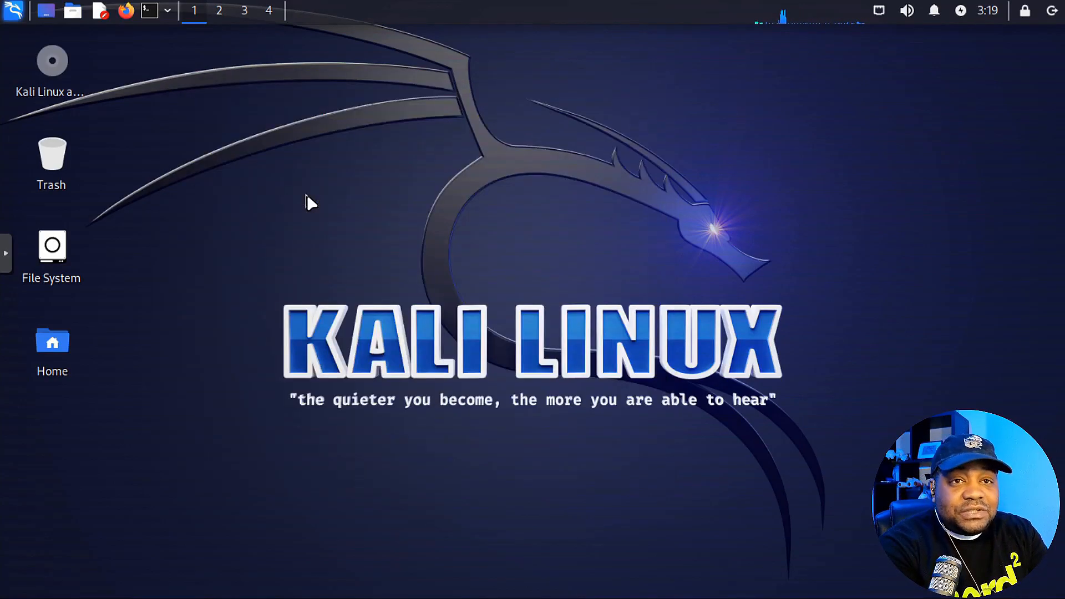
pyautogui.moveTo(221, 180)
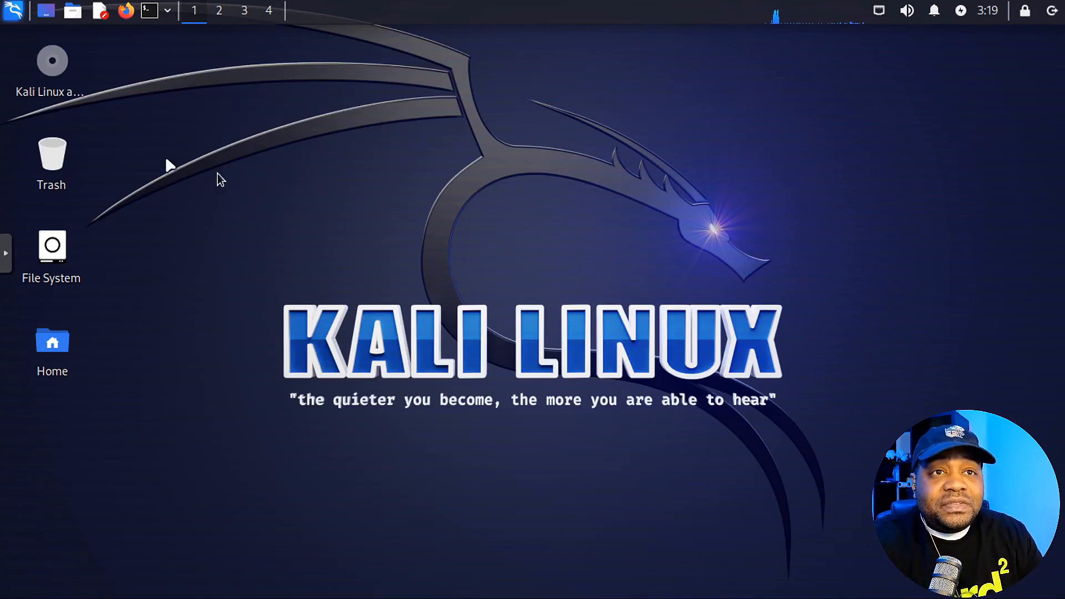
pyautogui.moveTo(15, 12)
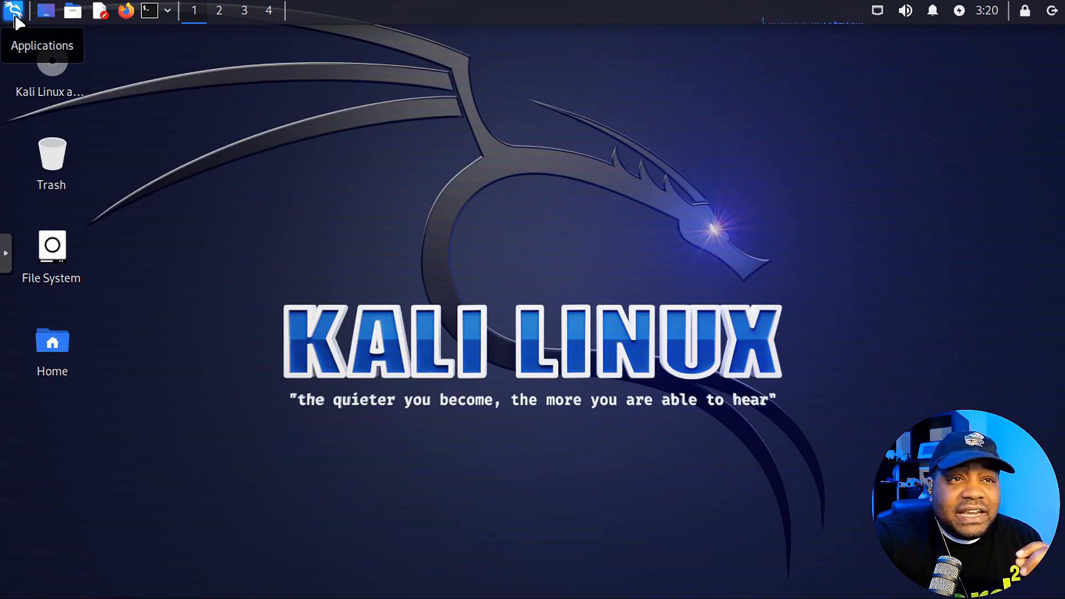
pyautogui.click(13, 11)
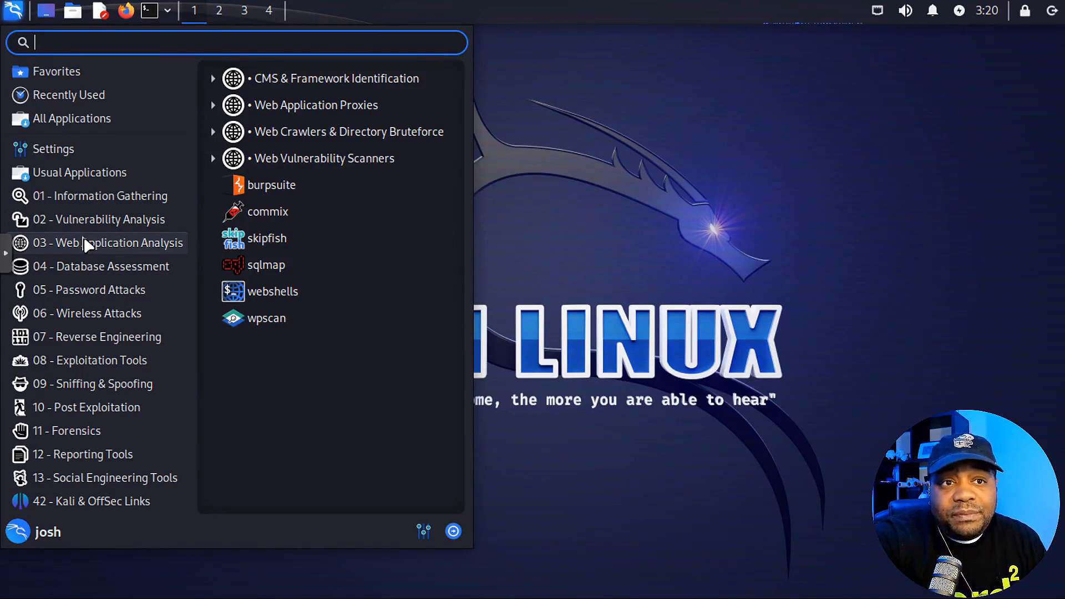
pyautogui.moveTo(102, 266)
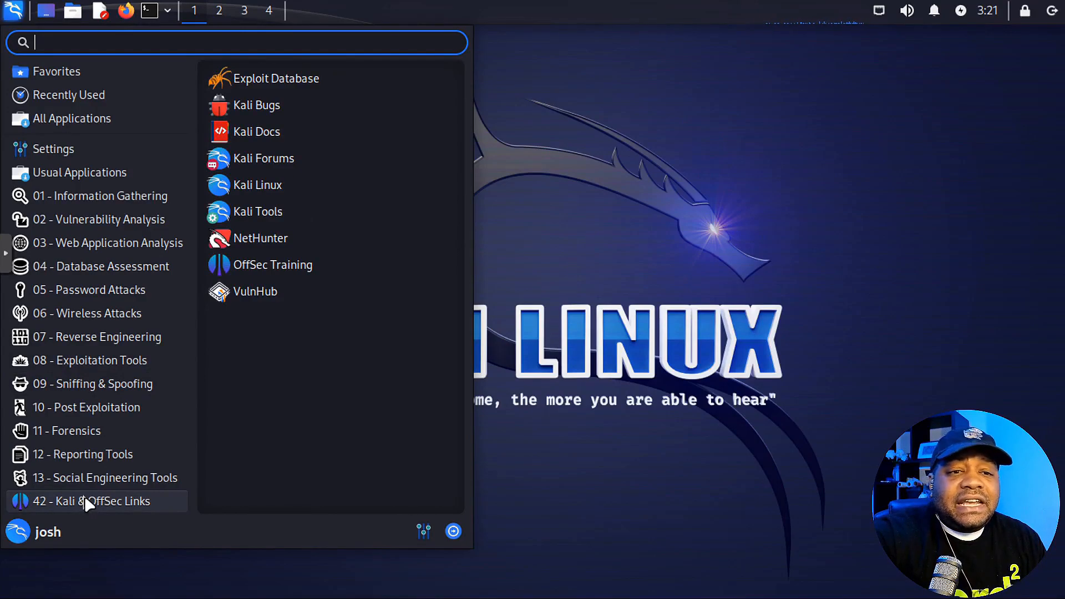
pyautogui.moveTo(303, 112)
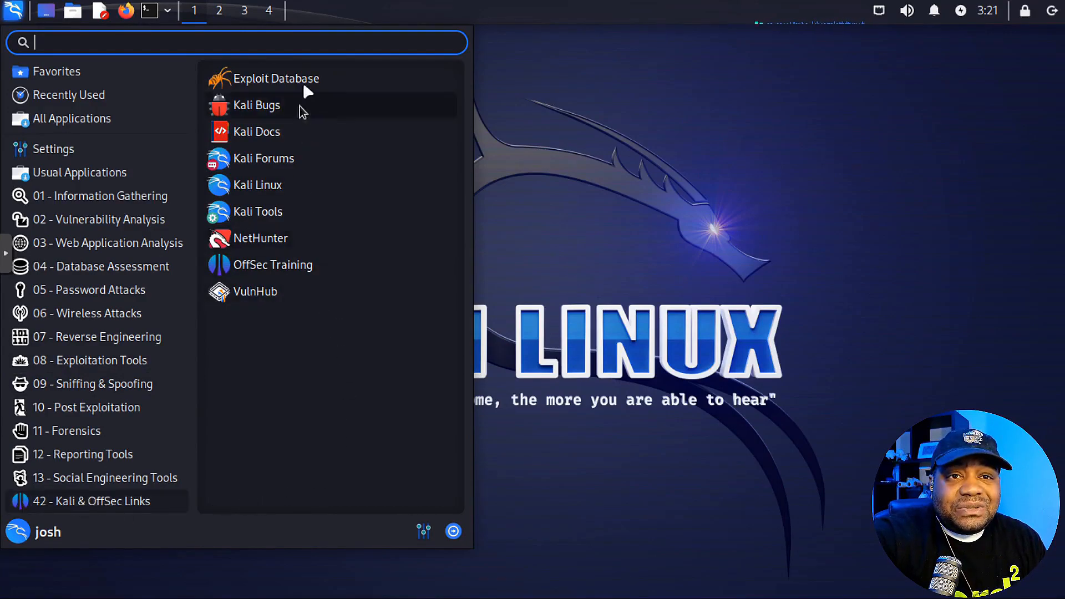
pyautogui.moveTo(296, 184)
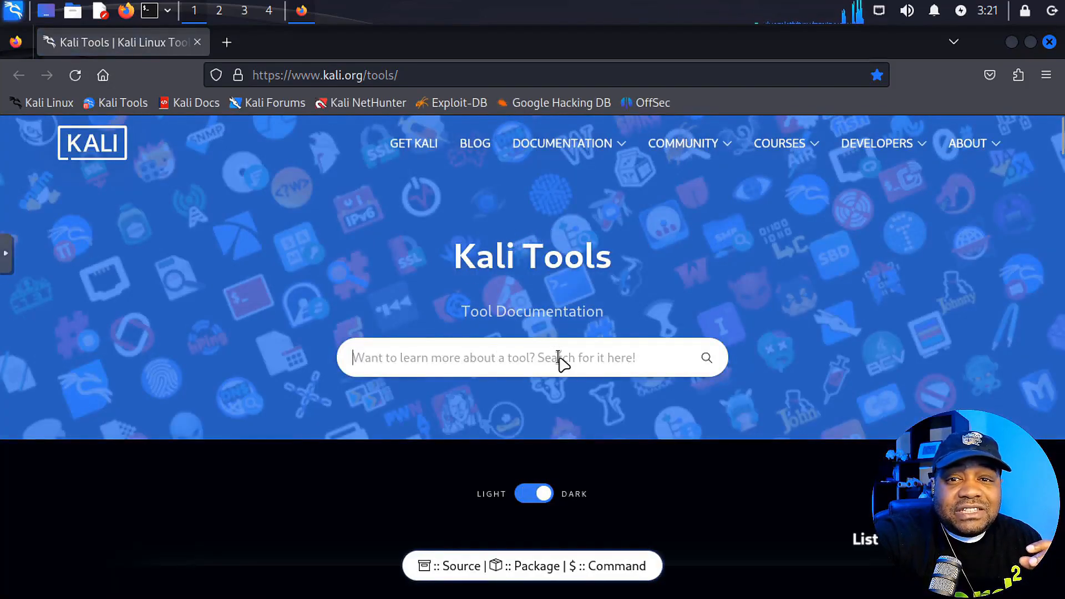
# Scroll the Kali Tools list and view the Responder tool's documentation page.
pyautogui.scroll(-3)
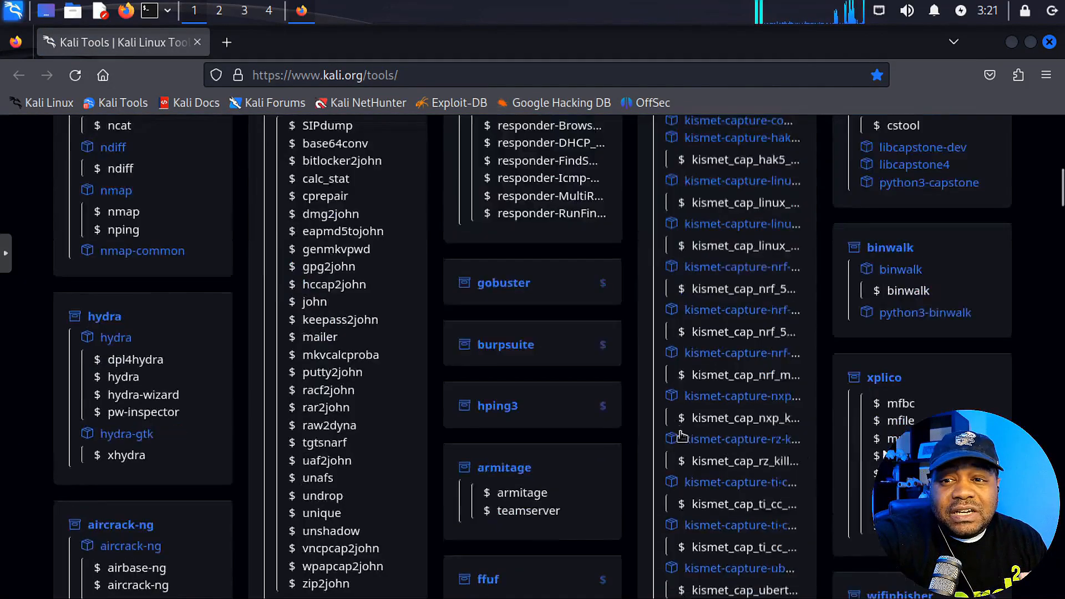
pyautogui.scroll(-3)
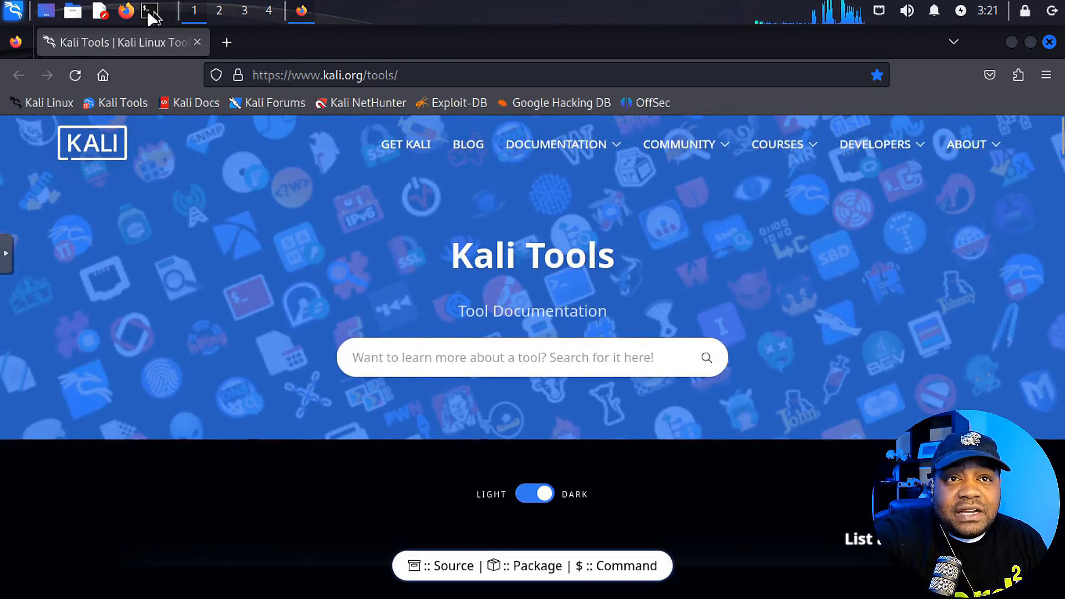
pyautogui.scroll(-3)
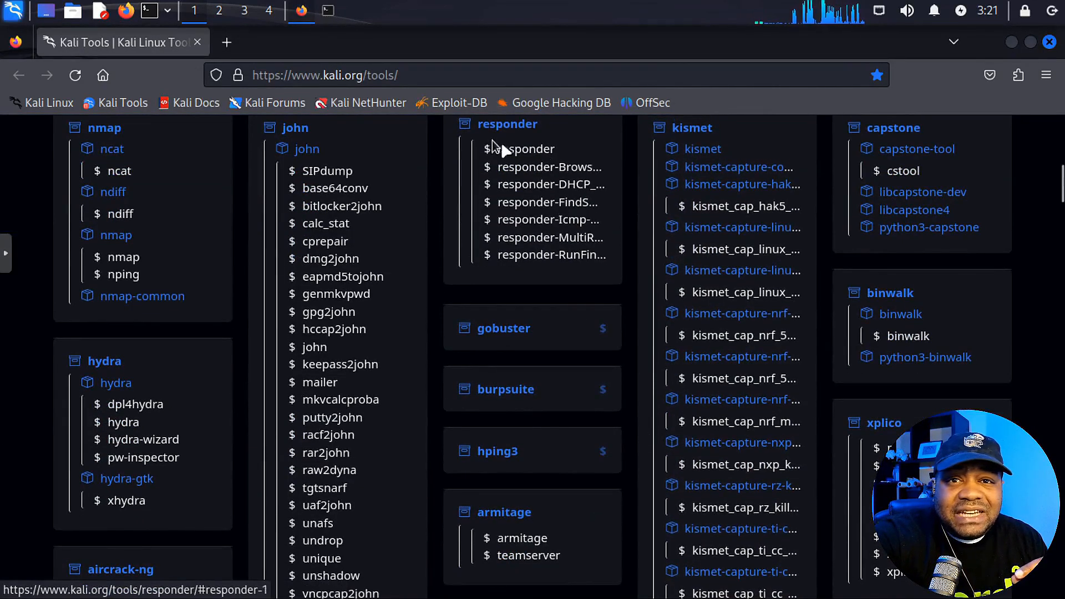
pyautogui.click(508, 124)
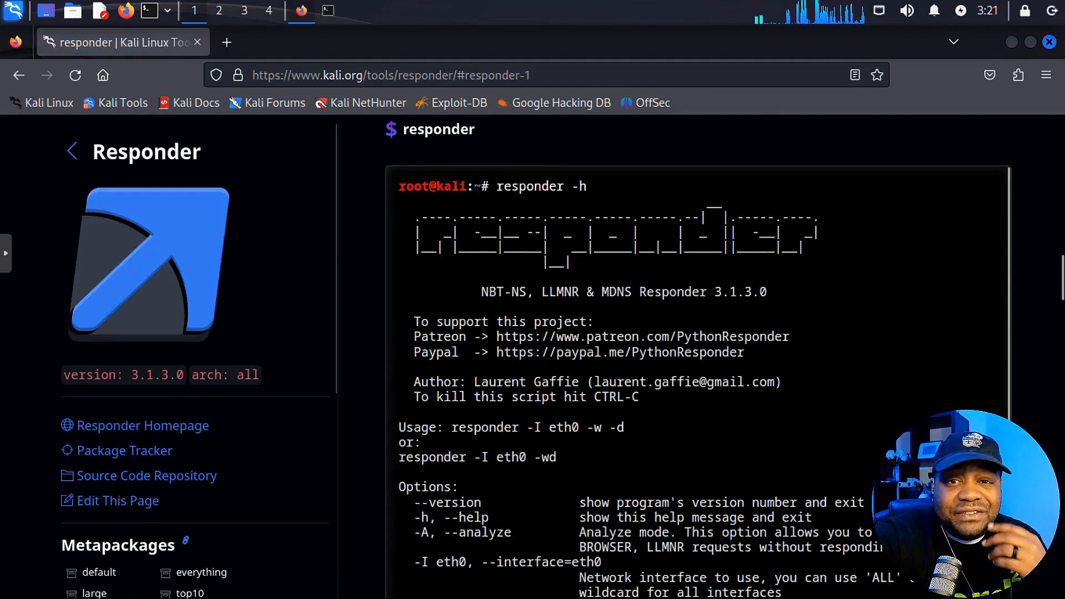
# Read through Responder's help output and return to the tool list.
pyautogui.scroll(-3)
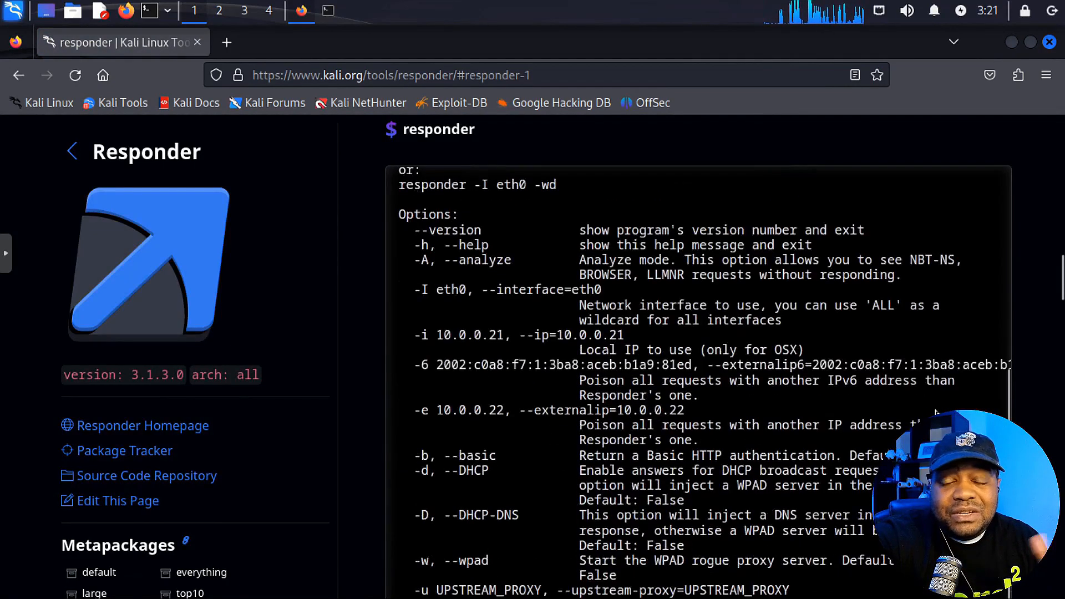
pyautogui.scroll(-3)
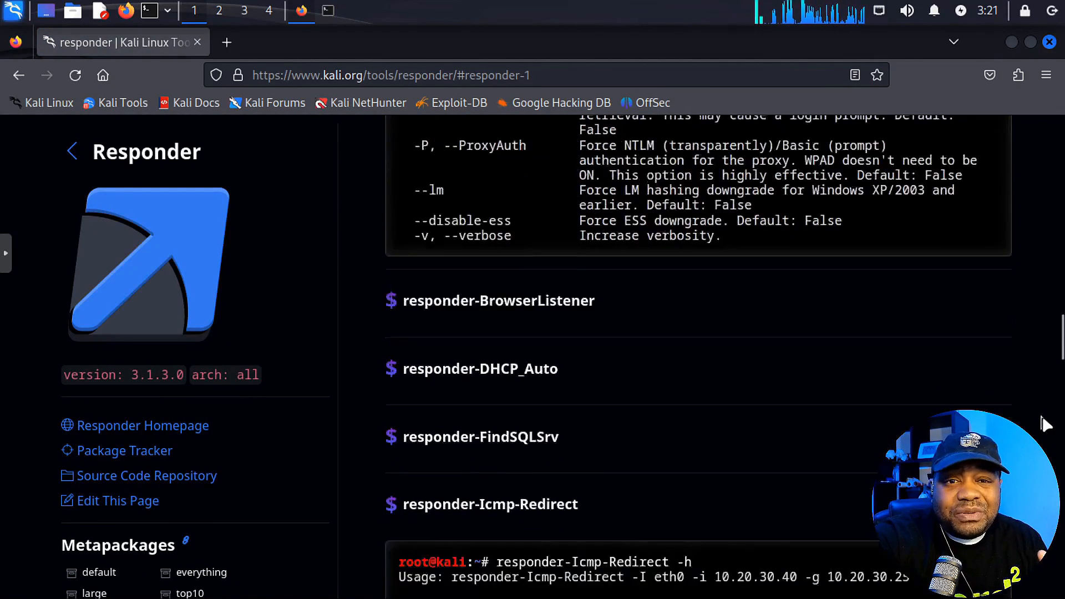
pyautogui.scroll(-3)
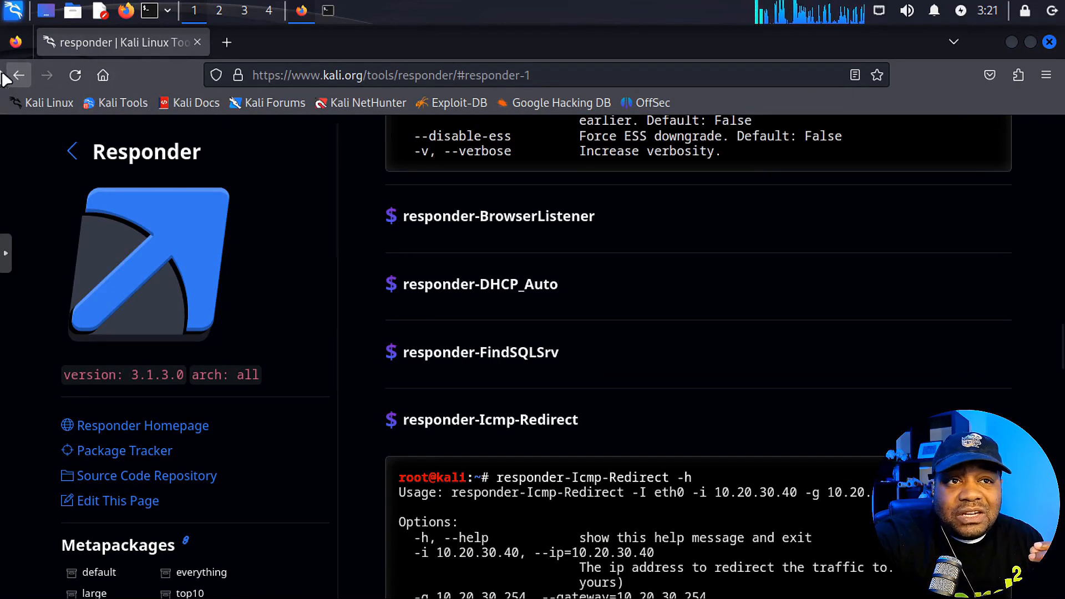
pyautogui.click(18, 76)
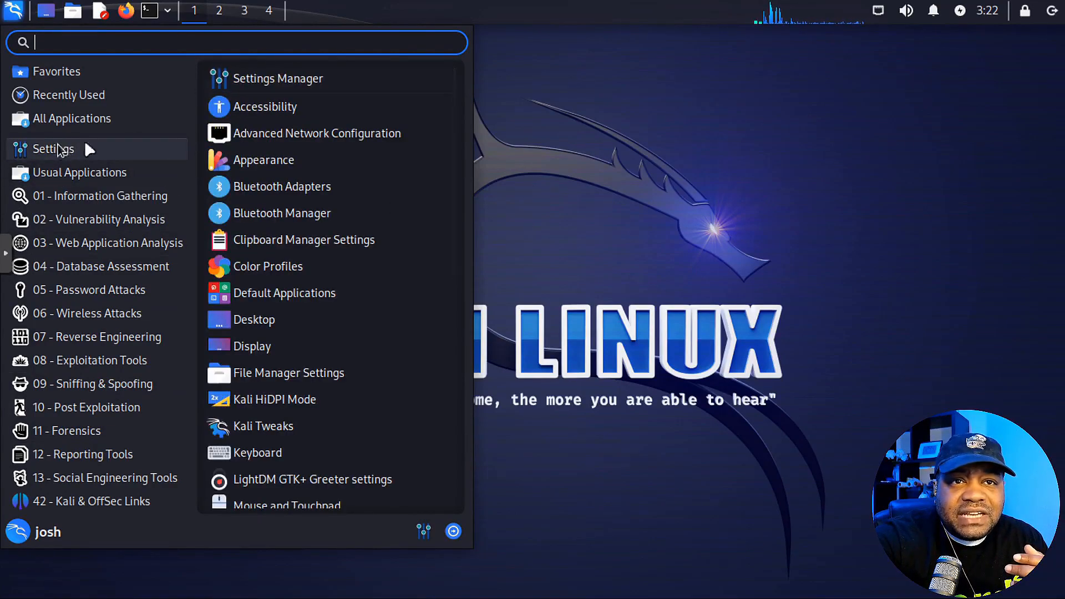
# Open Xfce Settings Manager and scroll its Personal, Hardware, System and Other categories.
pyautogui.click(278, 78)
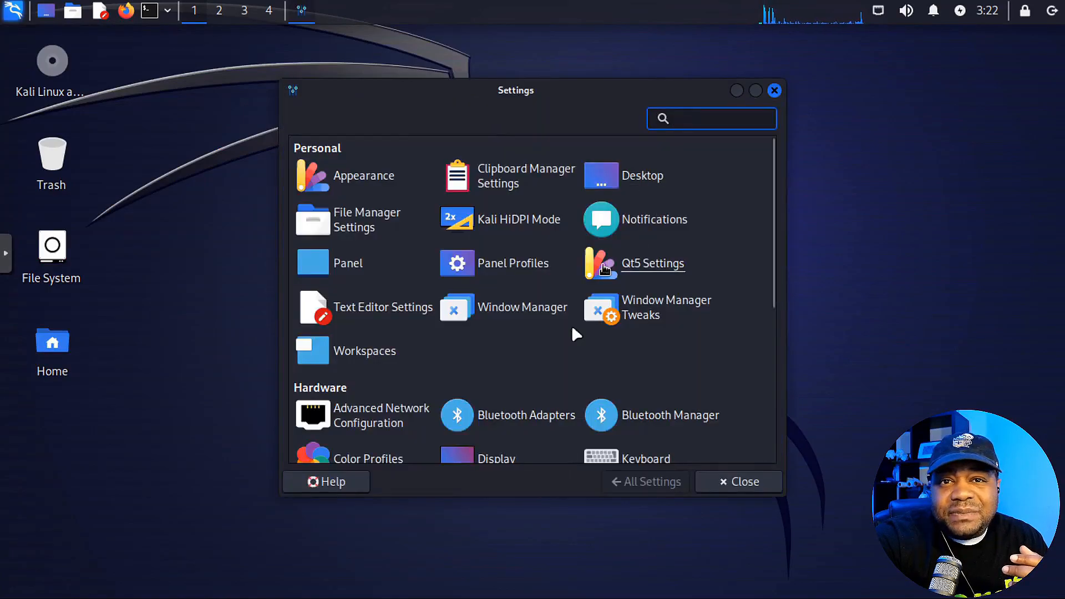
pyautogui.moveTo(678, 358)
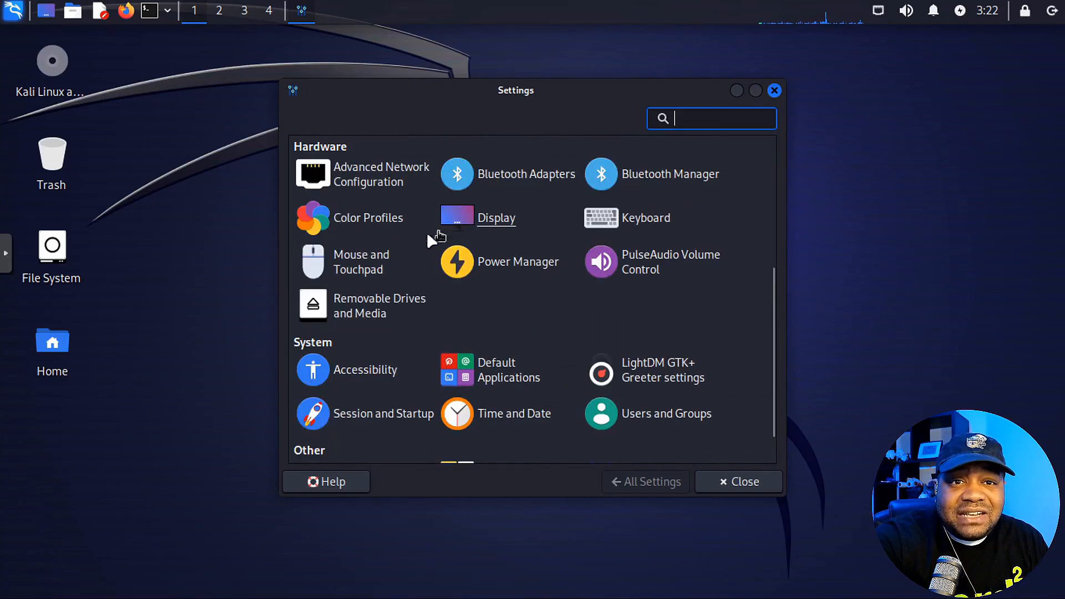
pyautogui.moveTo(526, 173)
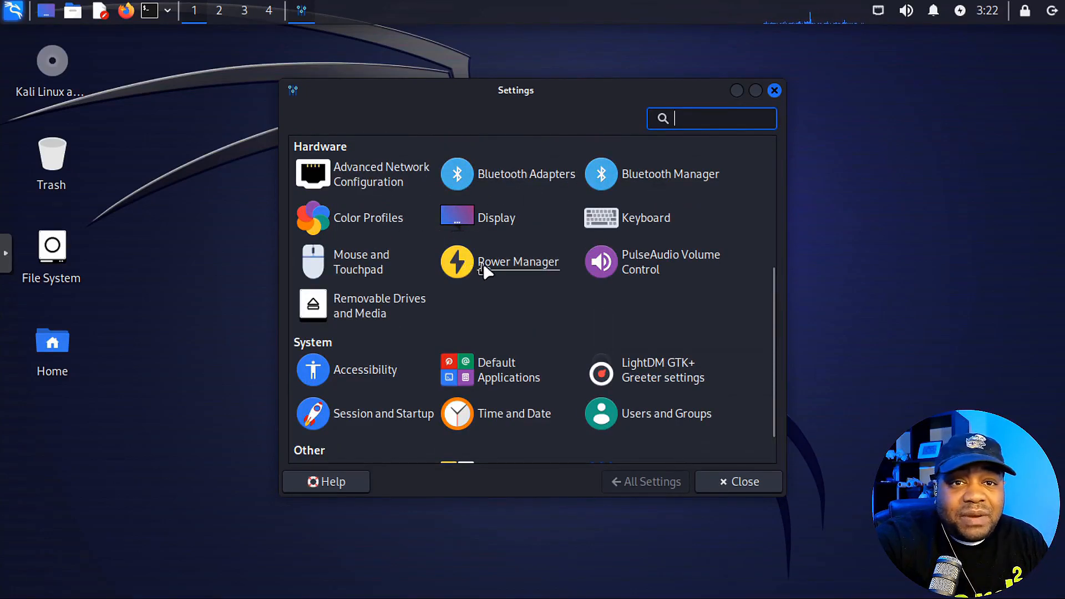
pyautogui.scroll(-3)
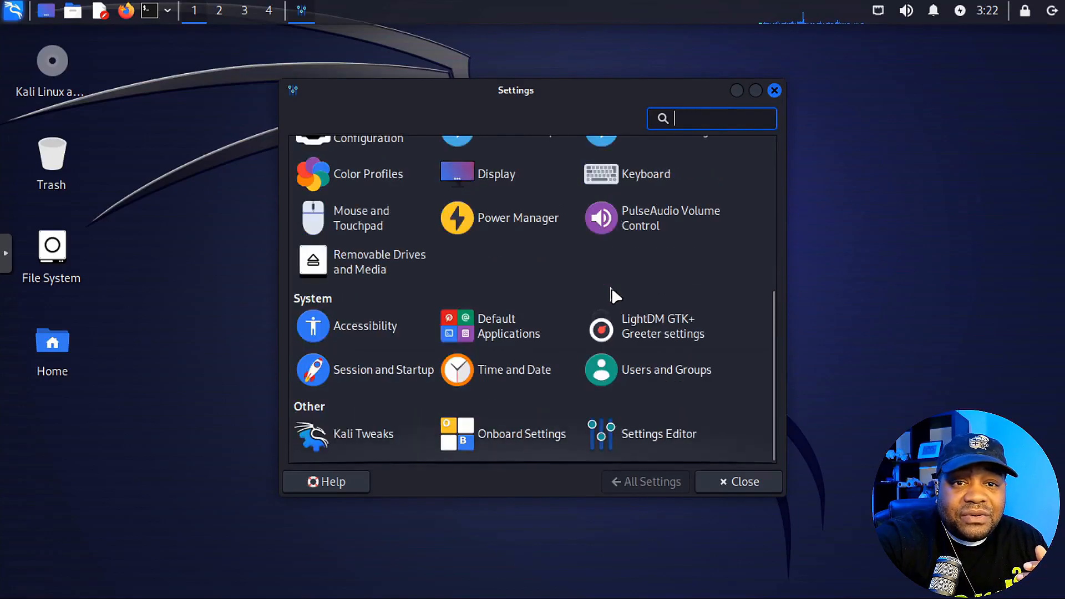
pyautogui.moveTo(578, 307)
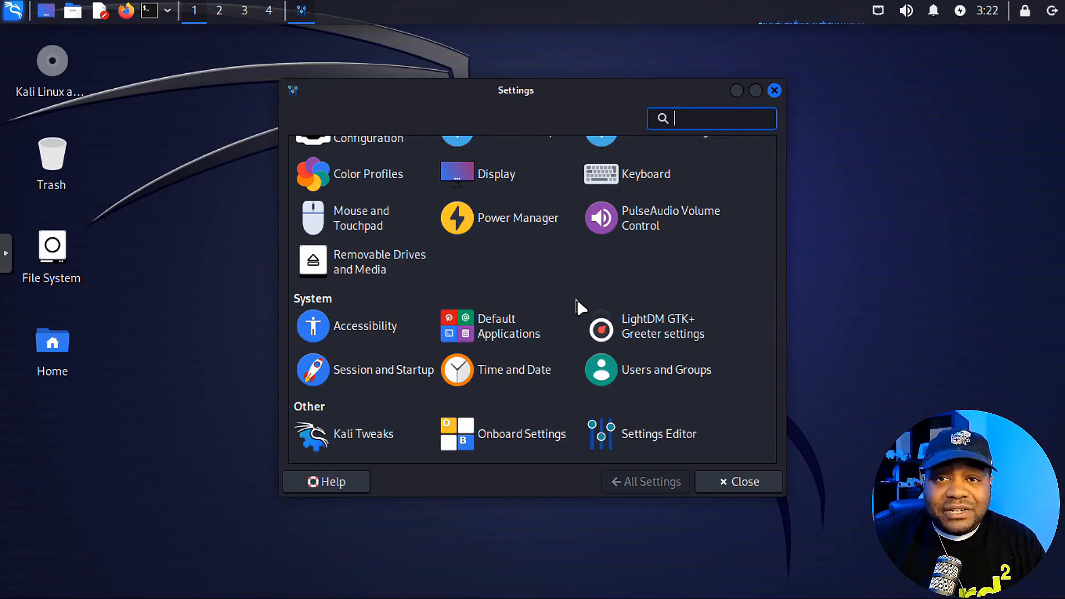
pyautogui.moveTo(569, 322)
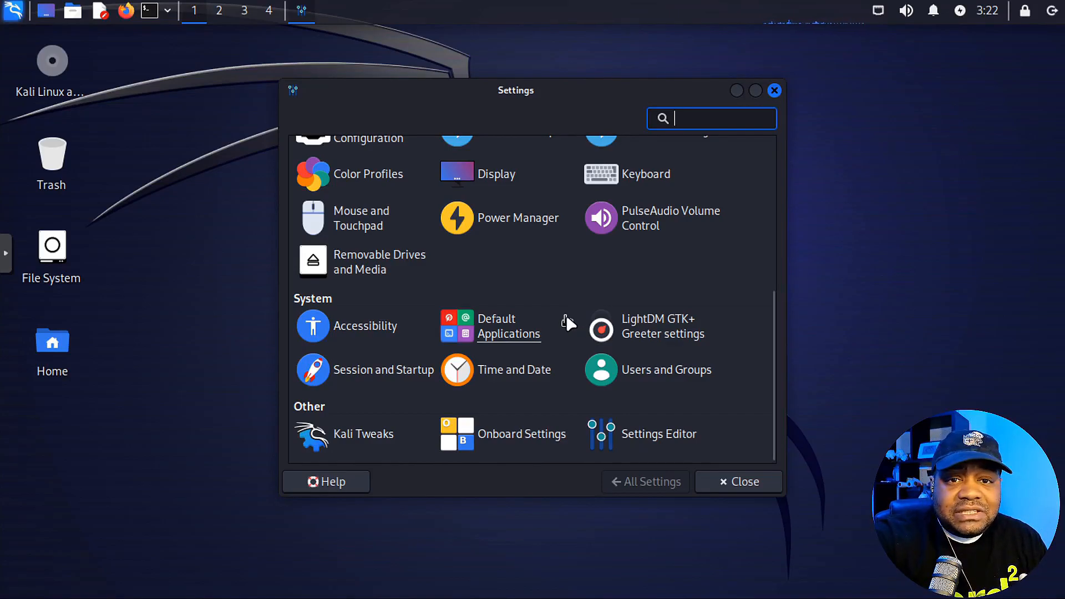
pyautogui.moveTo(751, 304)
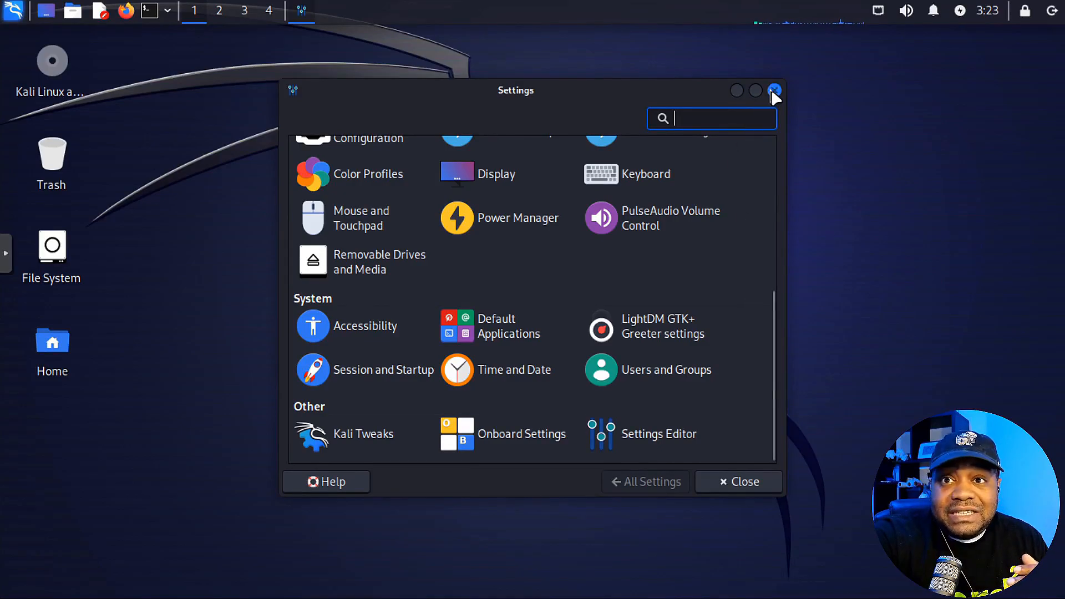
# Close the Settings Manager and reopen the Applications menu on '02 - Vulnerability Analysis' (legion, nikto, nmap).
pyautogui.click(772, 90)
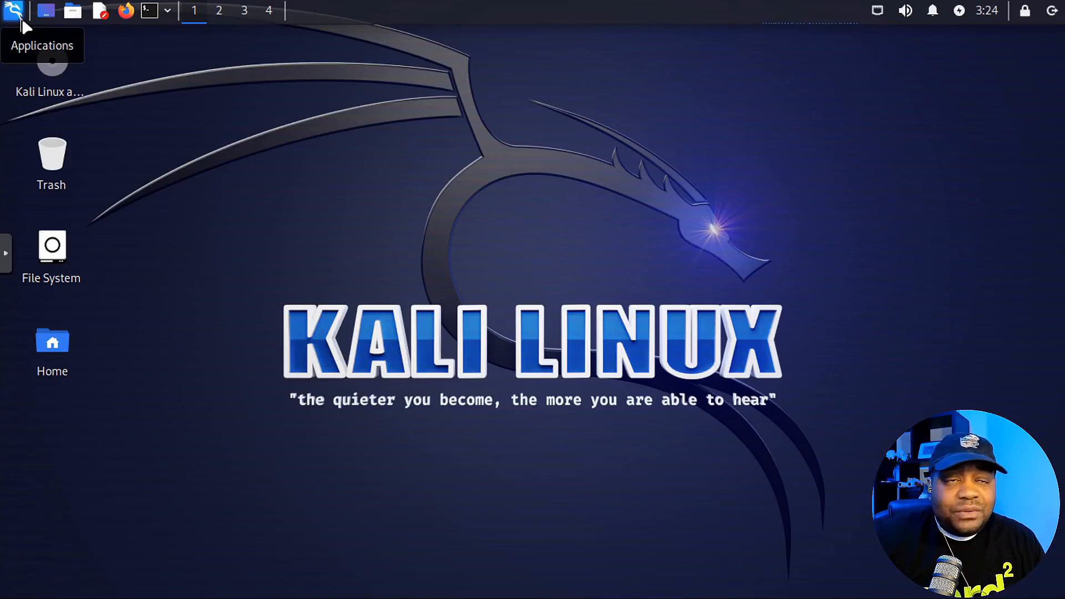
pyautogui.click(14, 11)
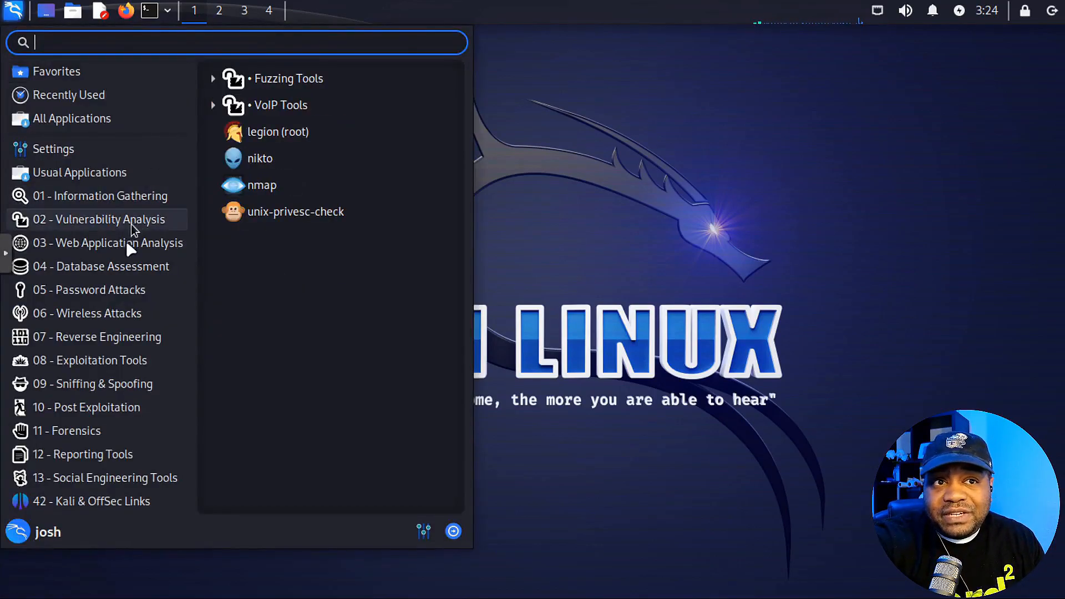